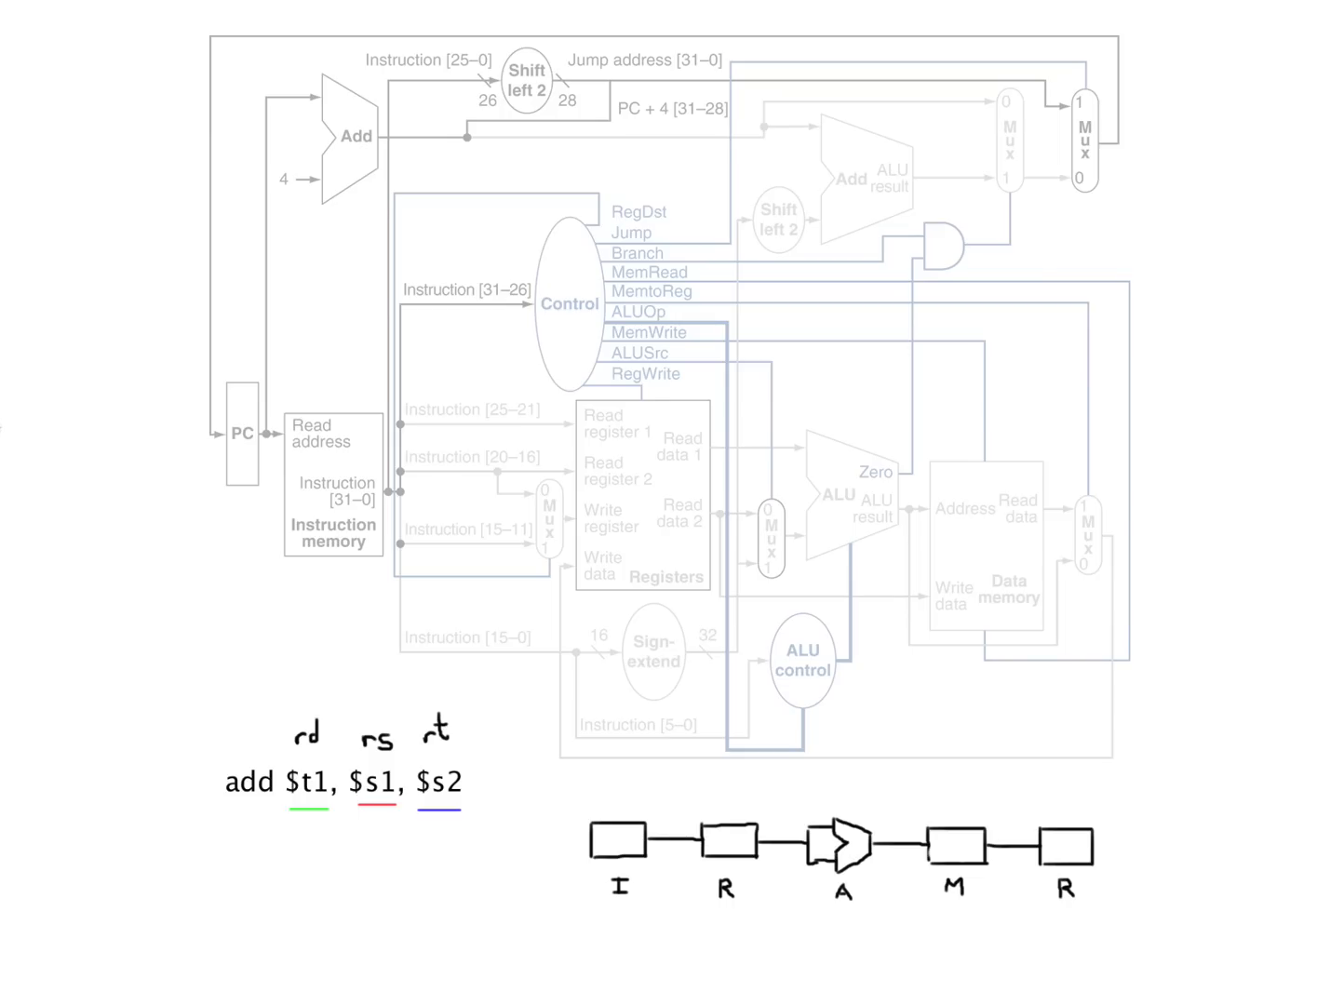
mouse_move(509, 196)
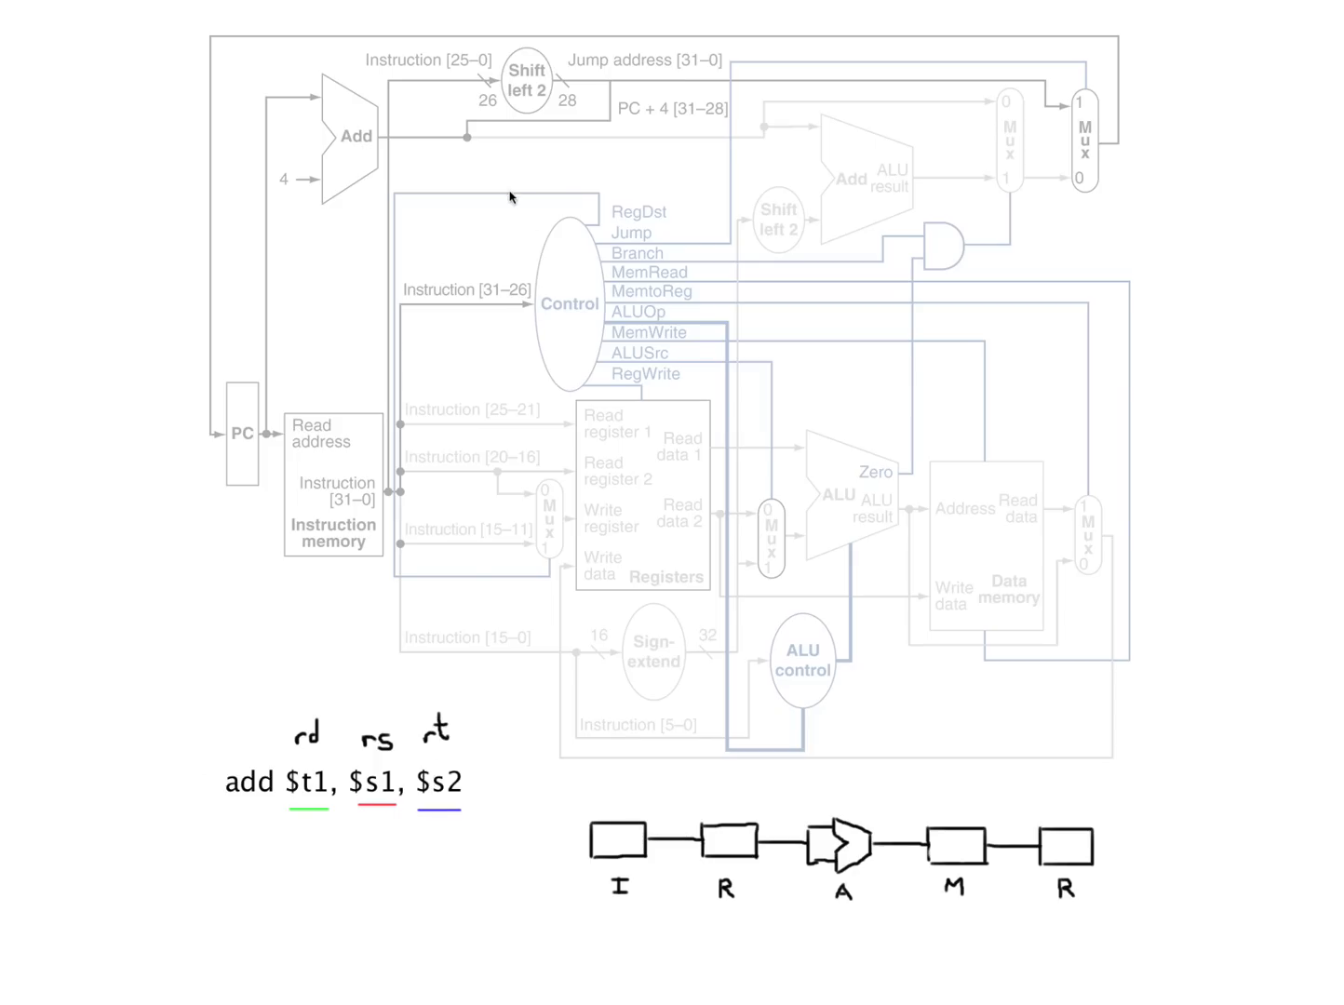
mouse_move(385, 709)
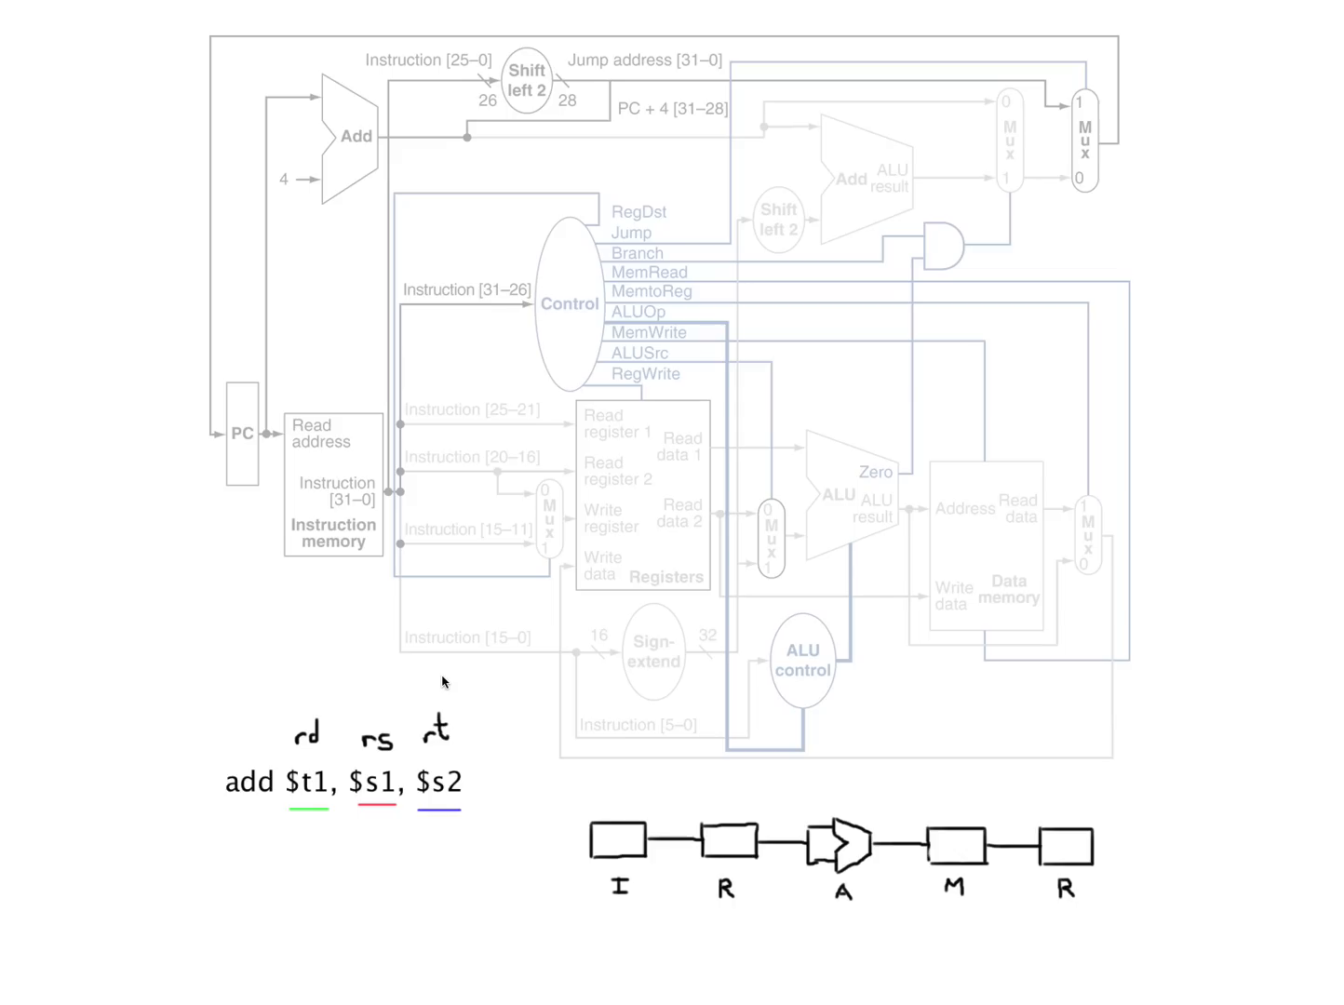
mouse_move(819, 410)
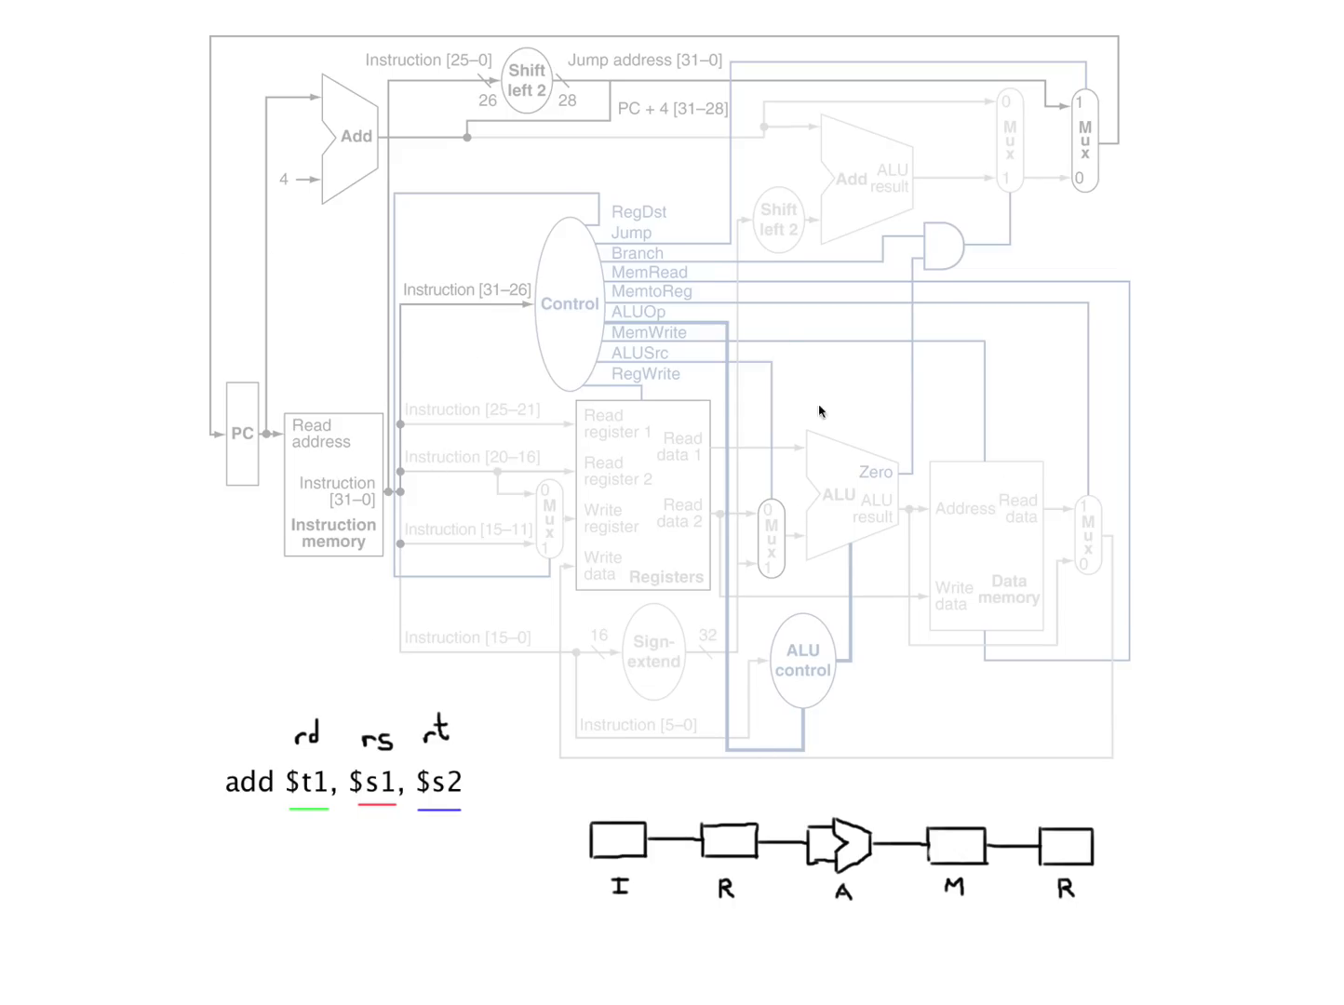
mouse_move(416, 572)
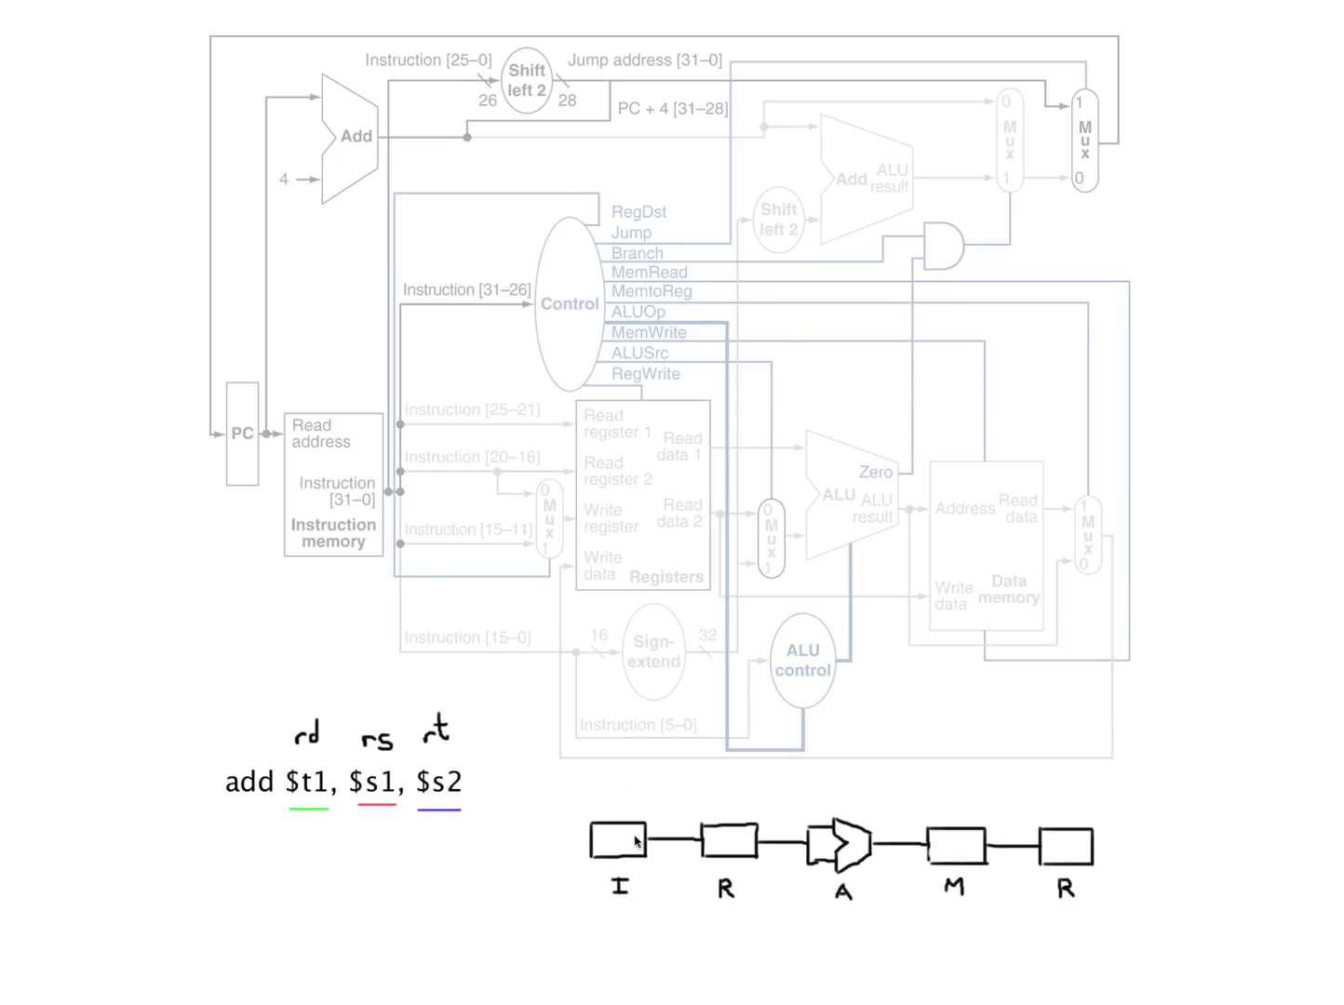
mouse_move(868, 804)
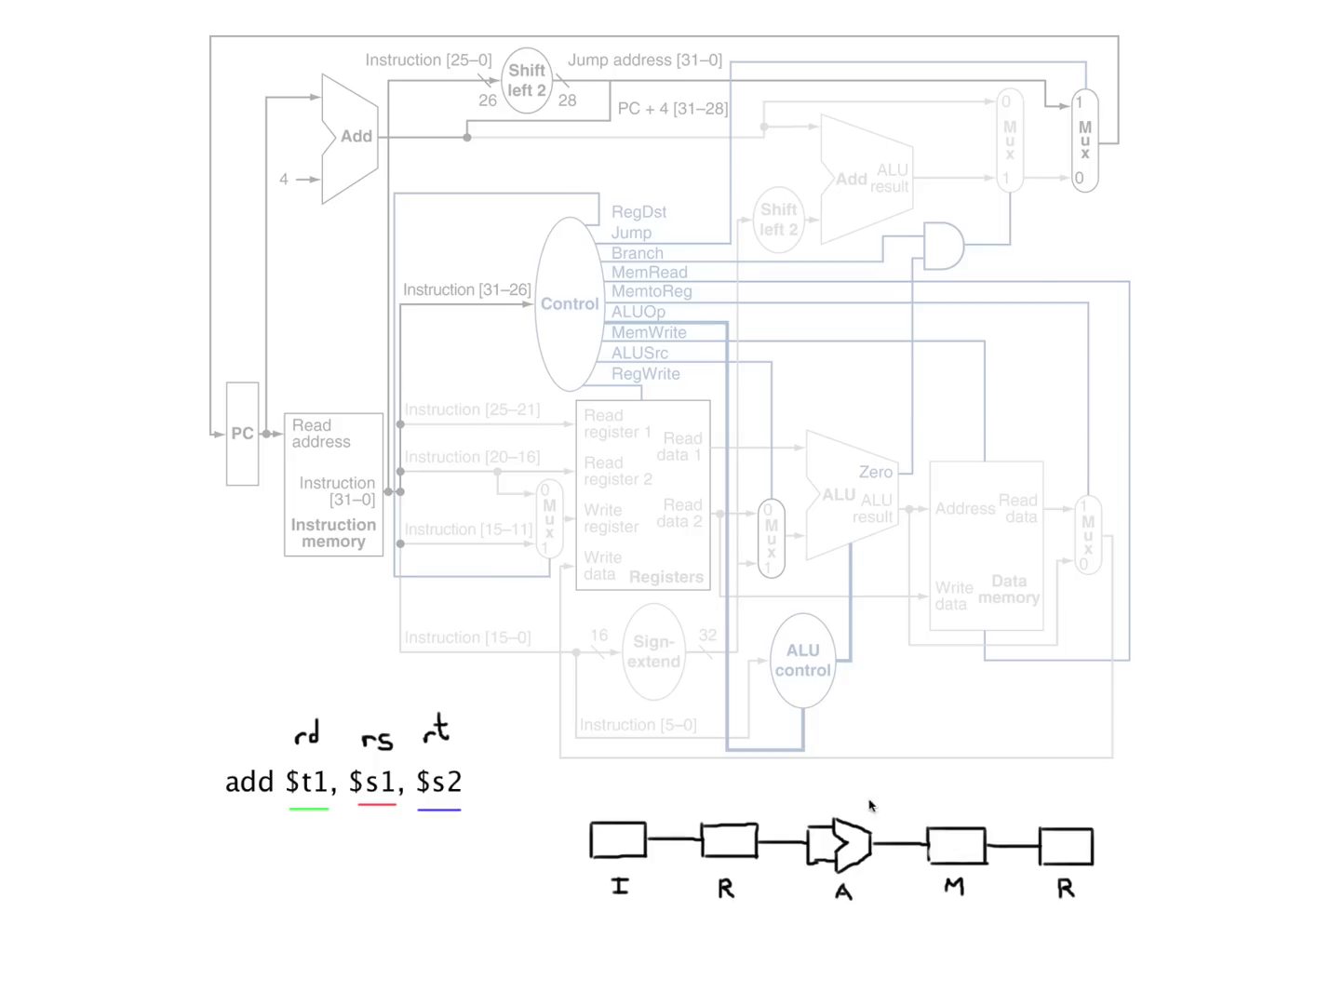
mouse_move(1097, 843)
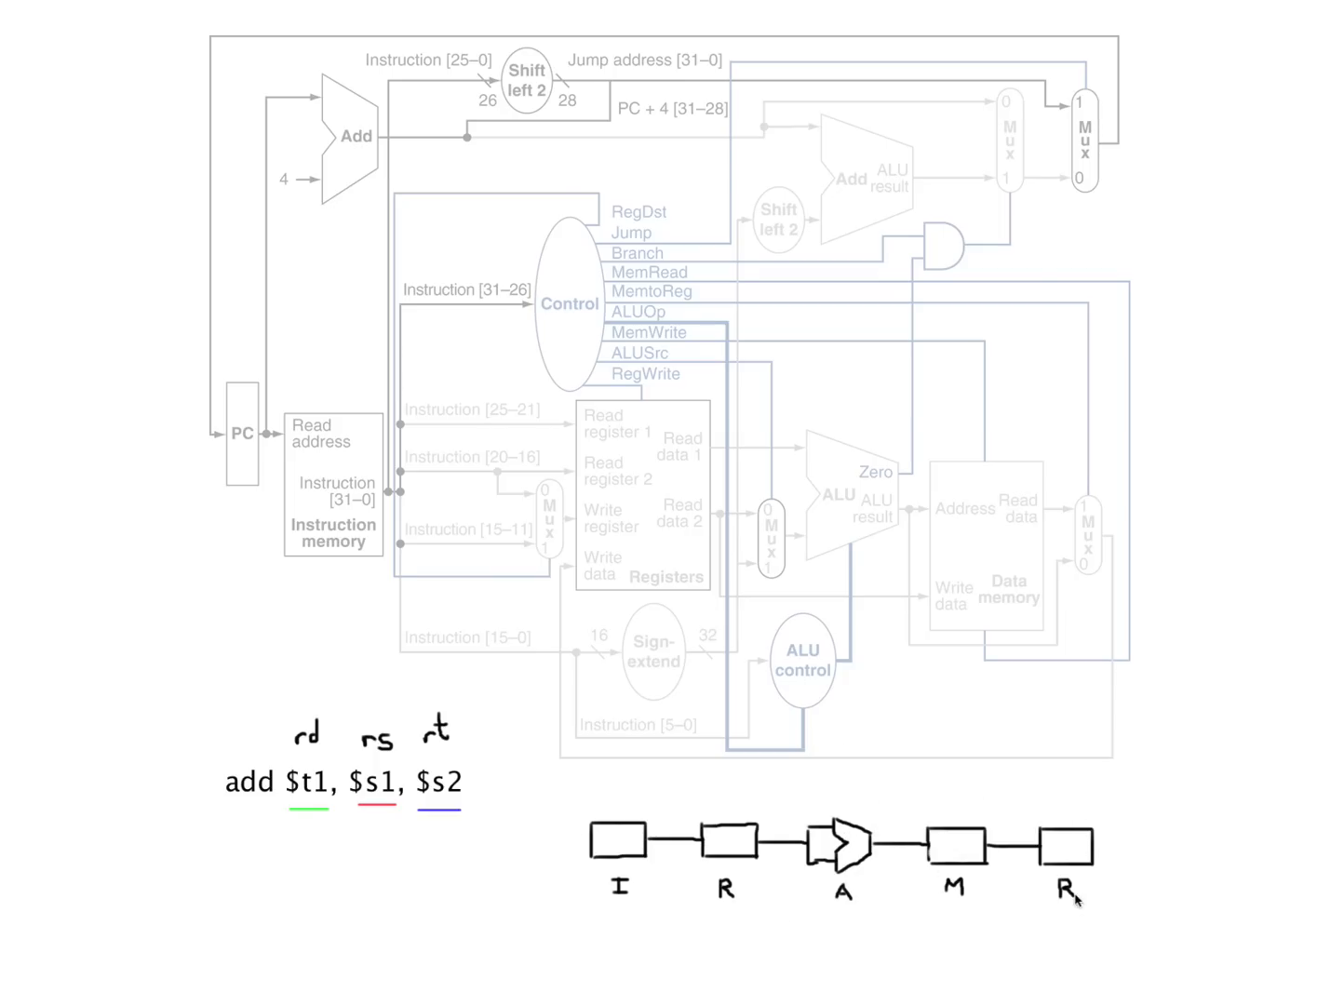
mouse_move(791, 841)
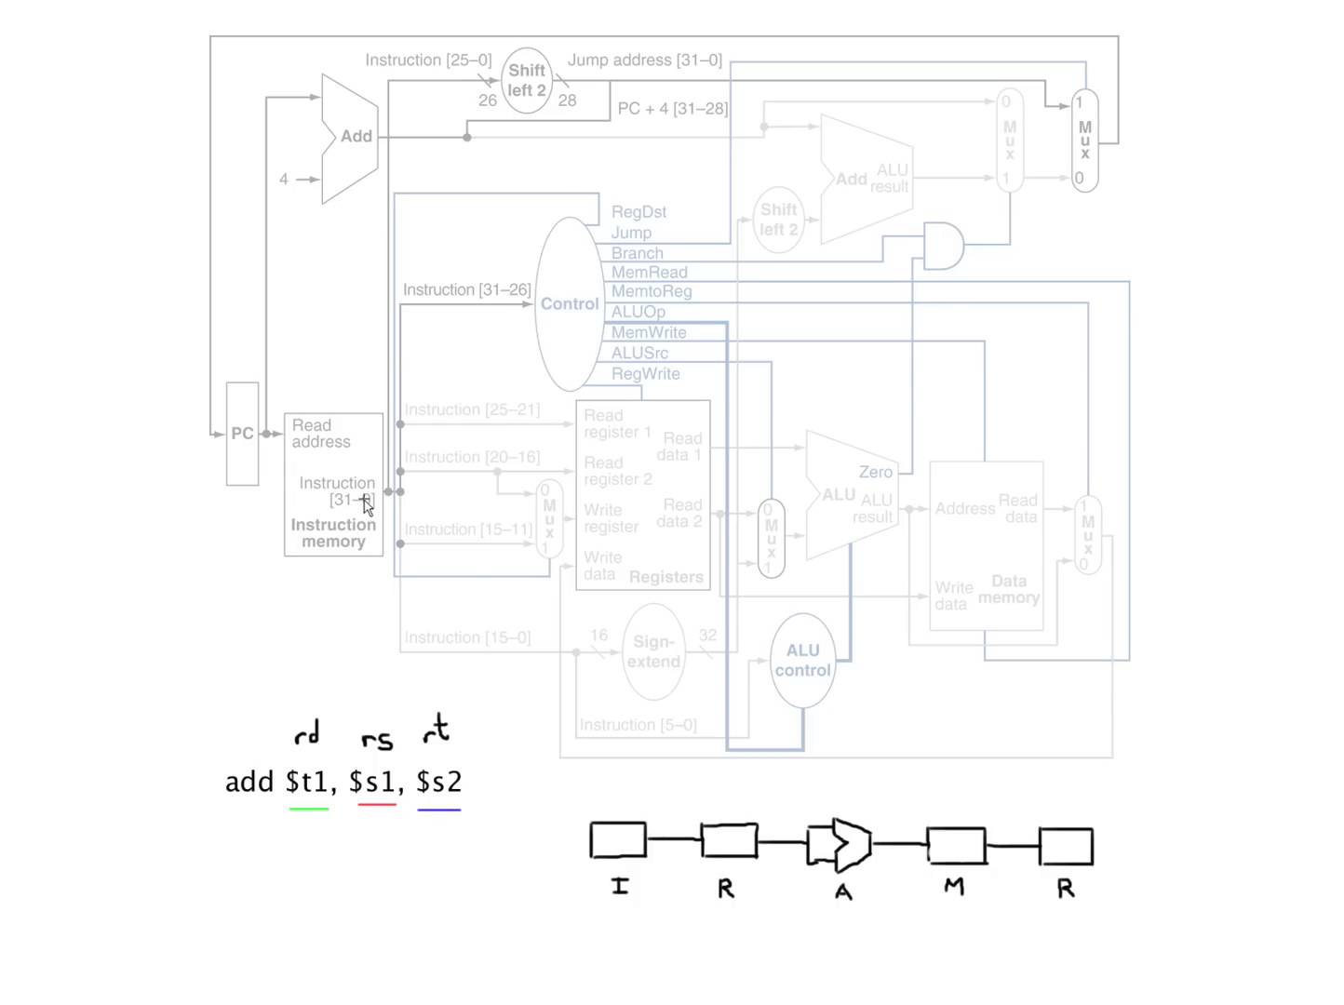
mouse_move(363, 503)
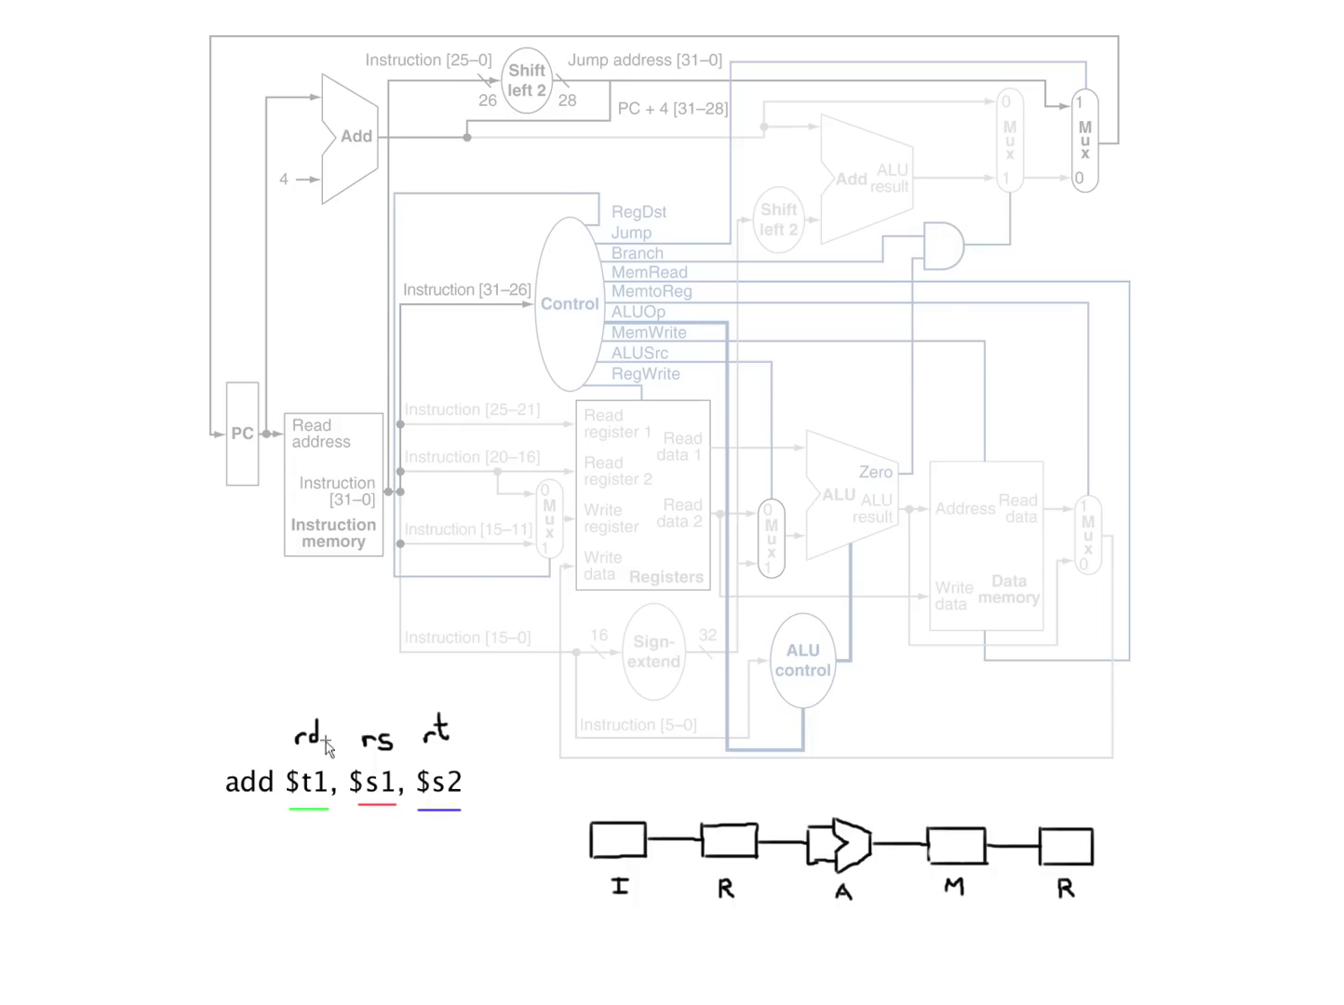
mouse_move(466, 794)
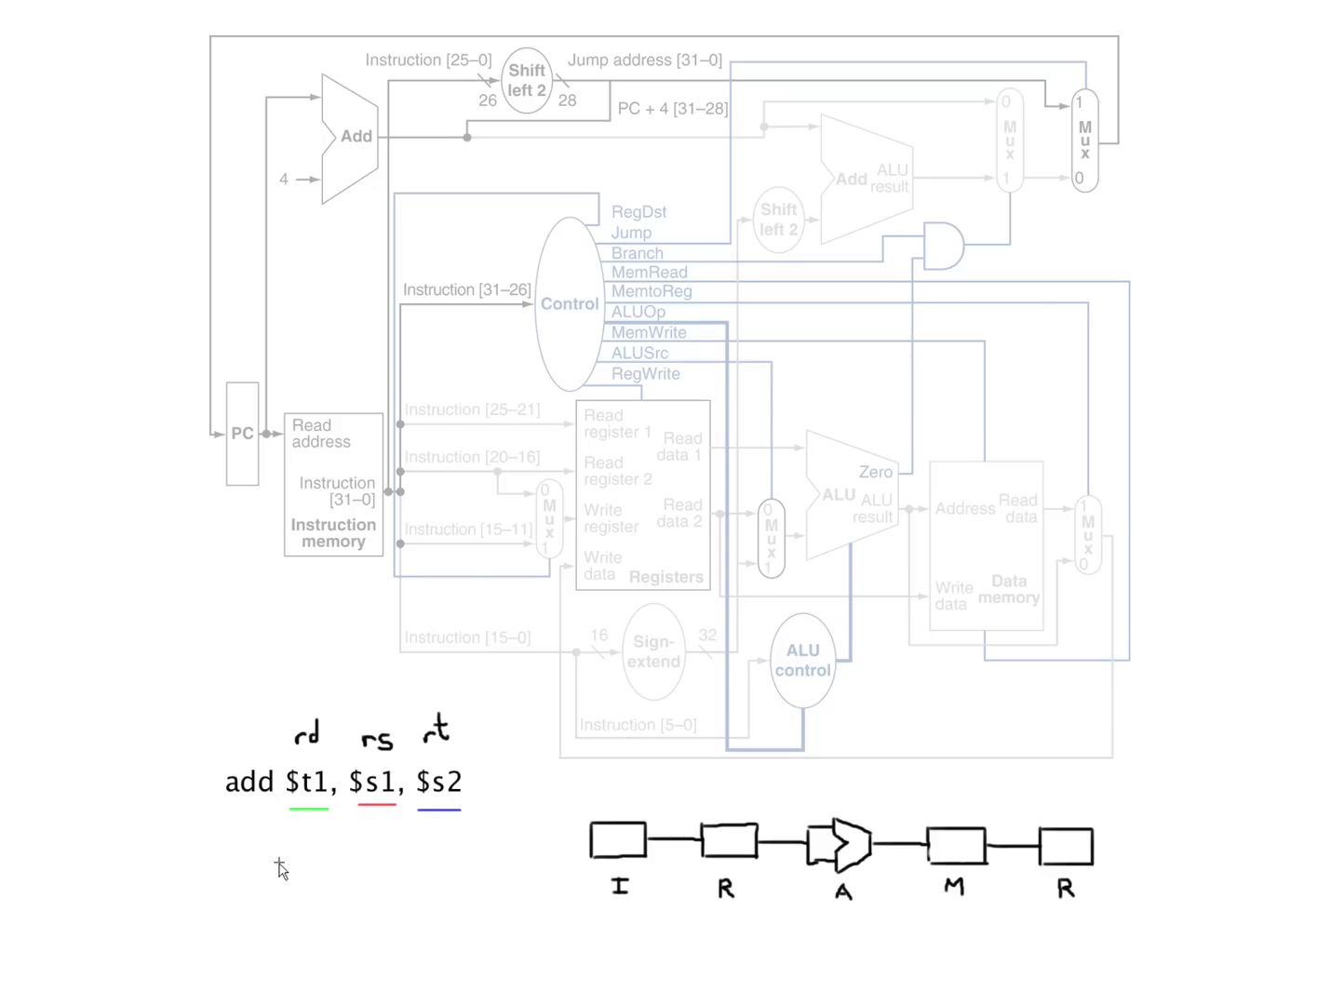
mouse_move(335, 493)
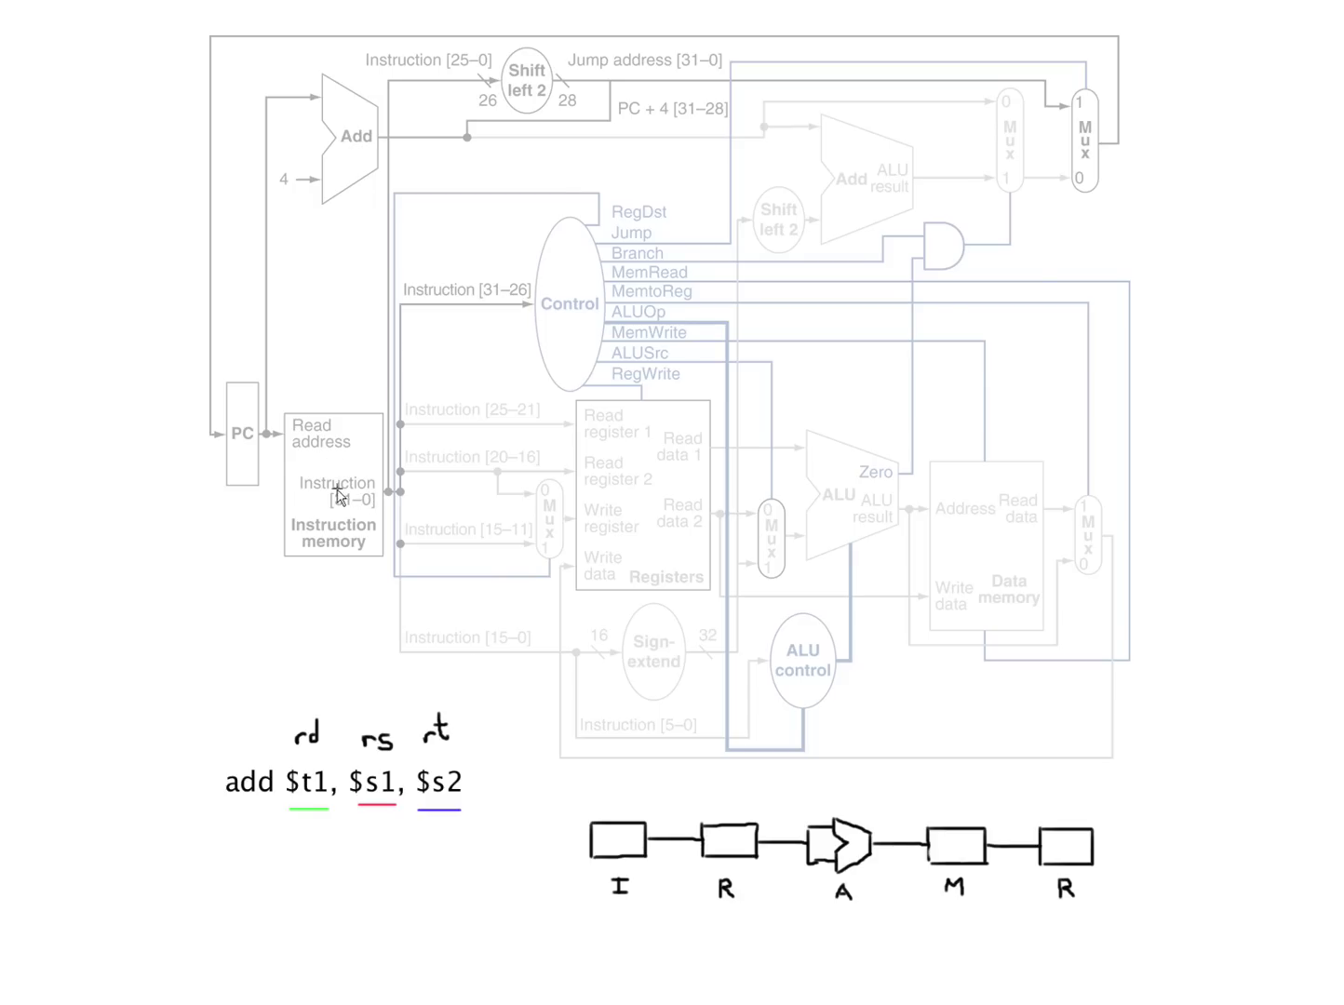
mouse_move(375, 503)
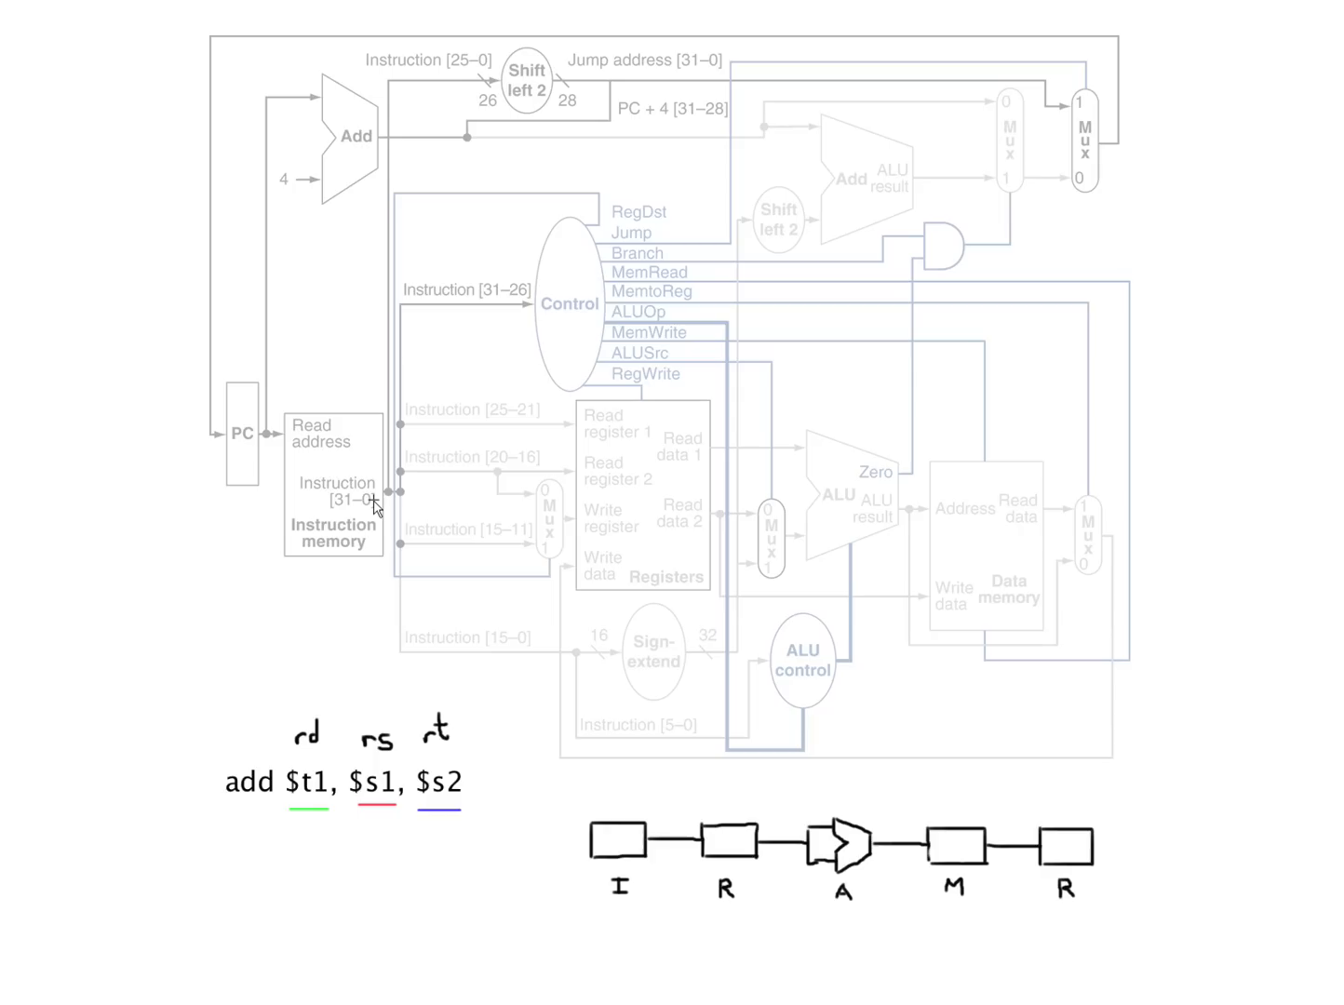
mouse_move(401, 339)
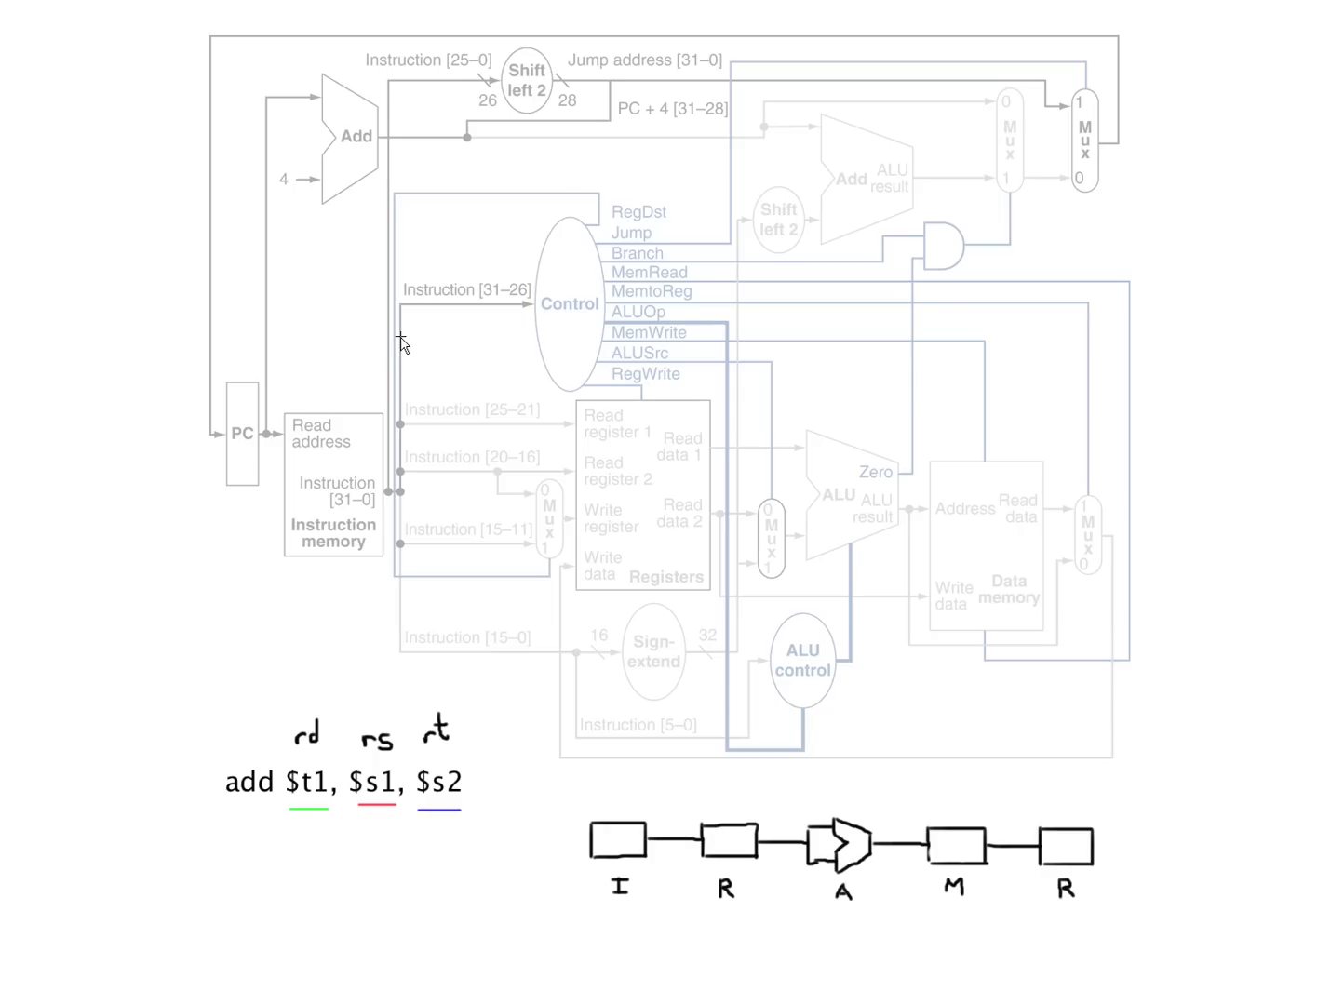
mouse_move(439, 326)
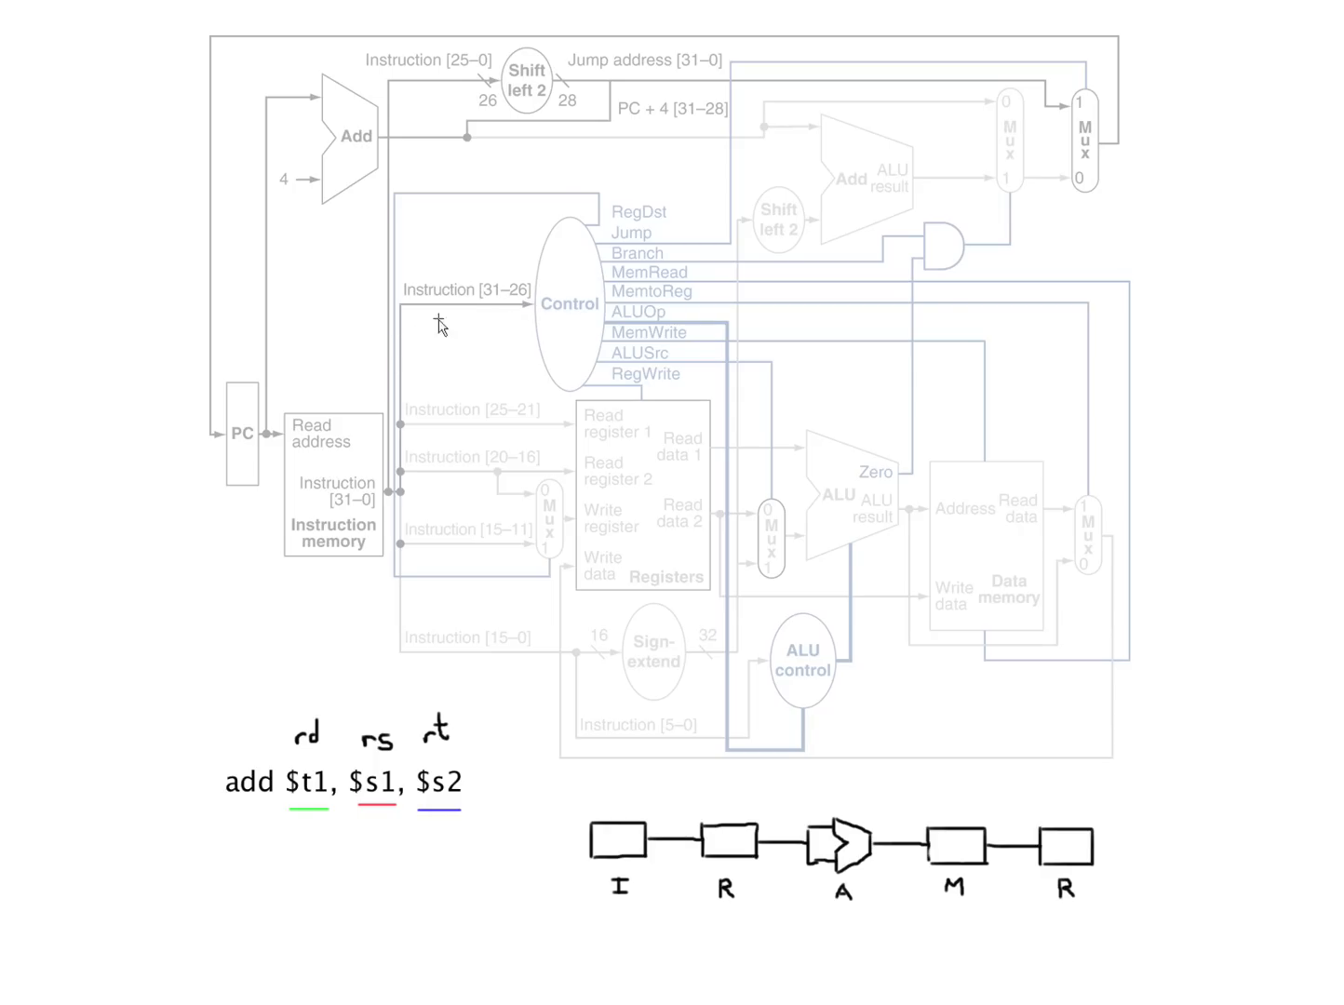
mouse_move(496, 319)
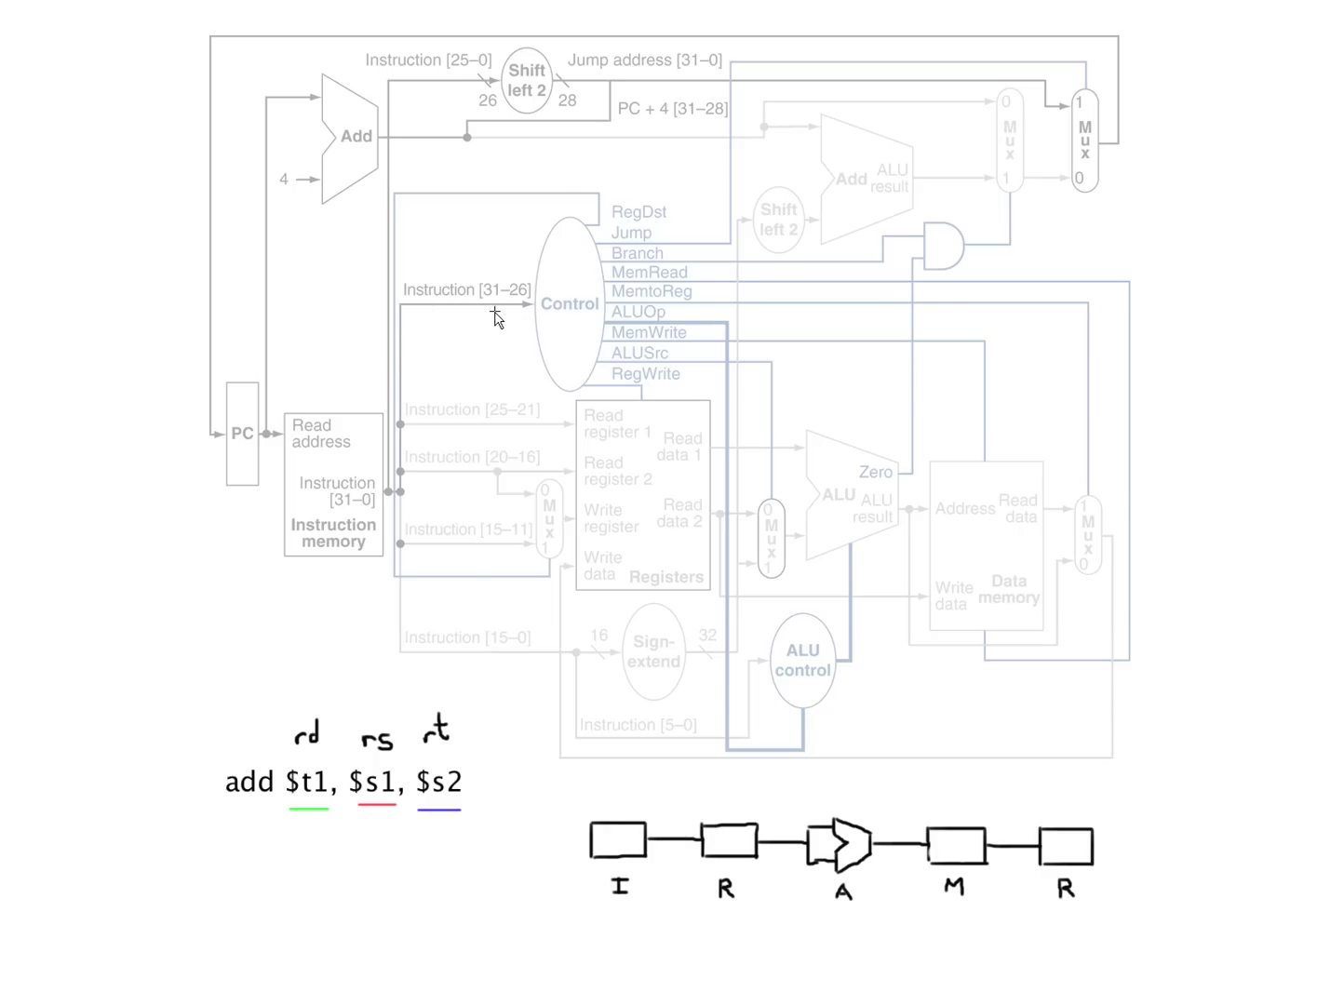
mouse_move(527, 439)
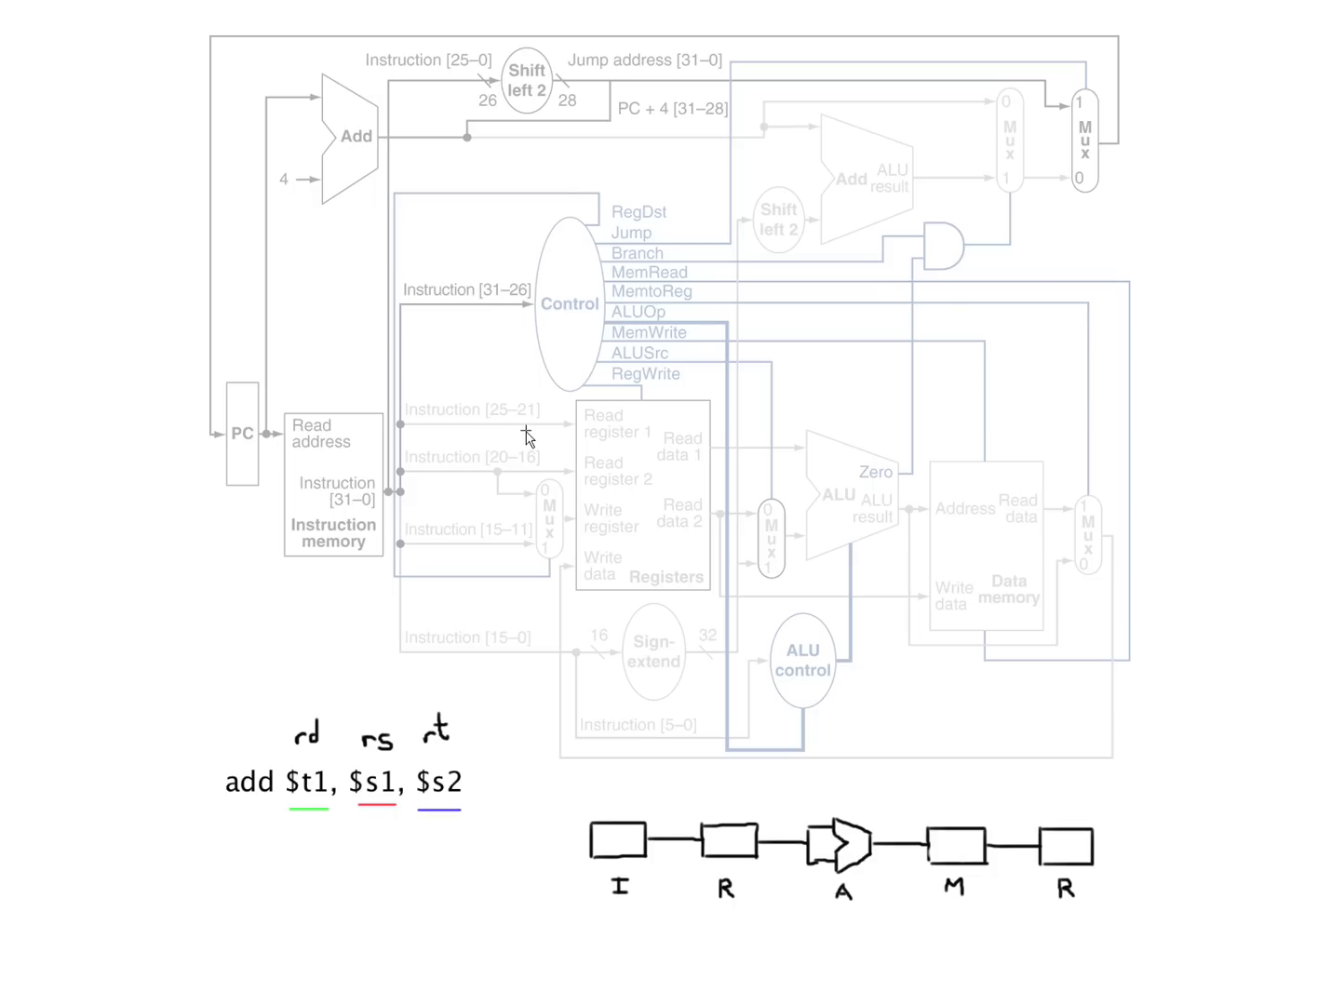
mouse_move(465, 439)
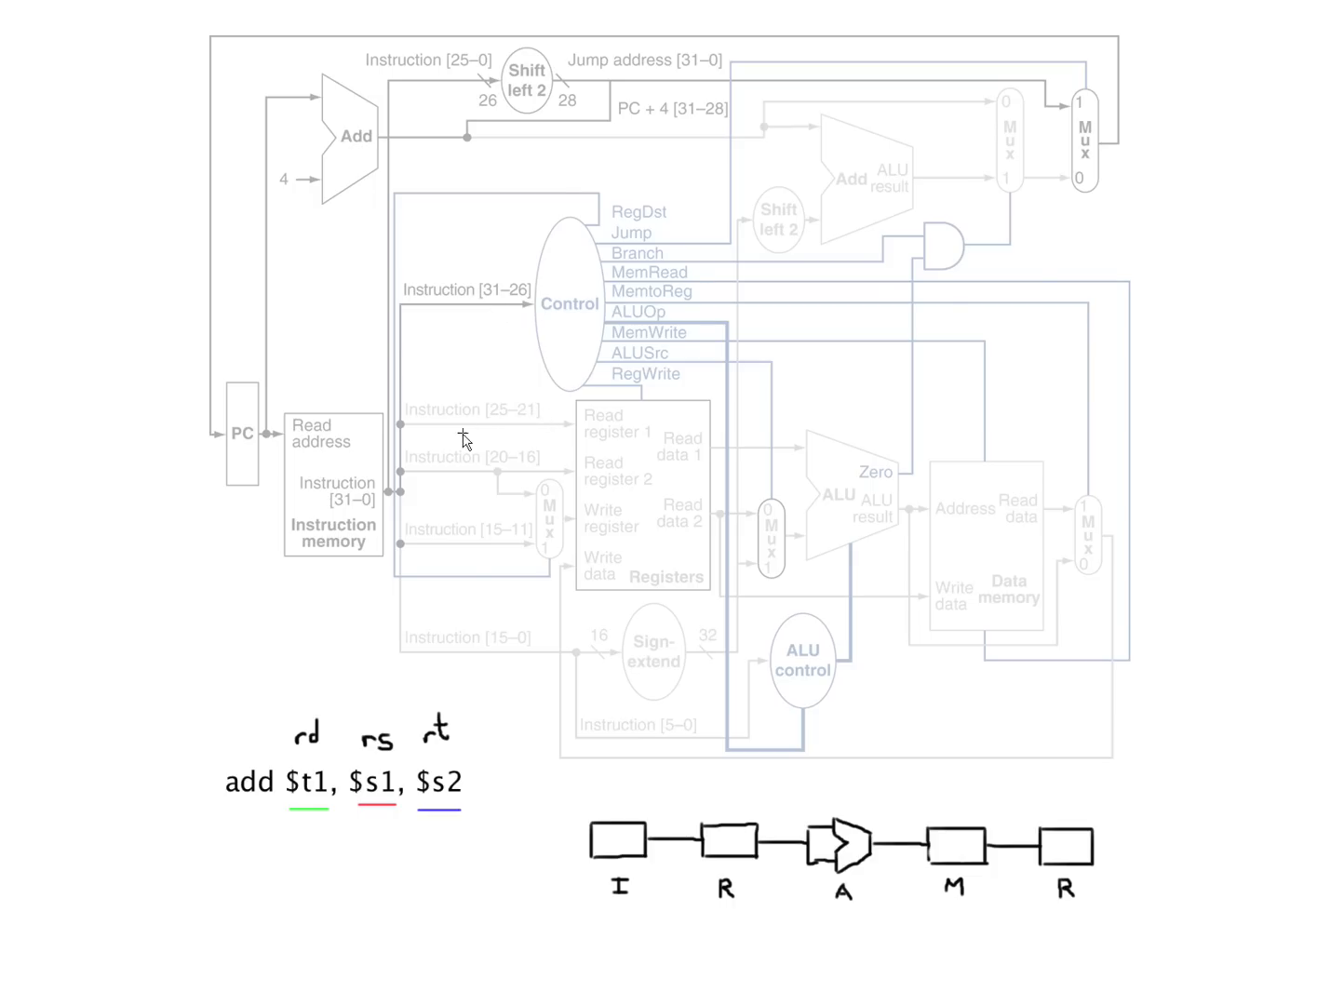
mouse_move(511, 532)
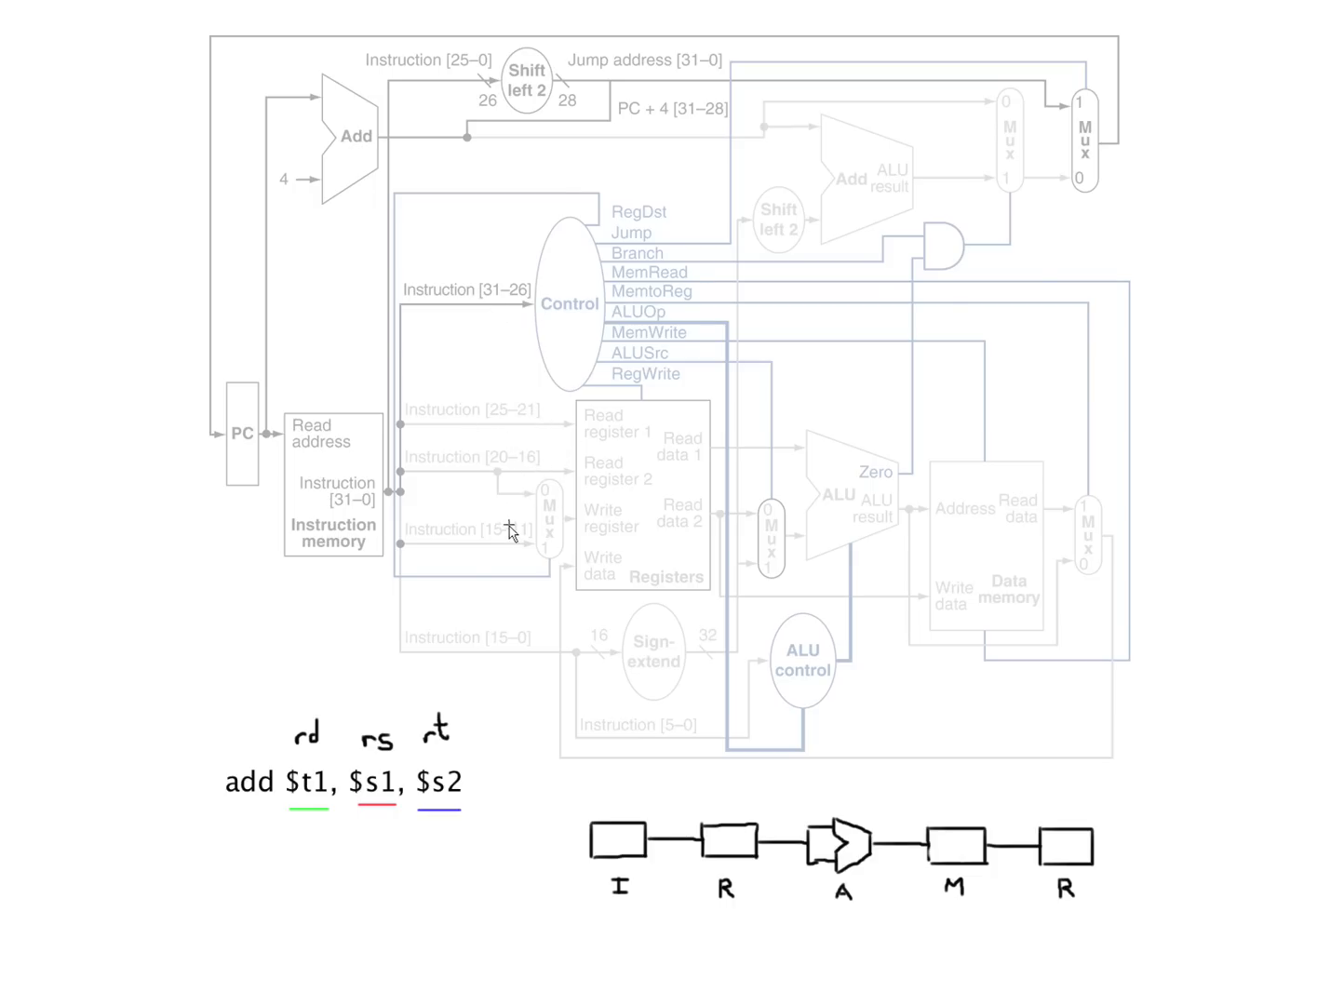
mouse_move(632, 662)
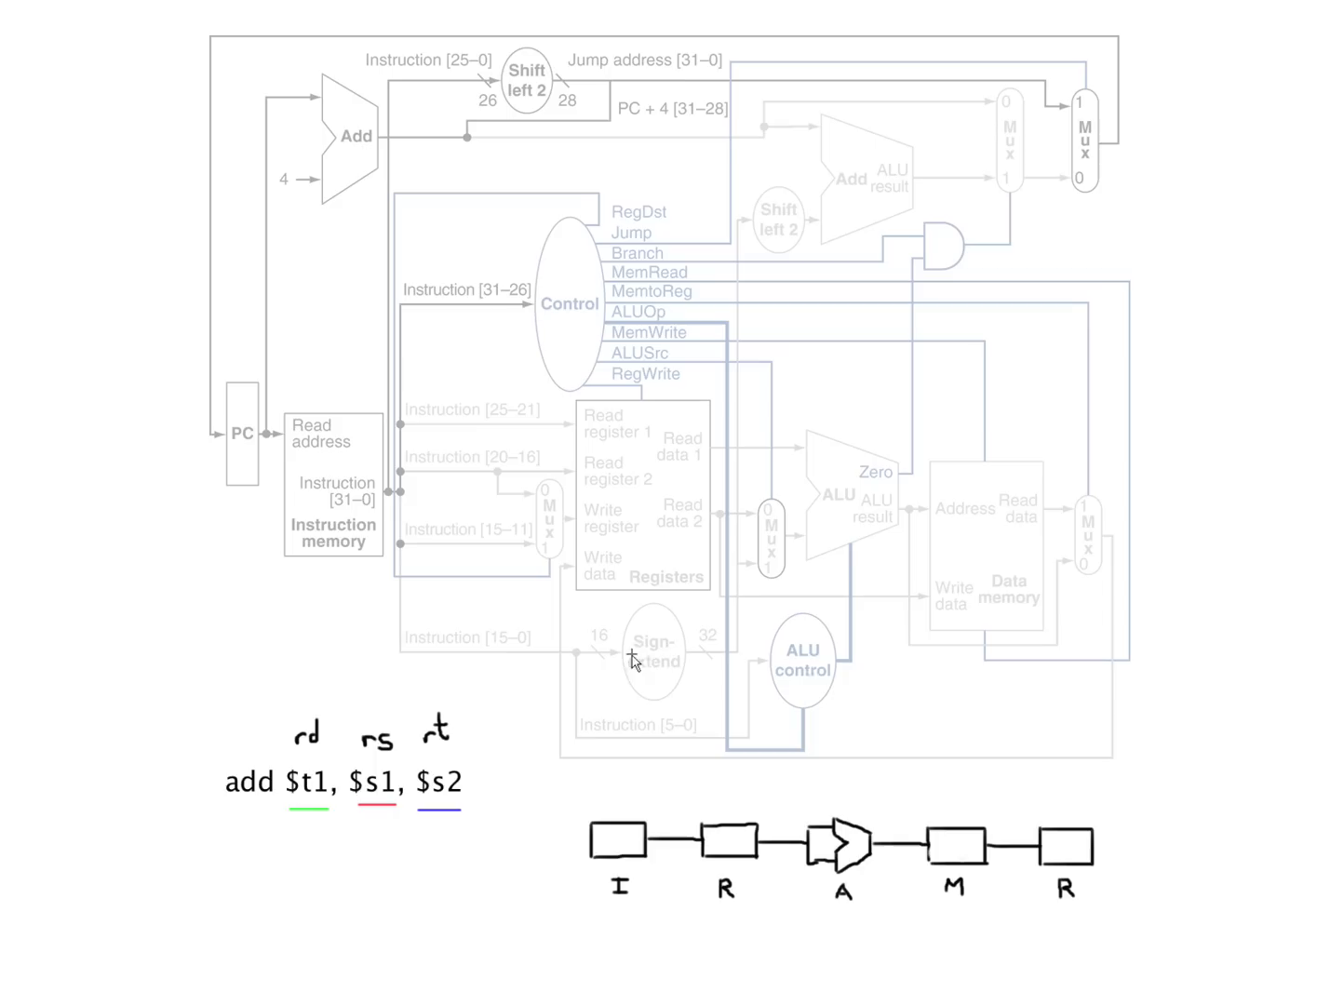
mouse_move(491, 298)
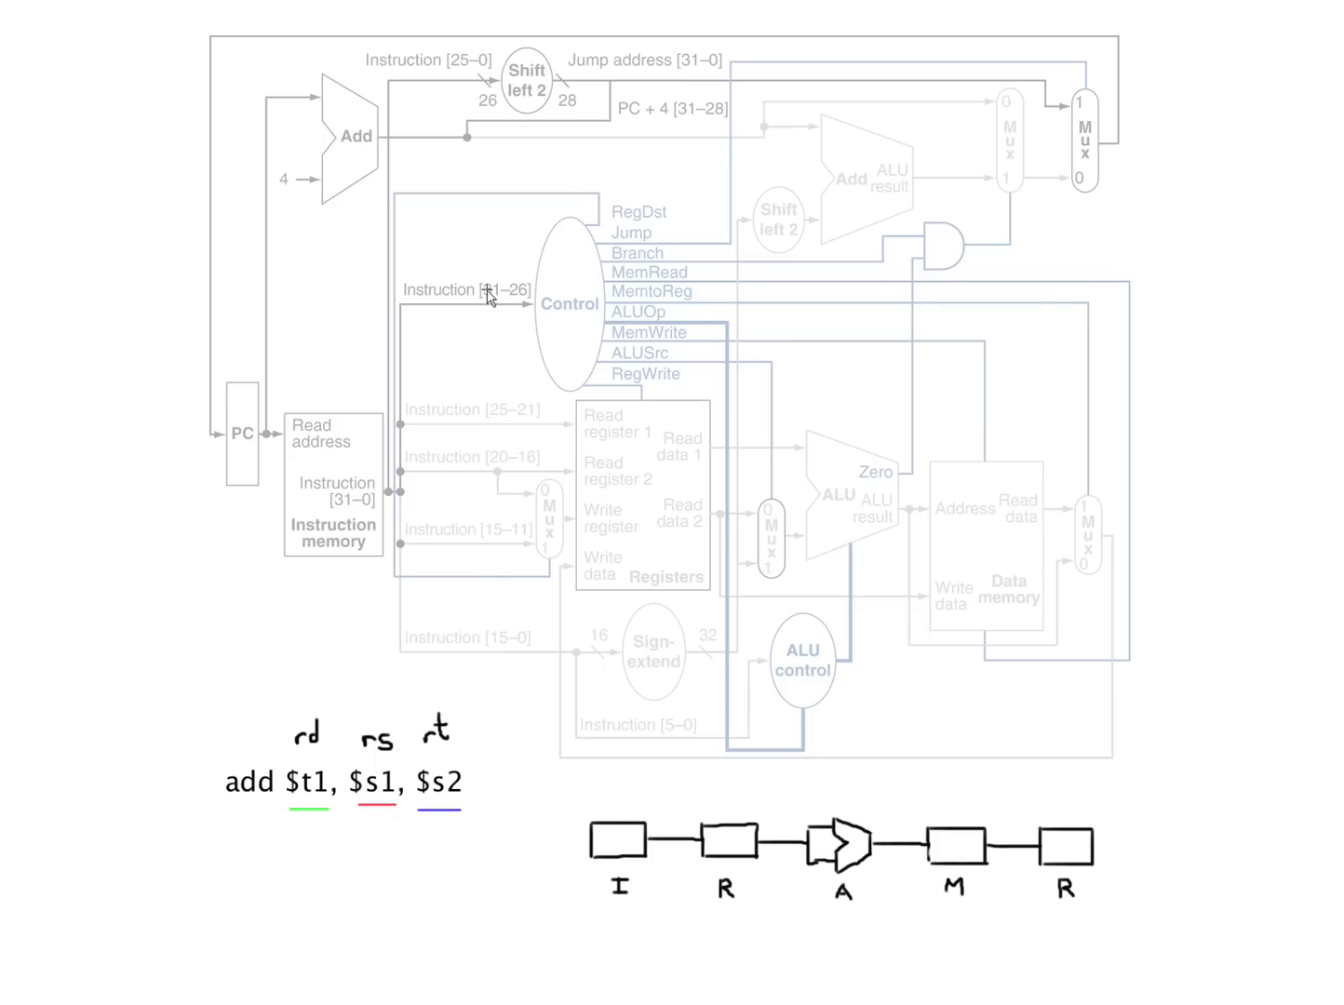
mouse_move(533, 372)
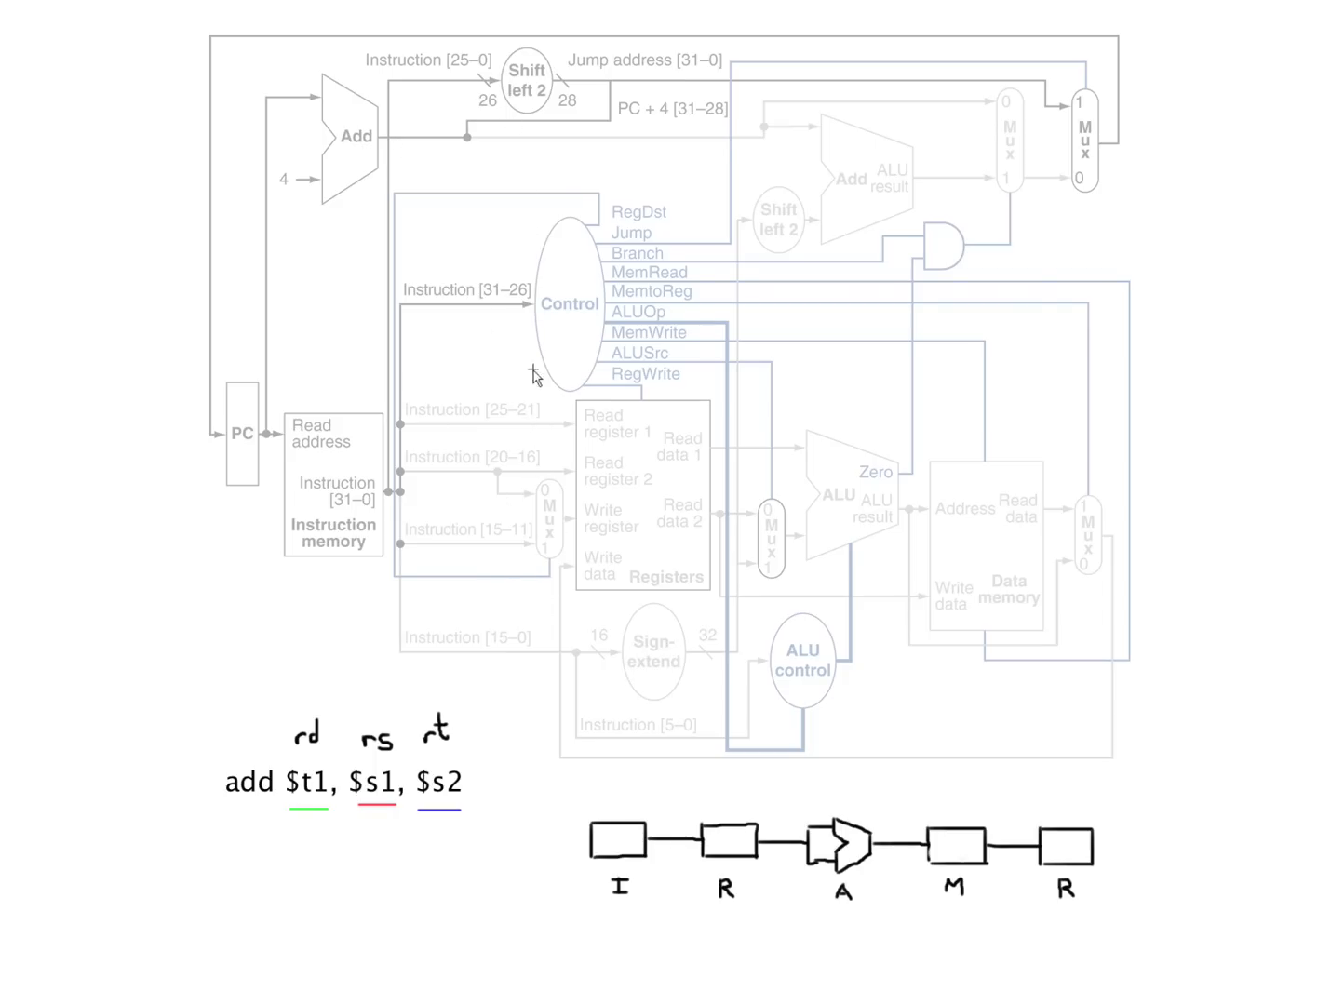
mouse_move(527, 414)
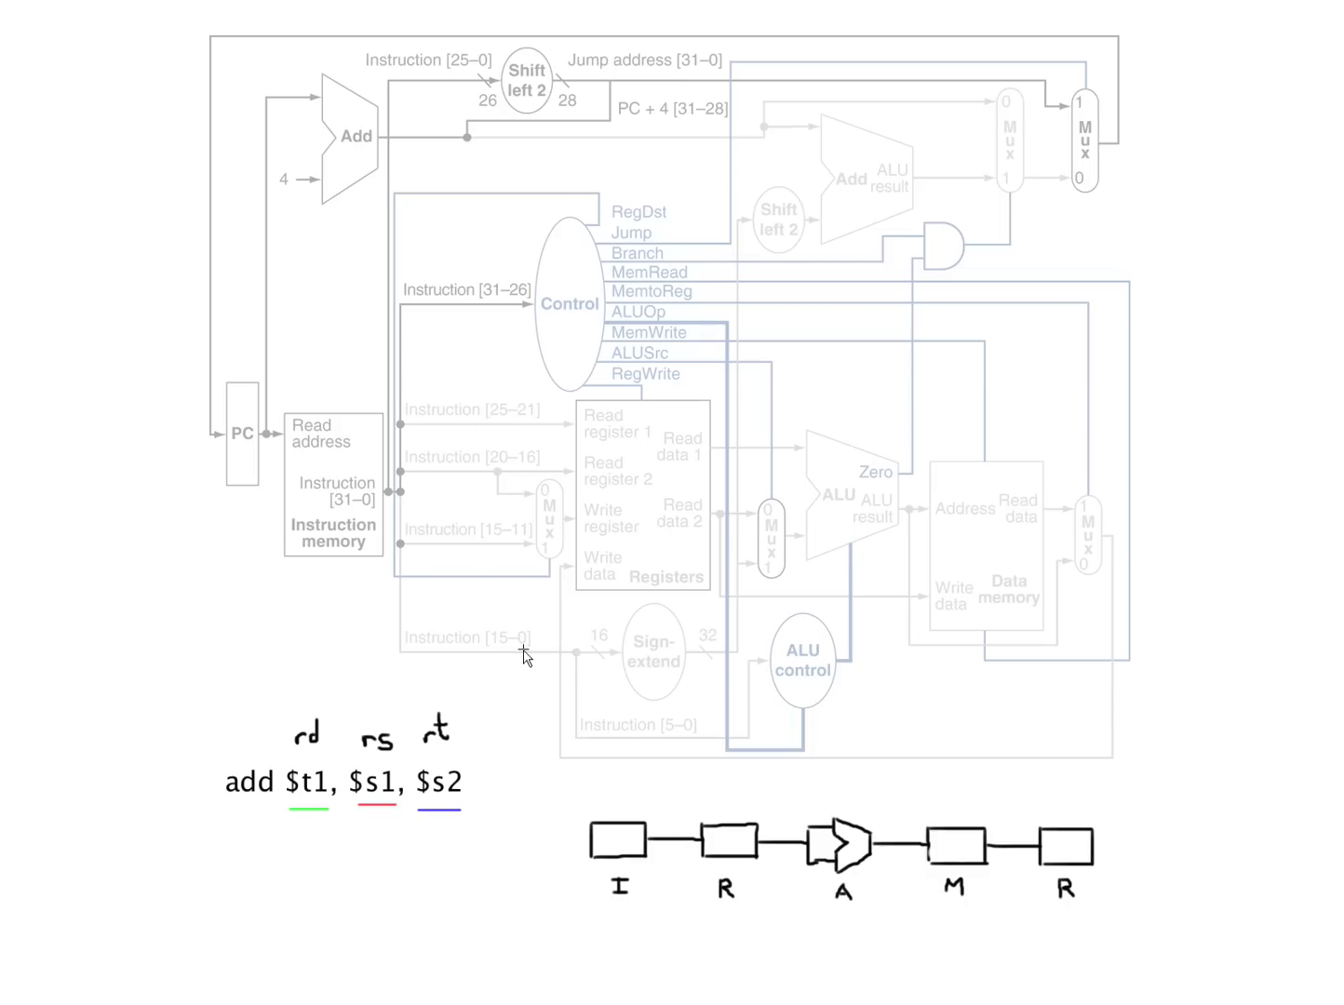
mouse_move(444, 249)
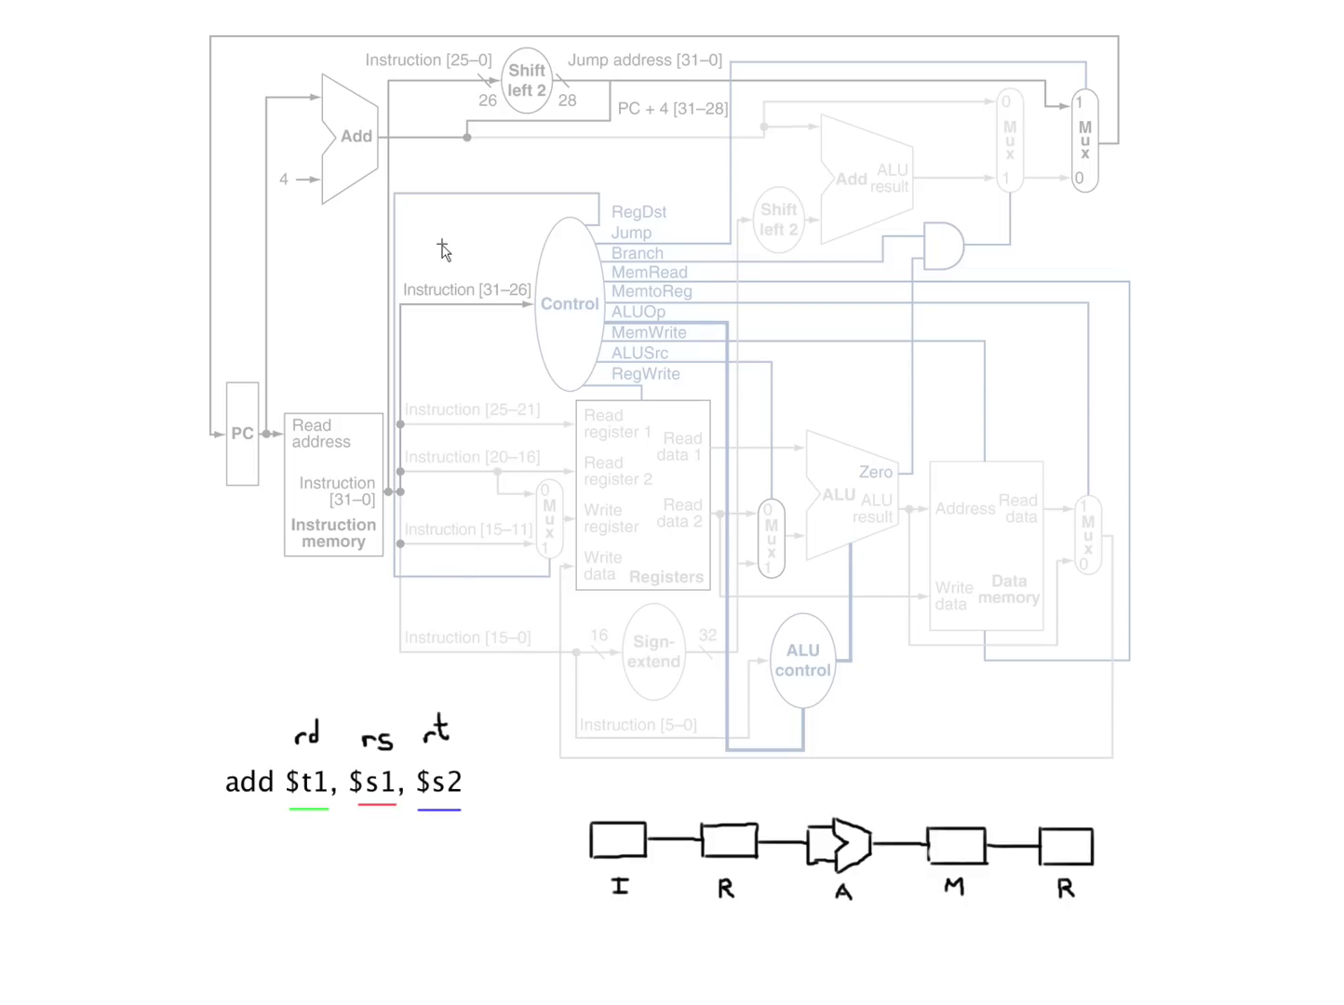
mouse_move(457, 71)
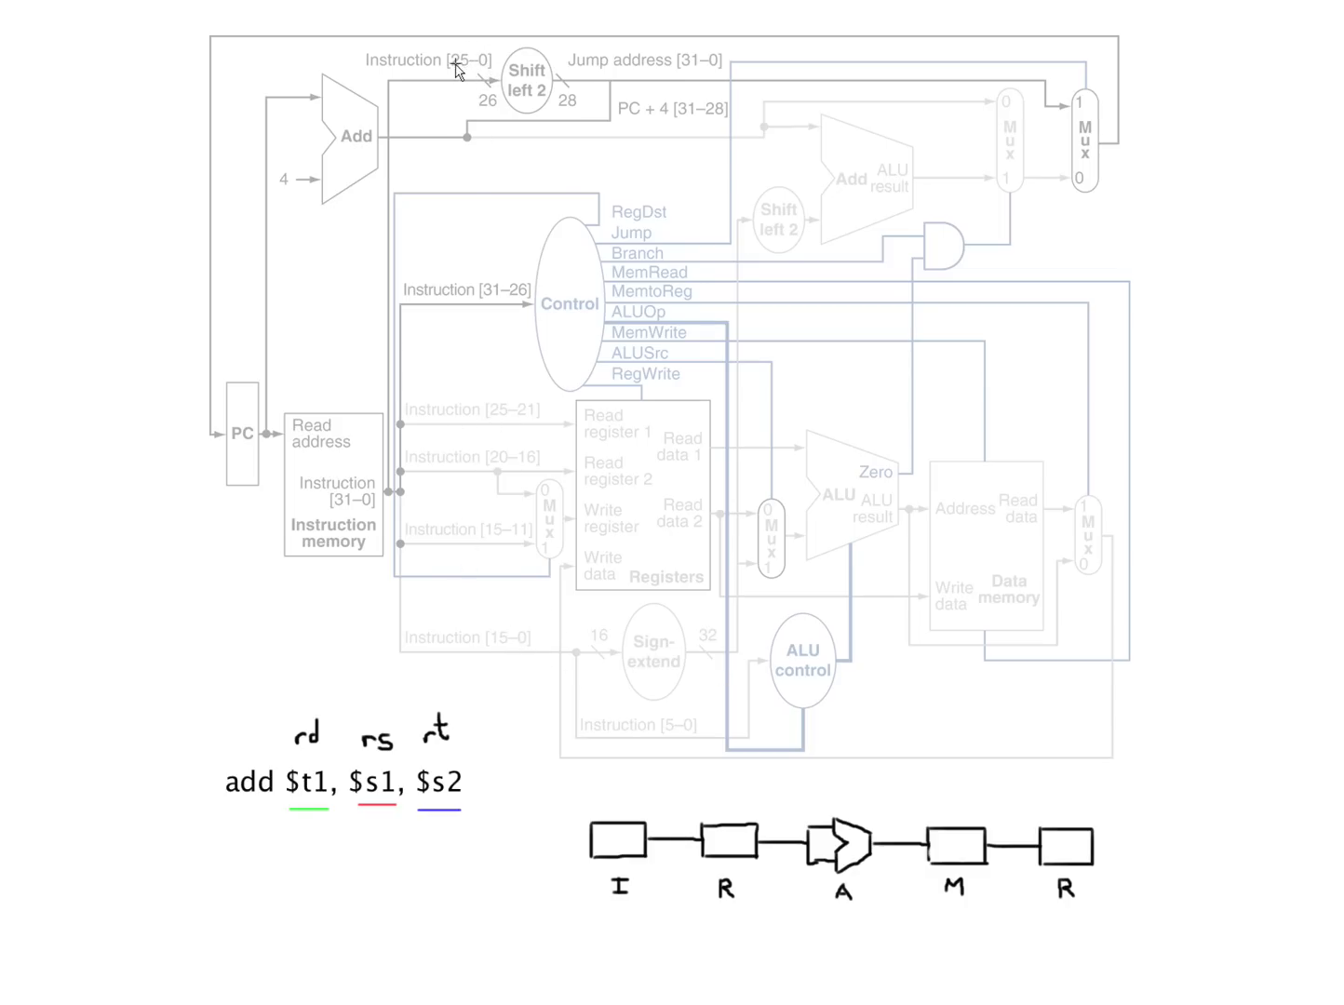
mouse_move(529, 63)
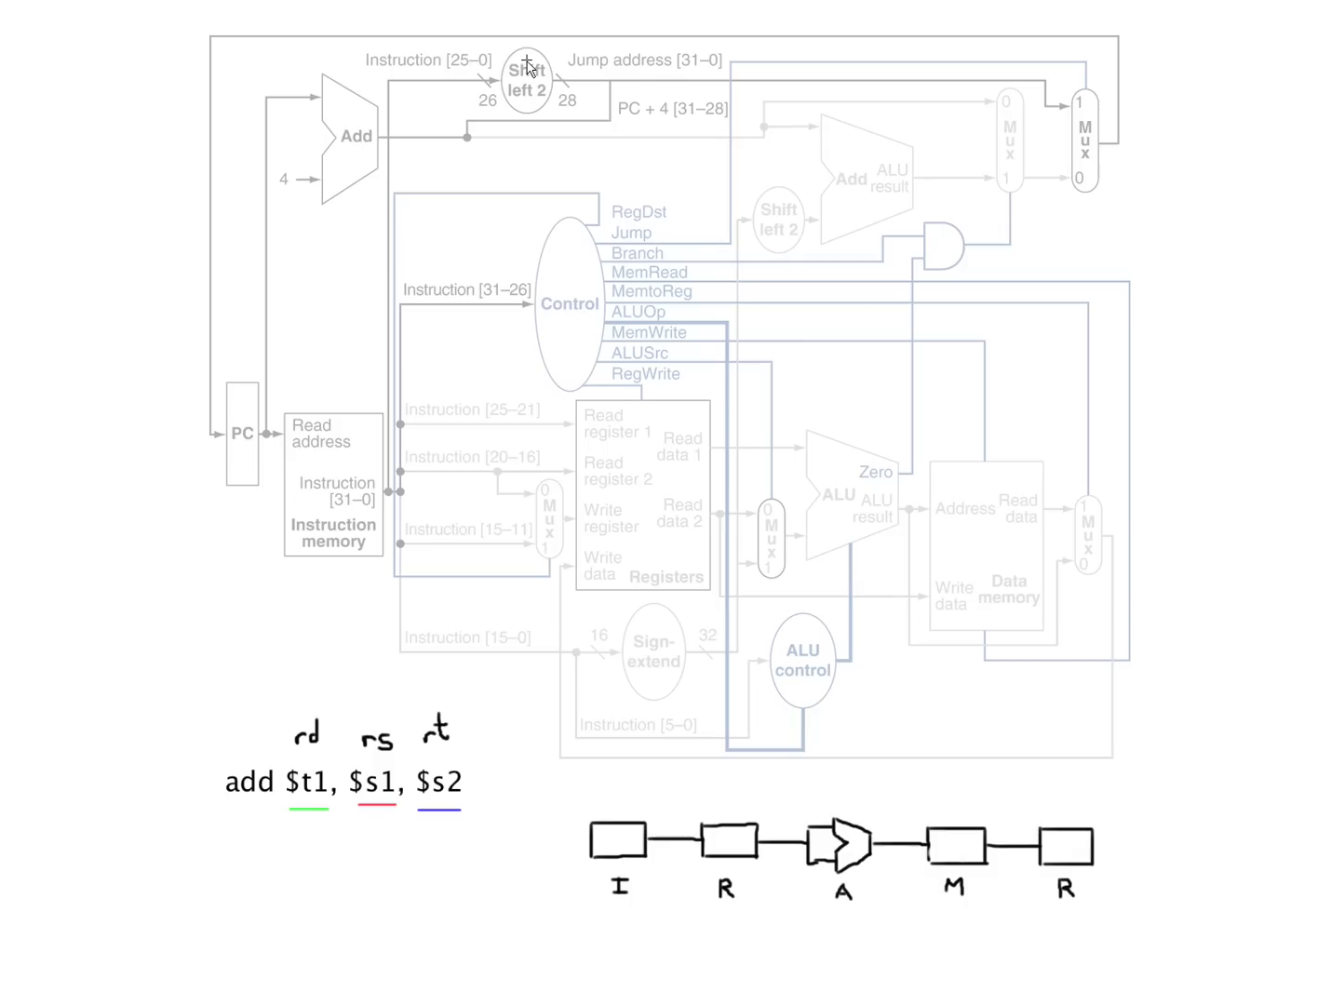
mouse_move(404, 84)
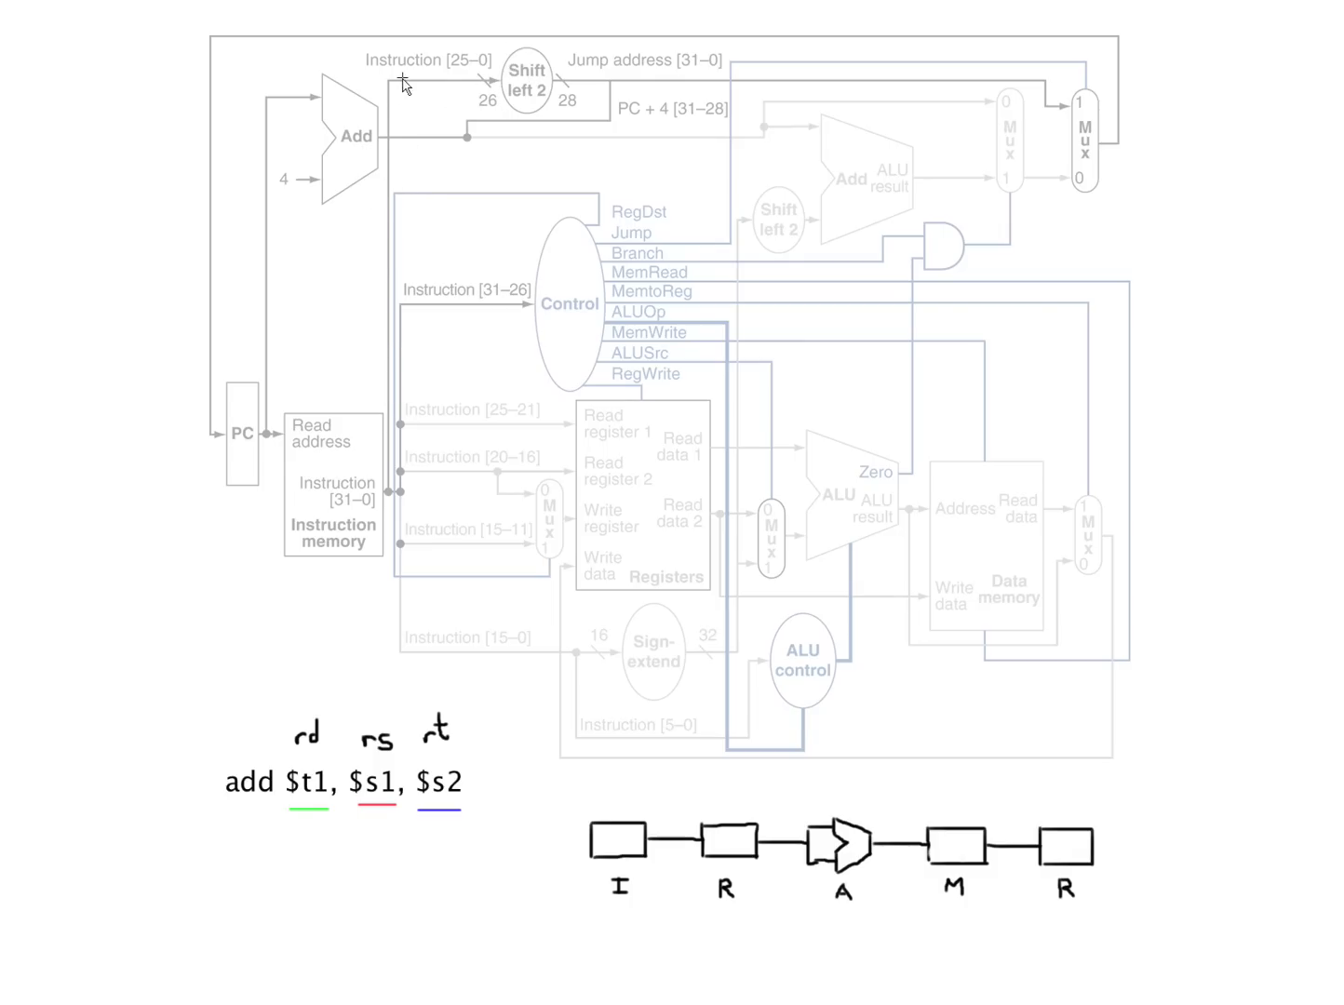
mouse_move(765, 76)
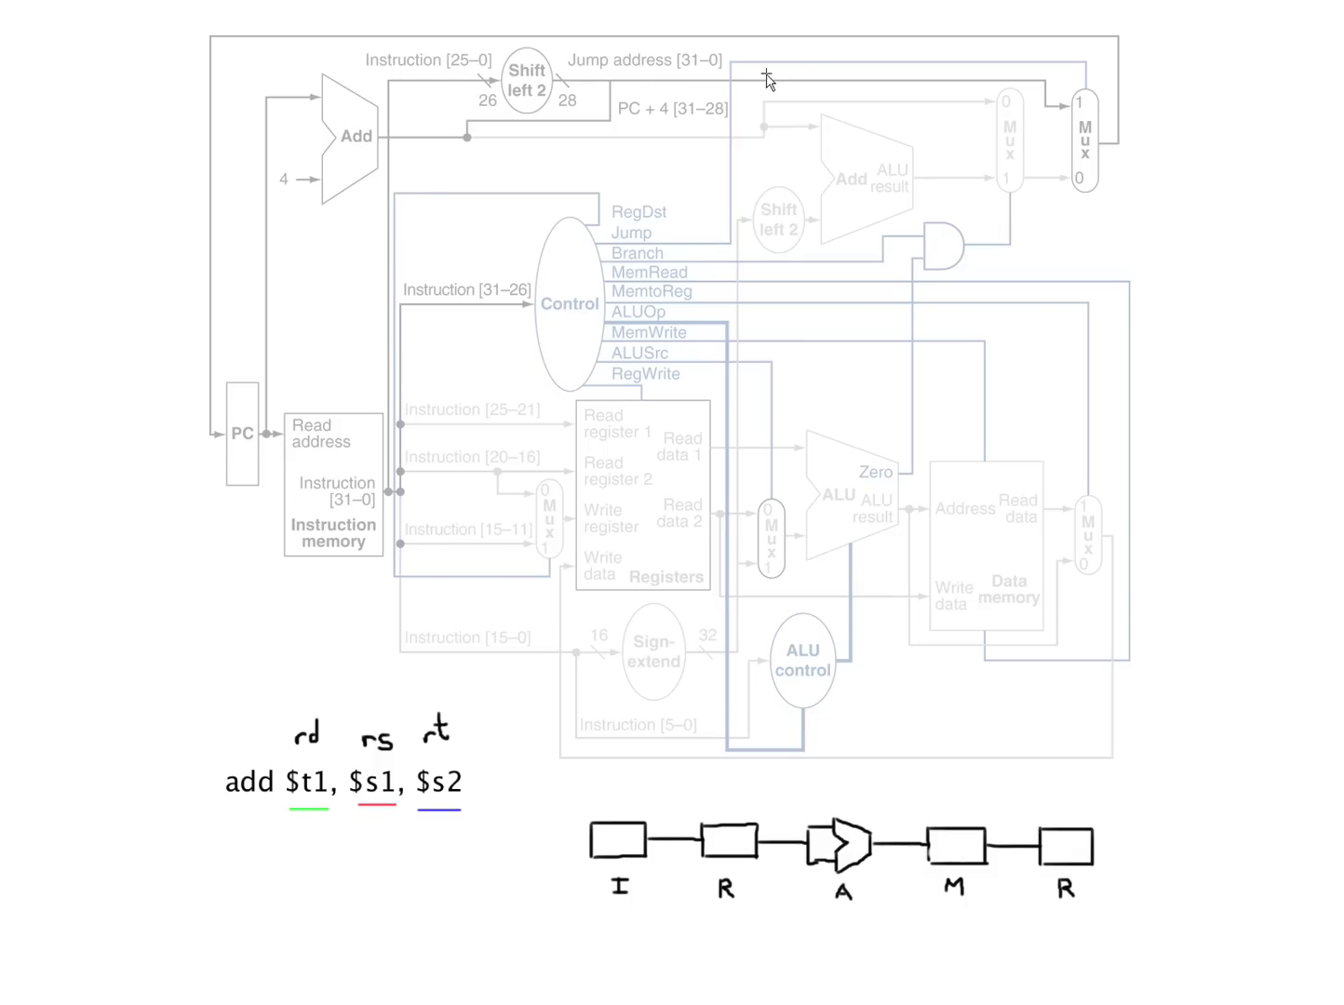
mouse_move(343, 810)
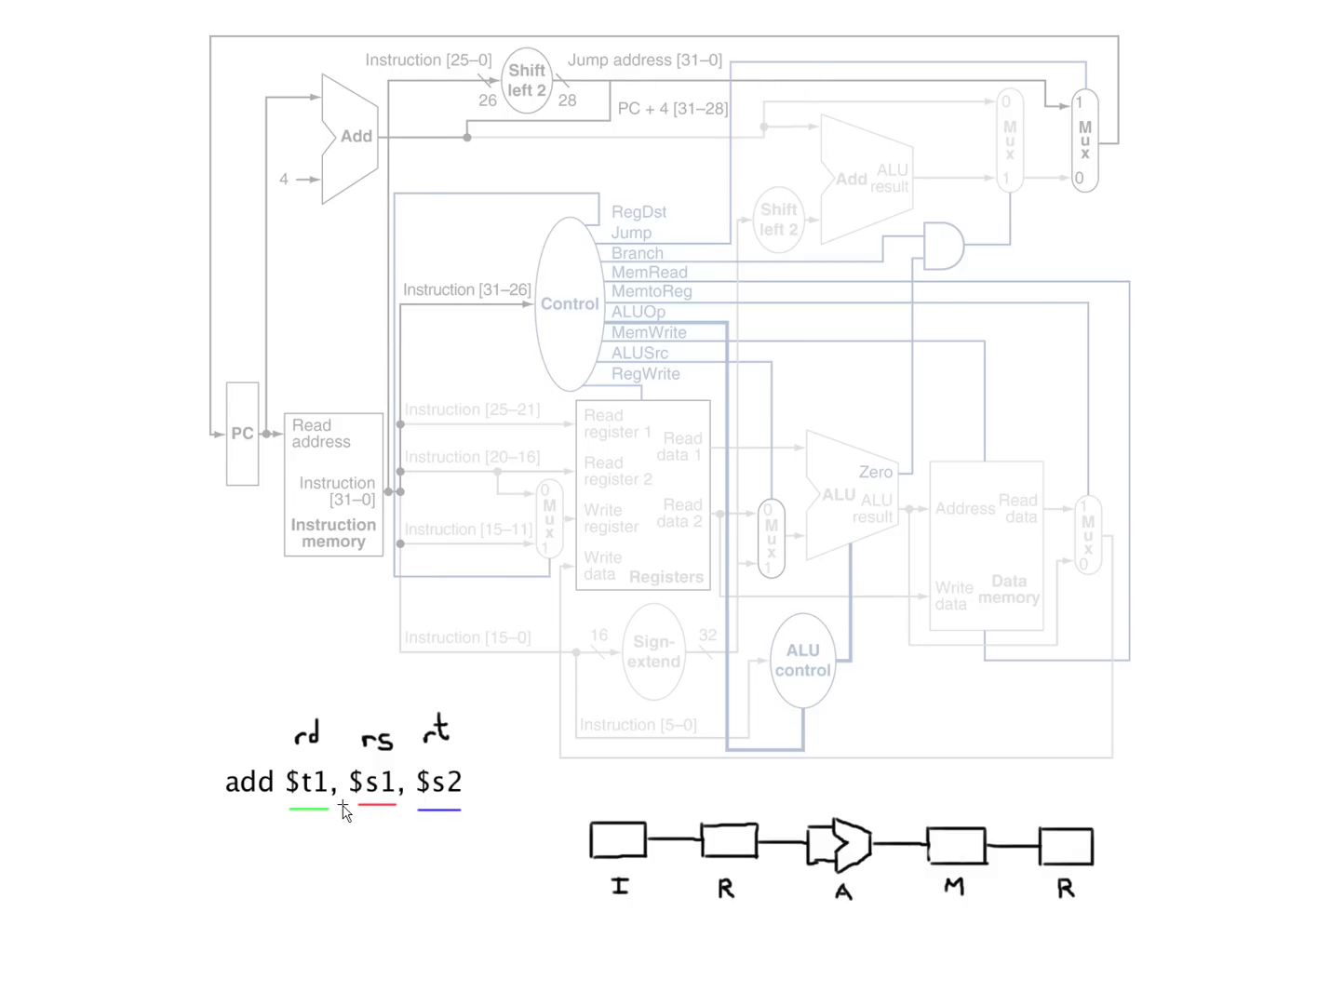
mouse_move(533, 761)
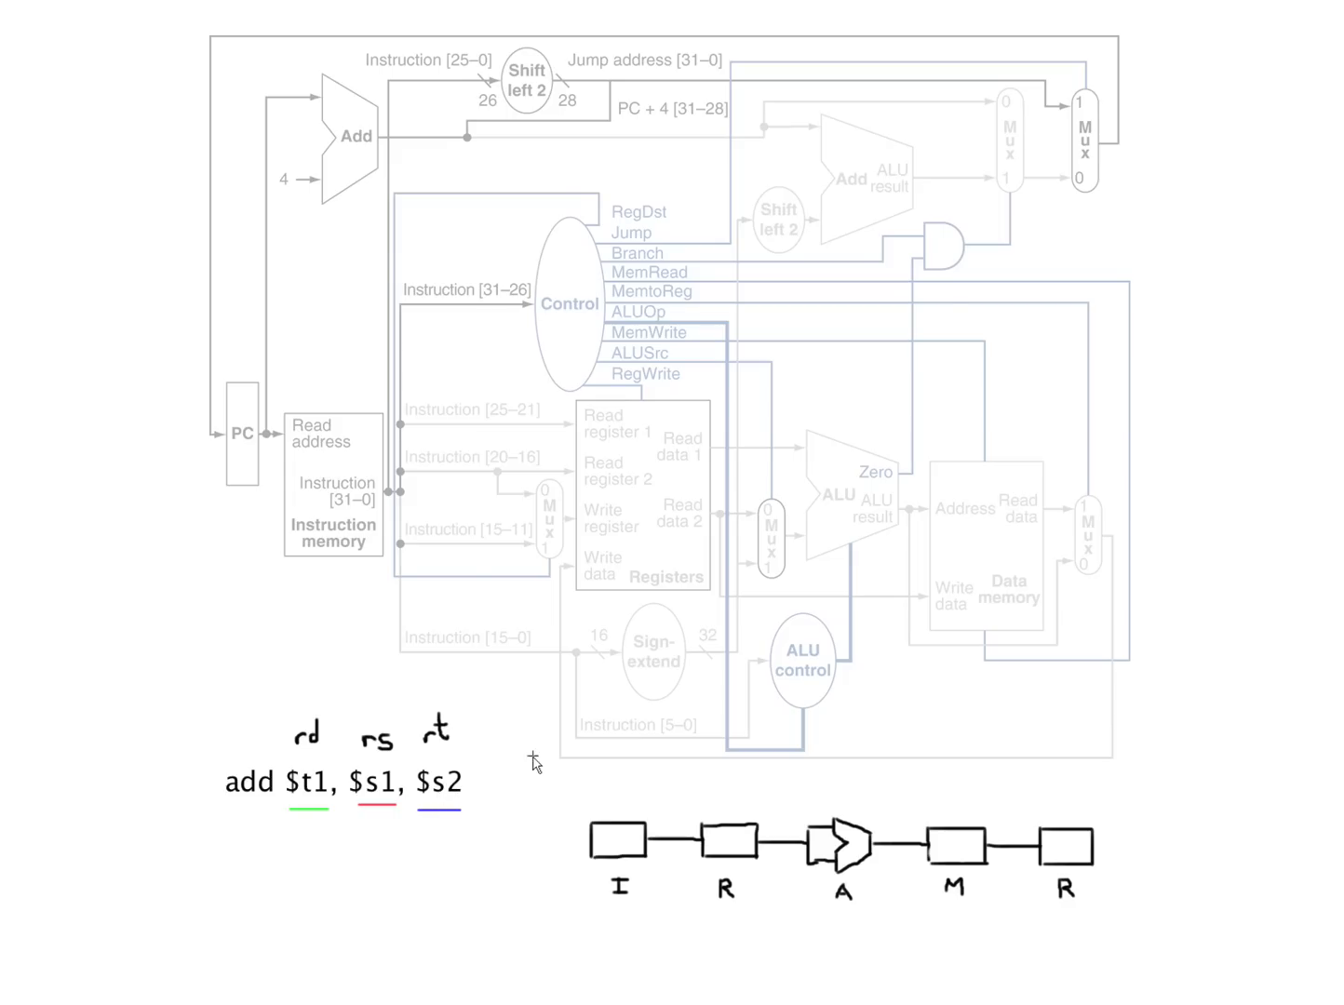
mouse_move(613, 72)
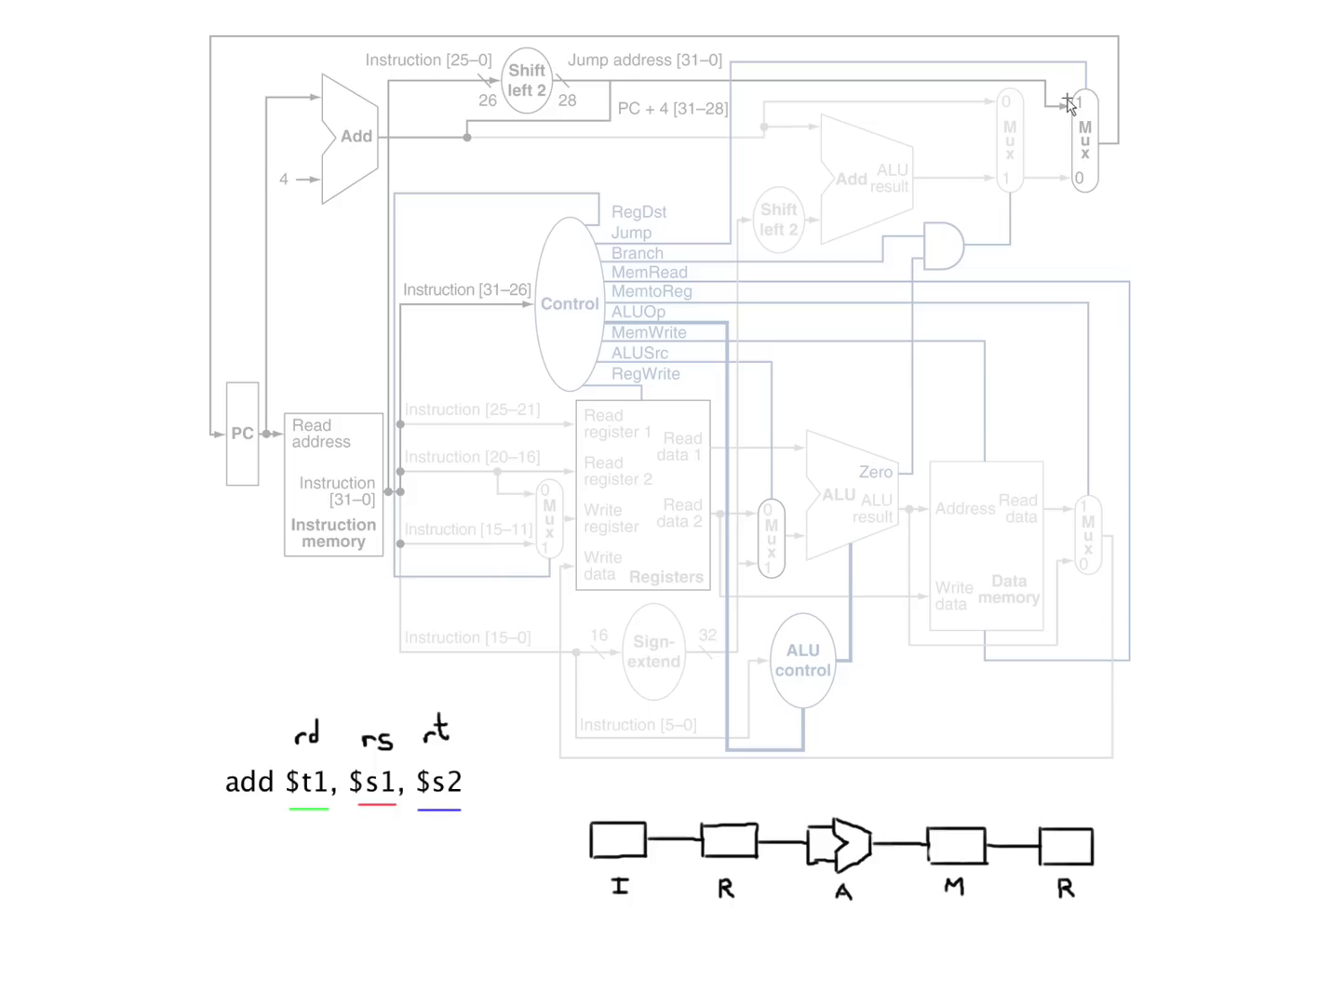
mouse_move(1067, 119)
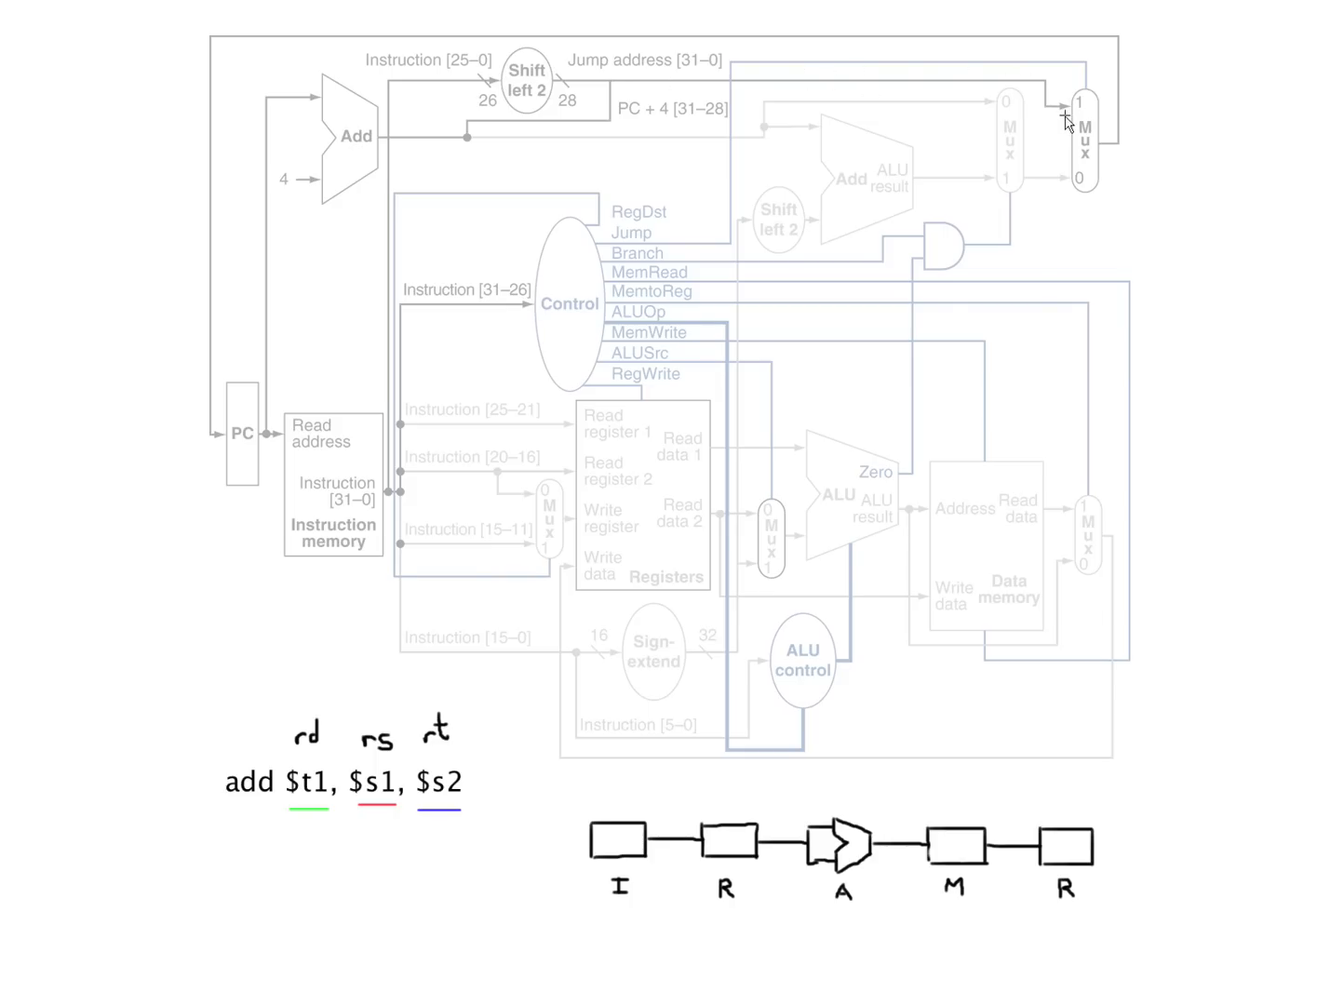
mouse_move(592, 108)
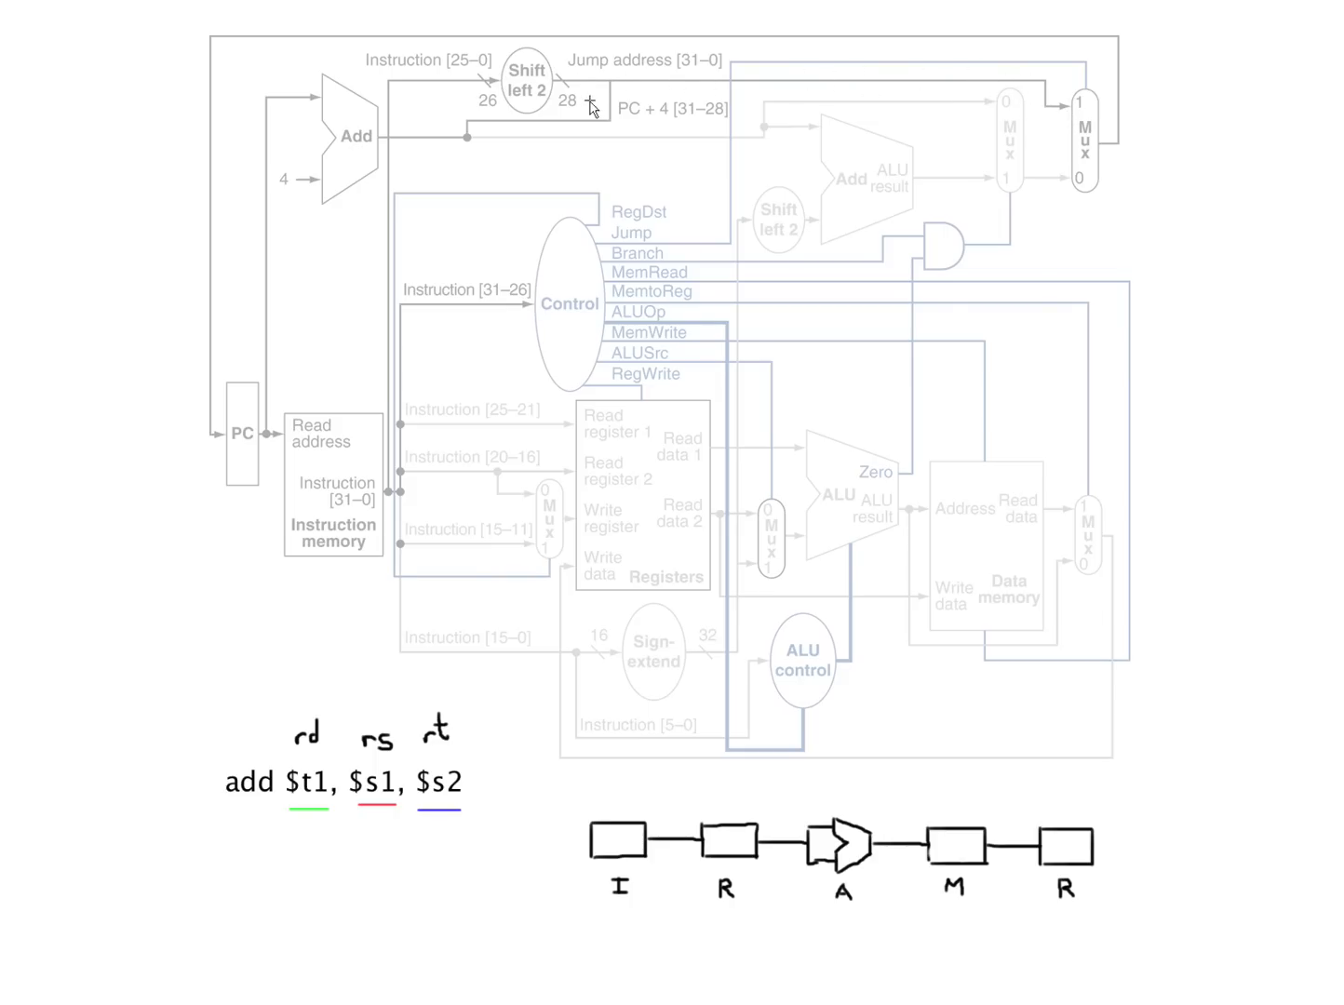
mouse_move(1108, 172)
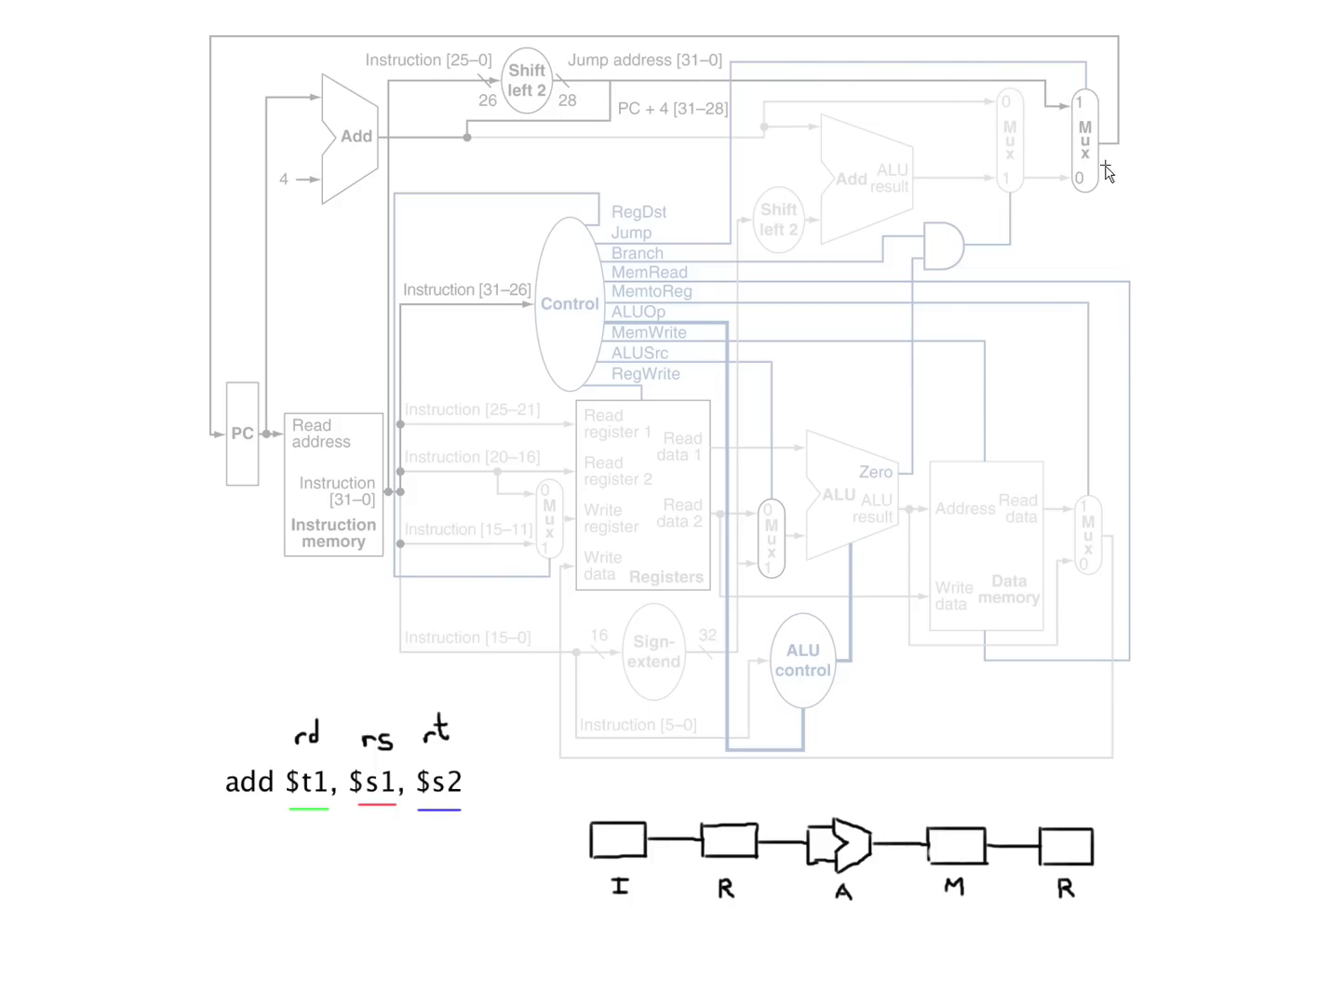
mouse_move(1082, 582)
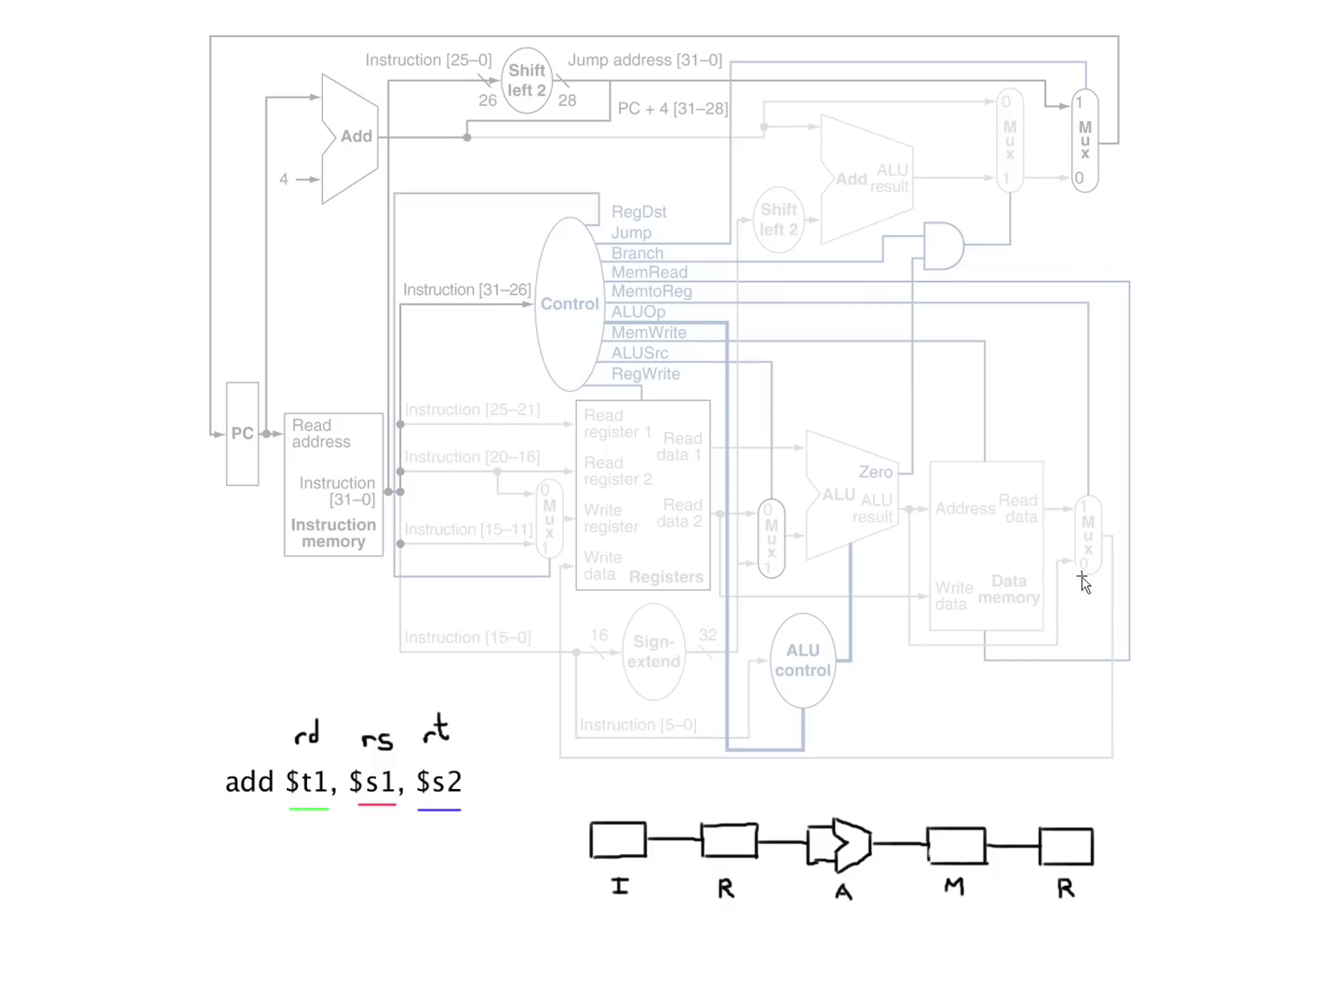
mouse_move(838, 563)
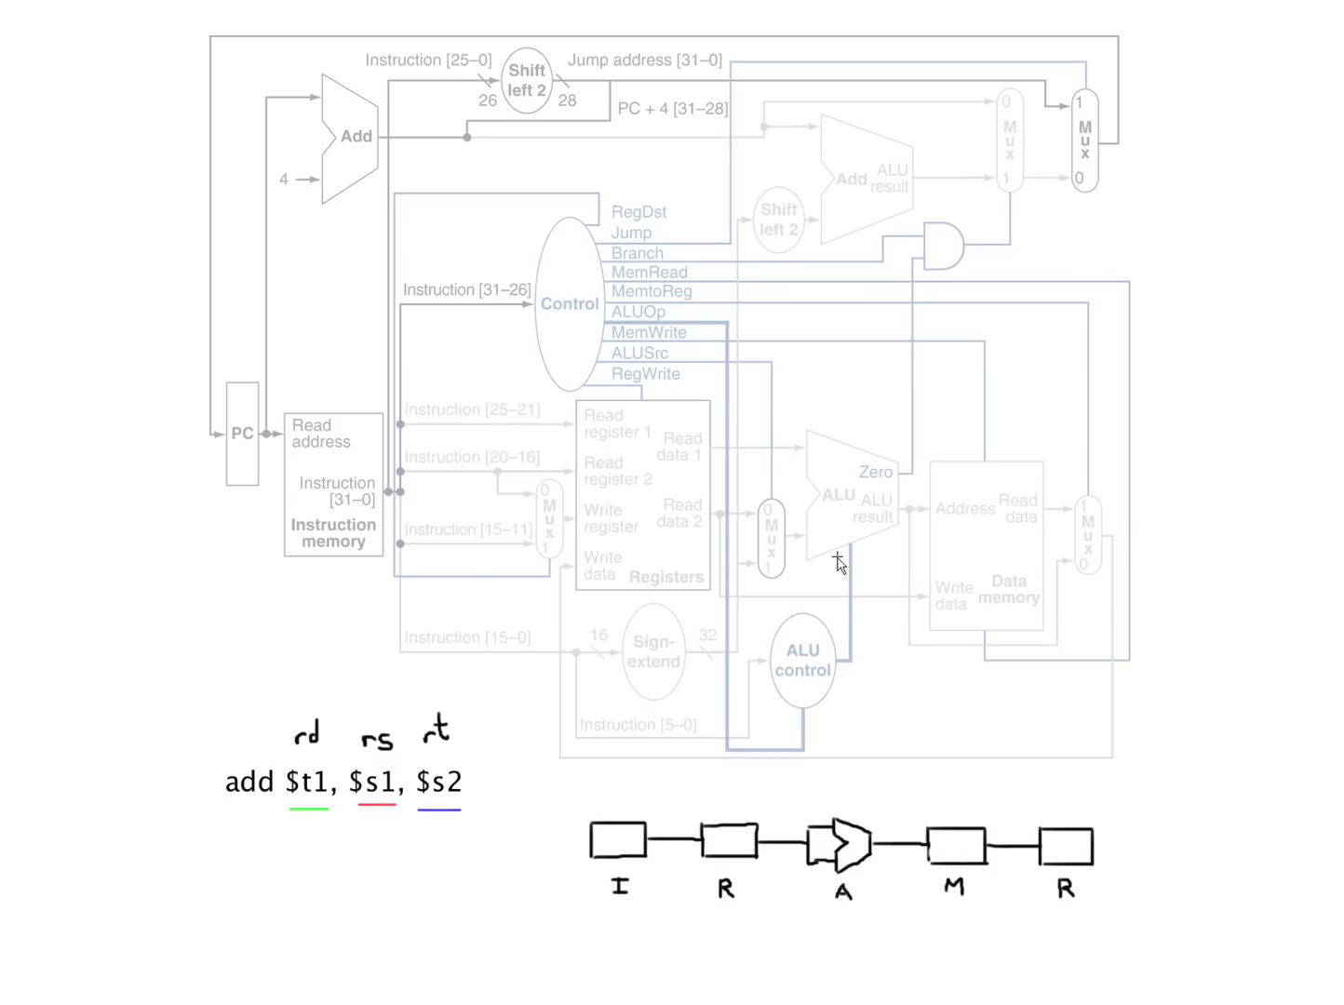
mouse_move(439, 372)
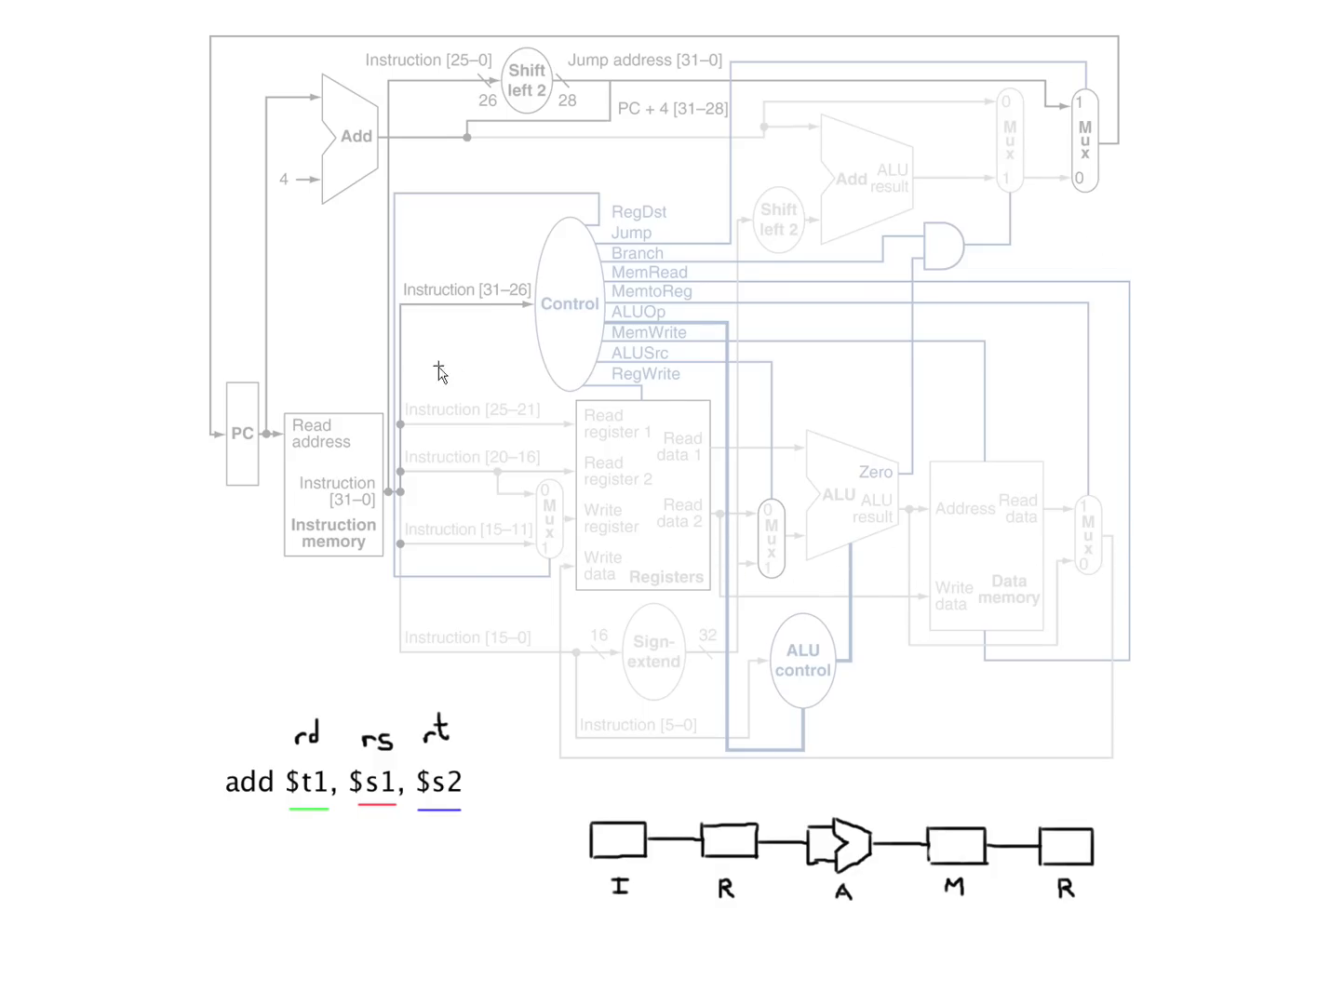
mouse_move(658, 522)
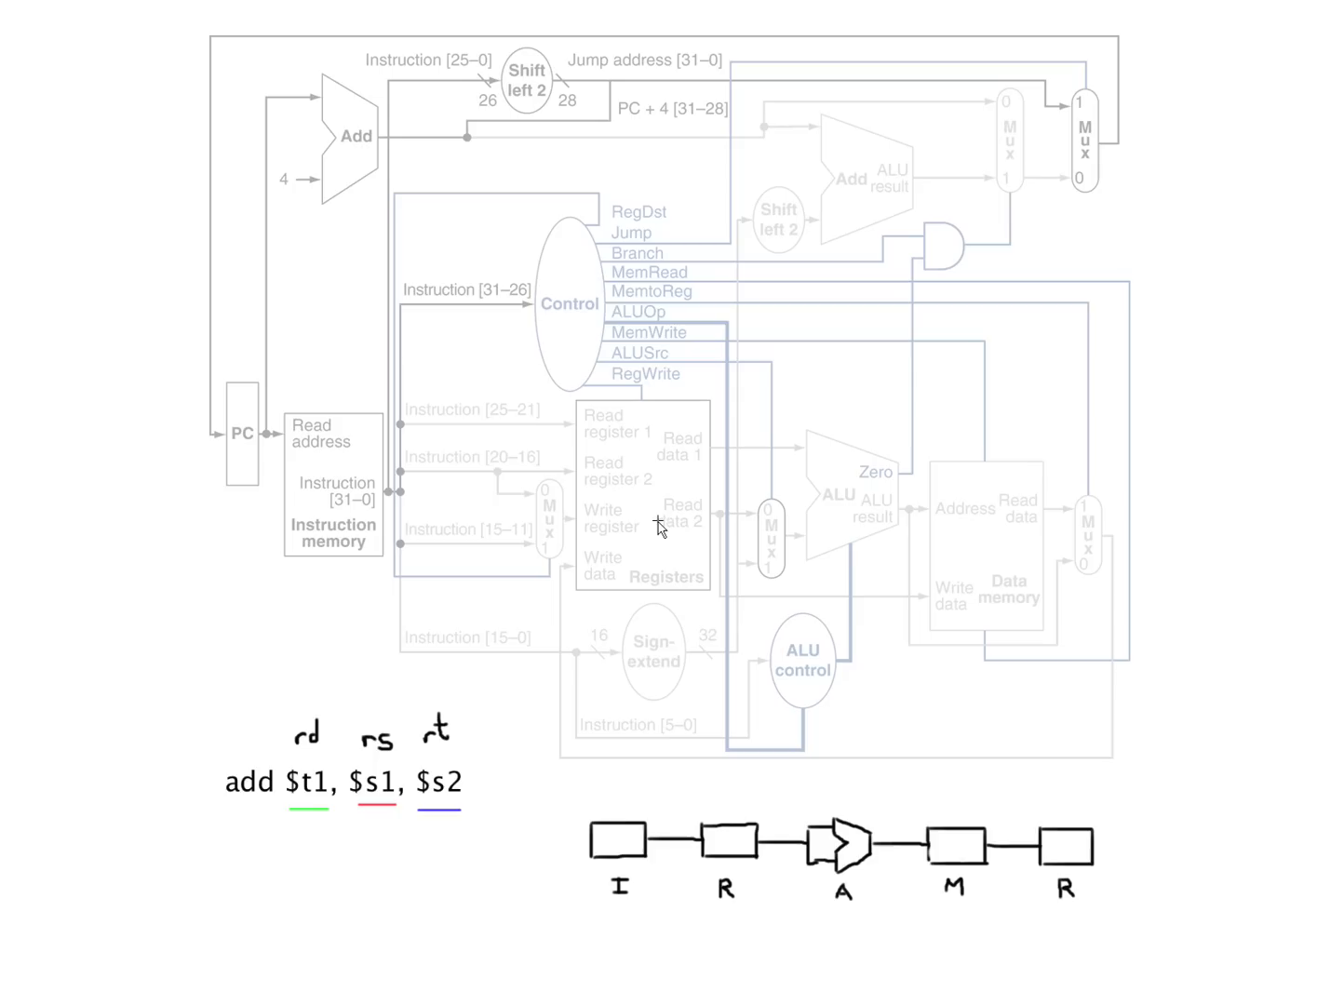
mouse_move(698, 400)
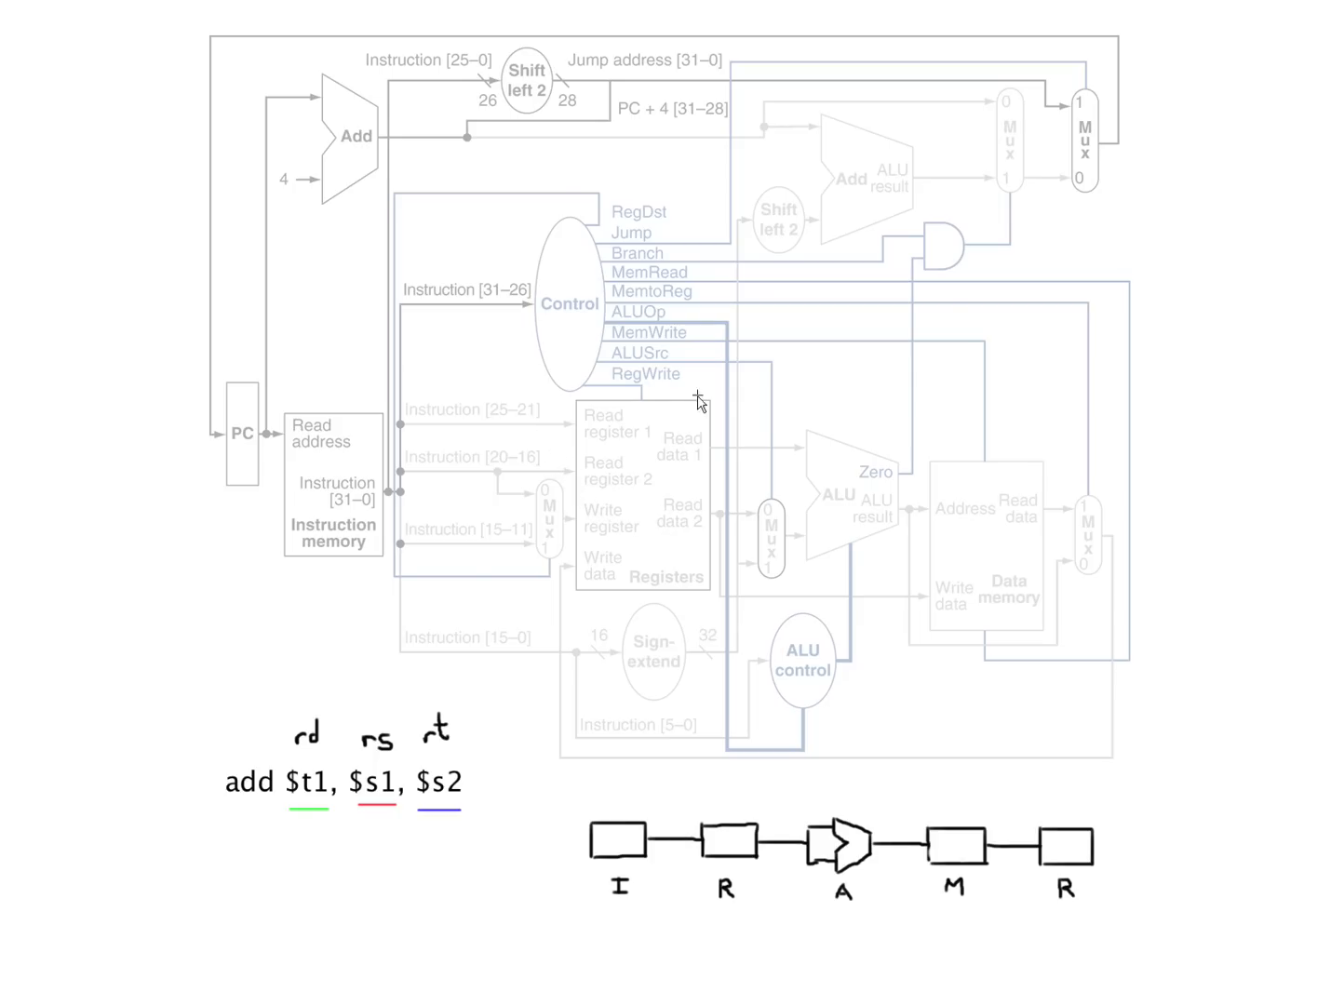
mouse_move(980, 163)
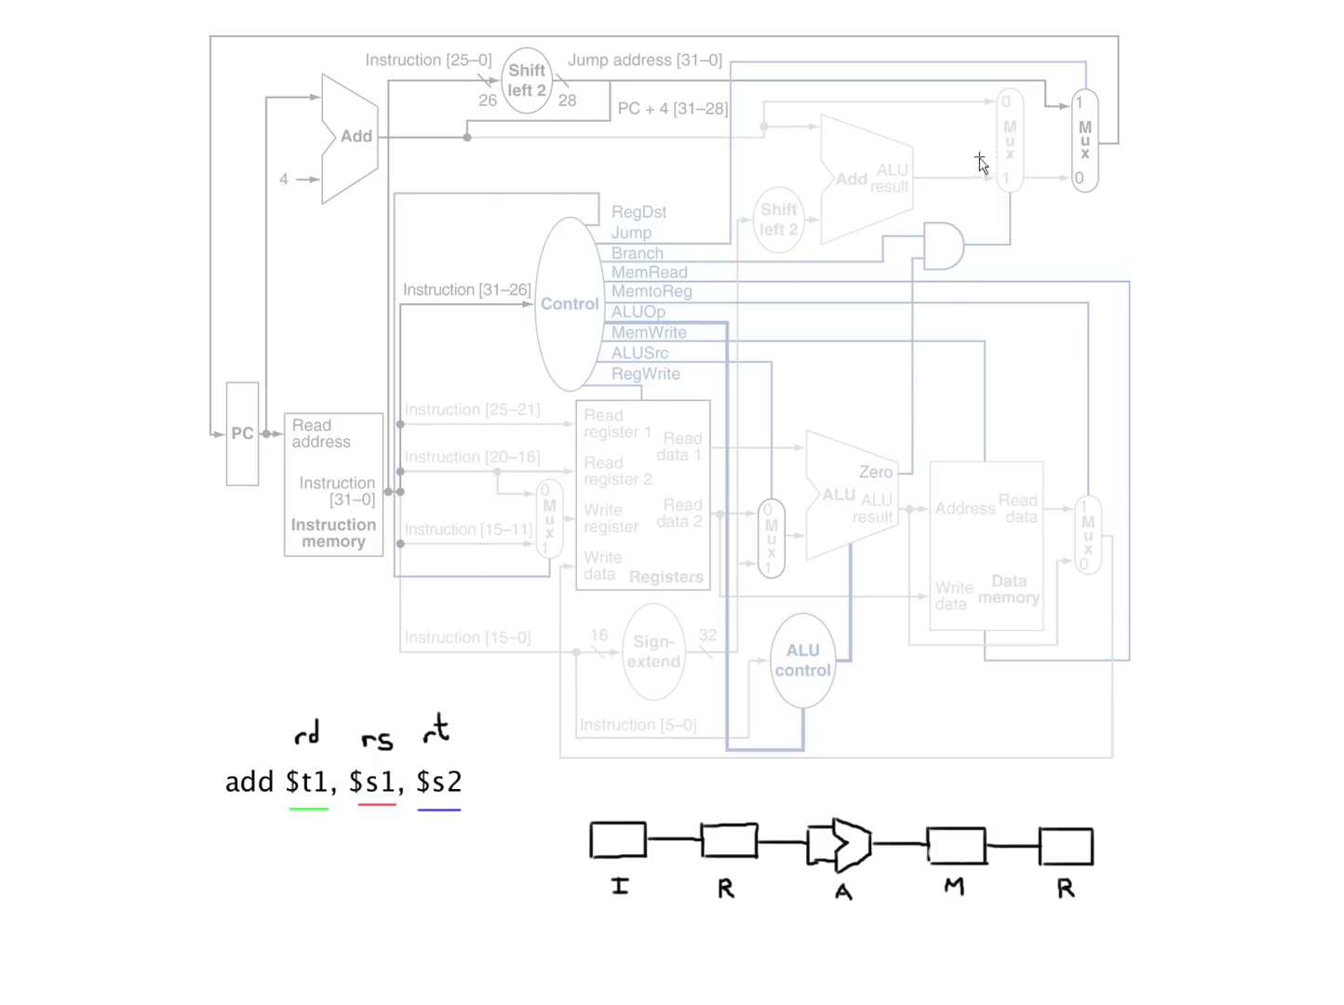
mouse_move(1048, 280)
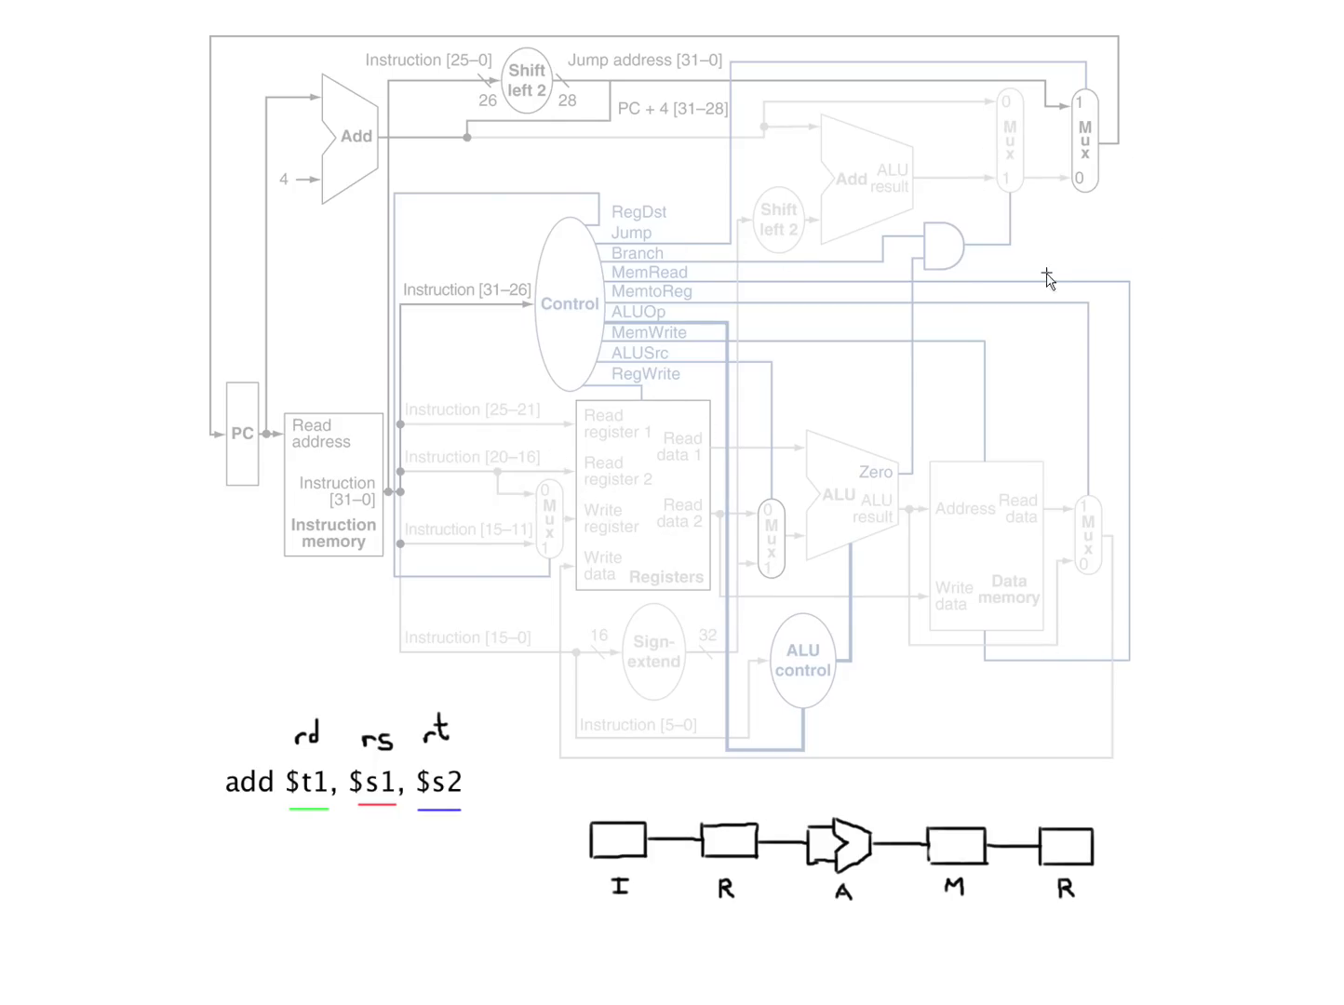
mouse_move(656, 244)
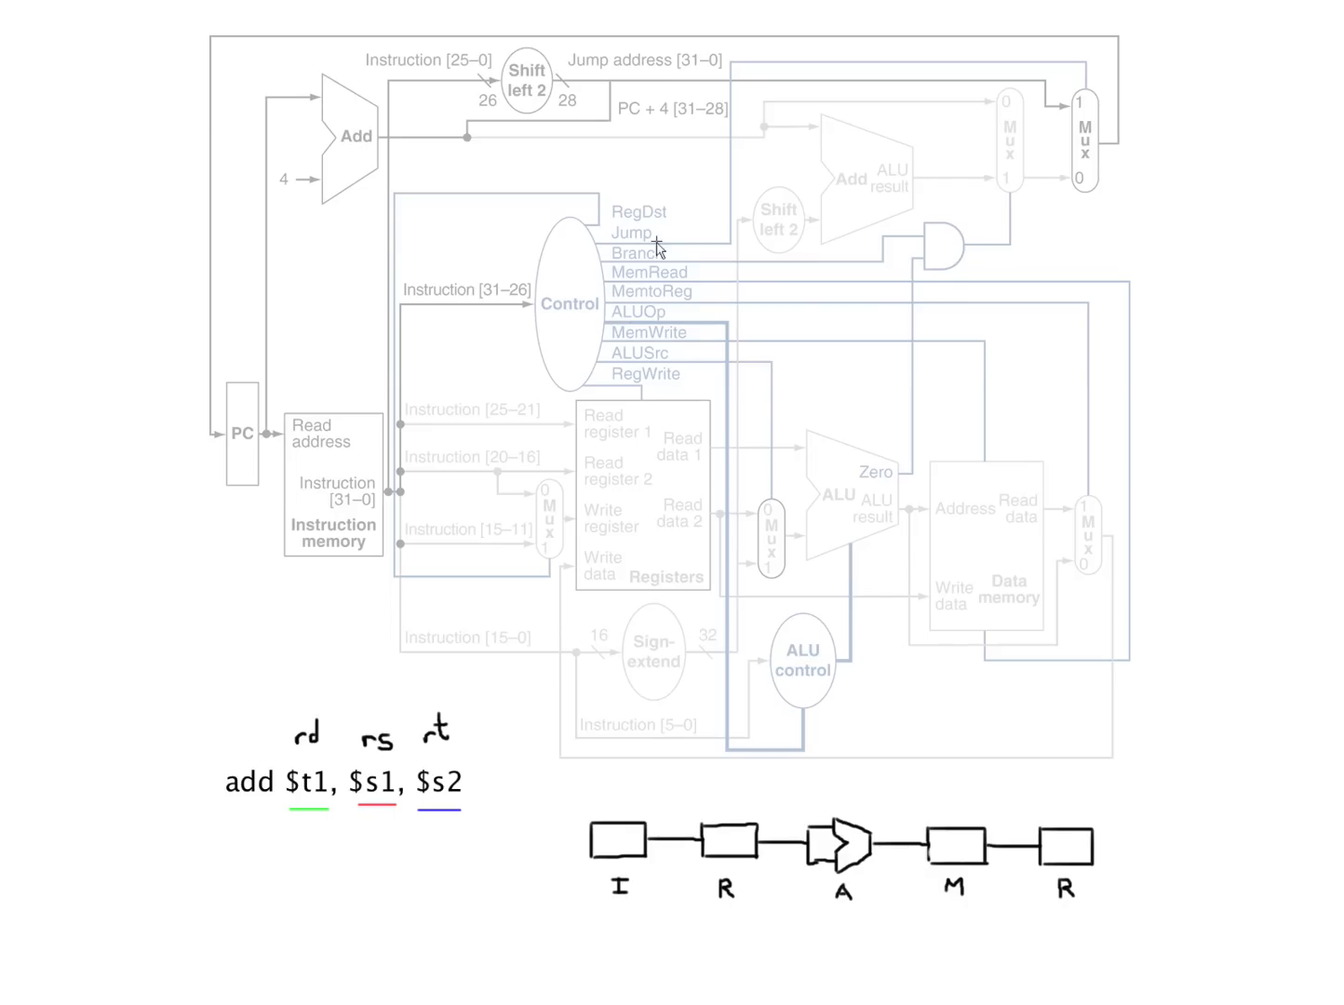
mouse_move(583, 276)
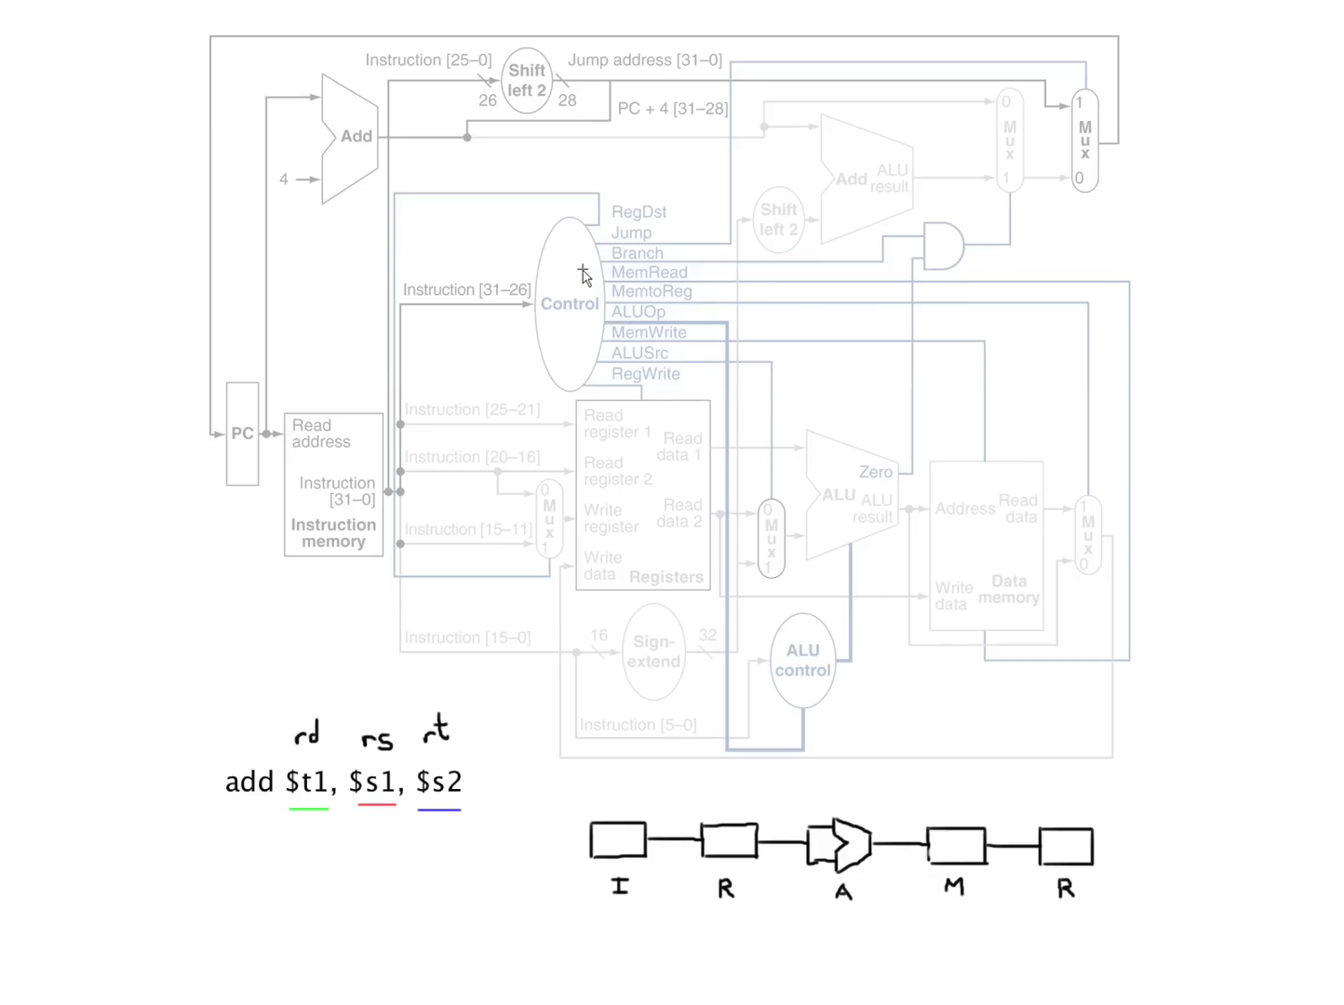
mouse_move(526, 282)
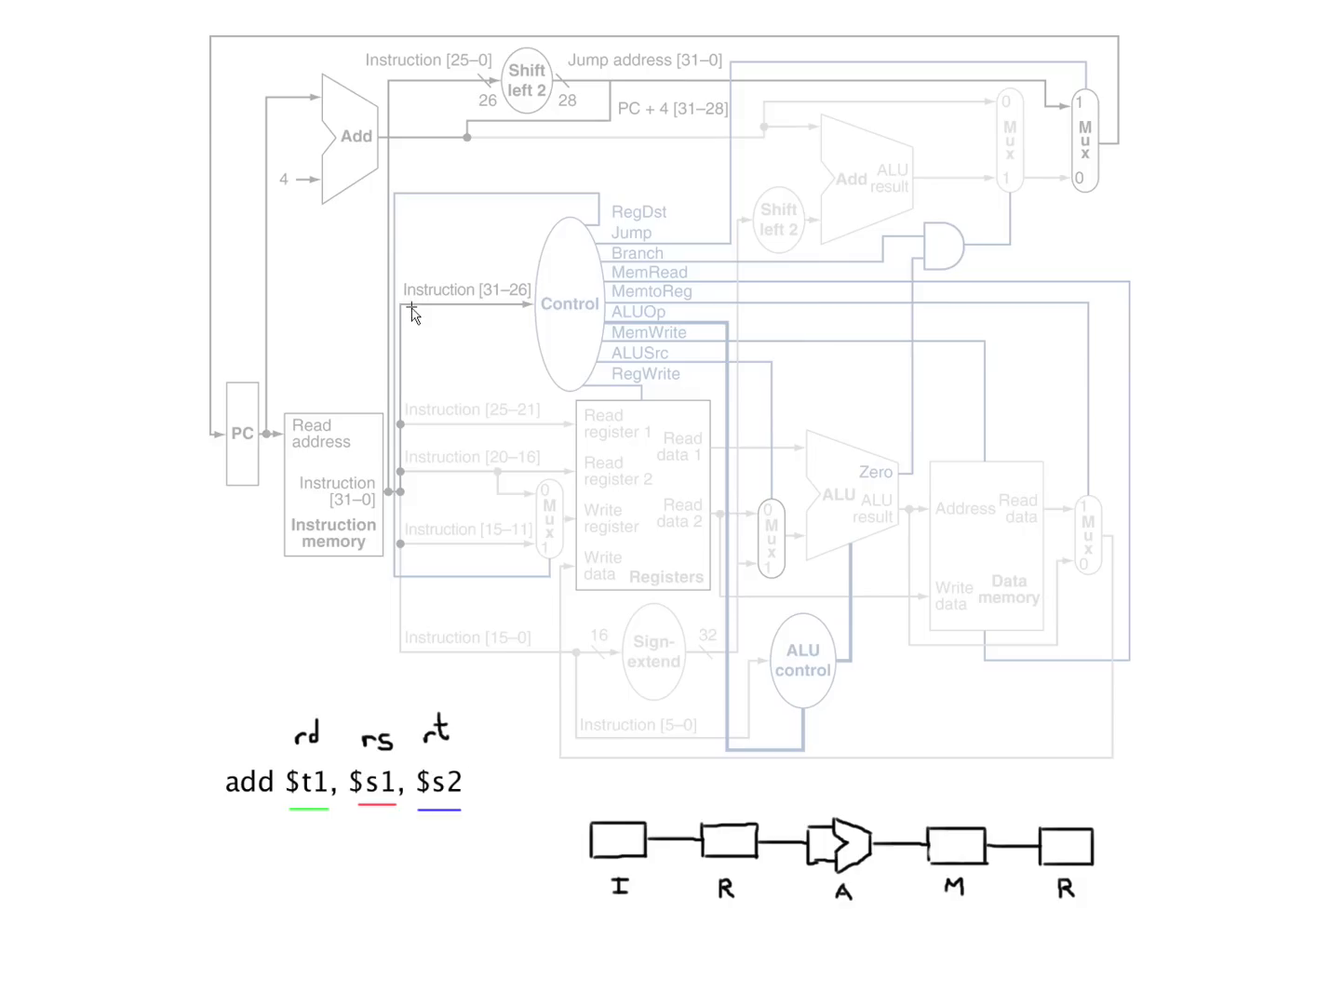
mouse_move(585, 262)
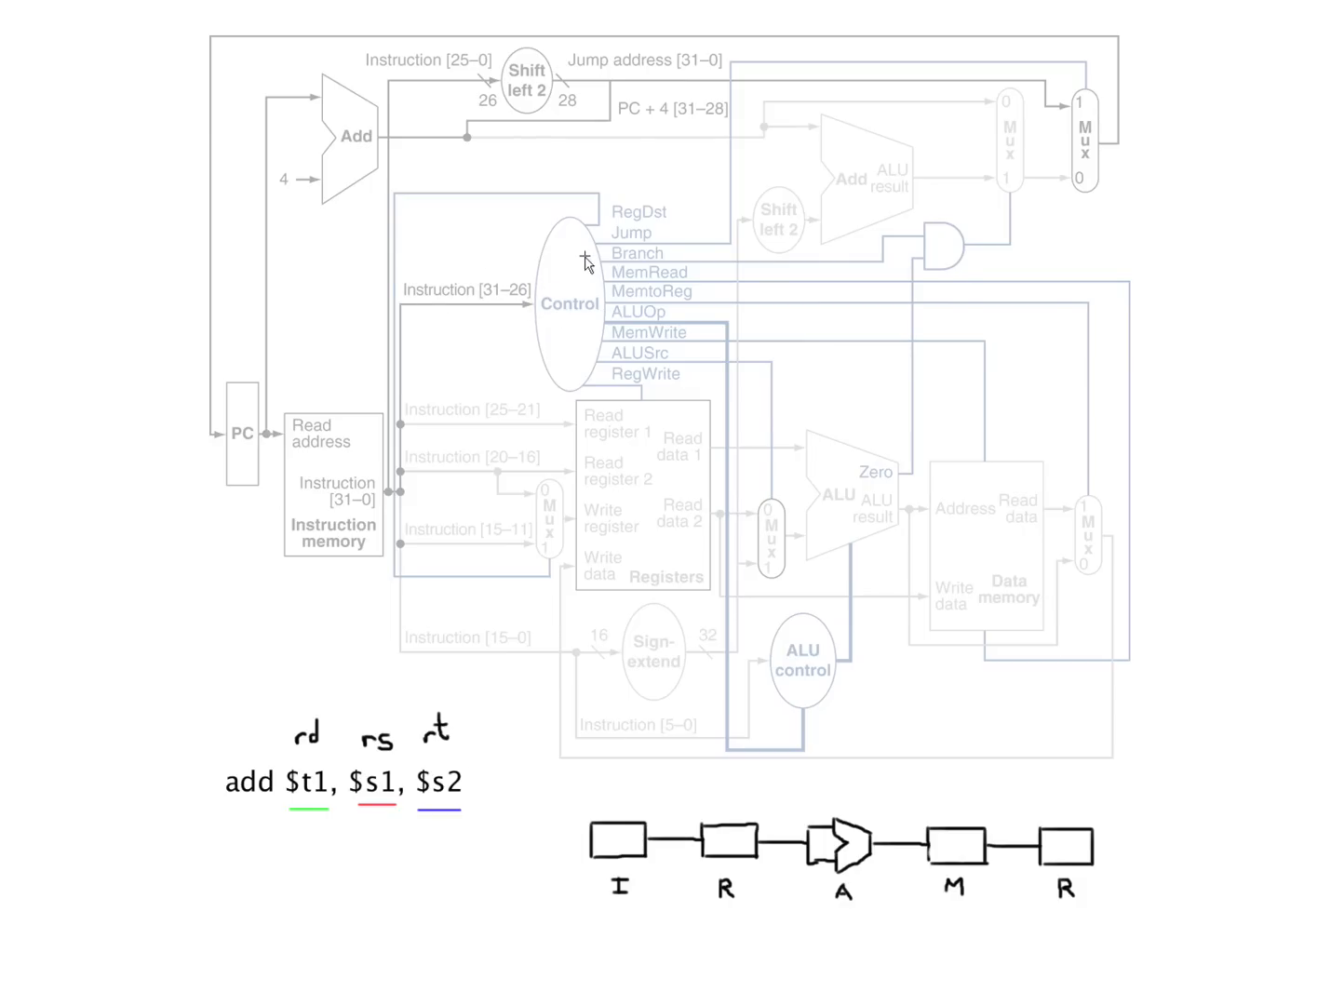
mouse_move(613, 355)
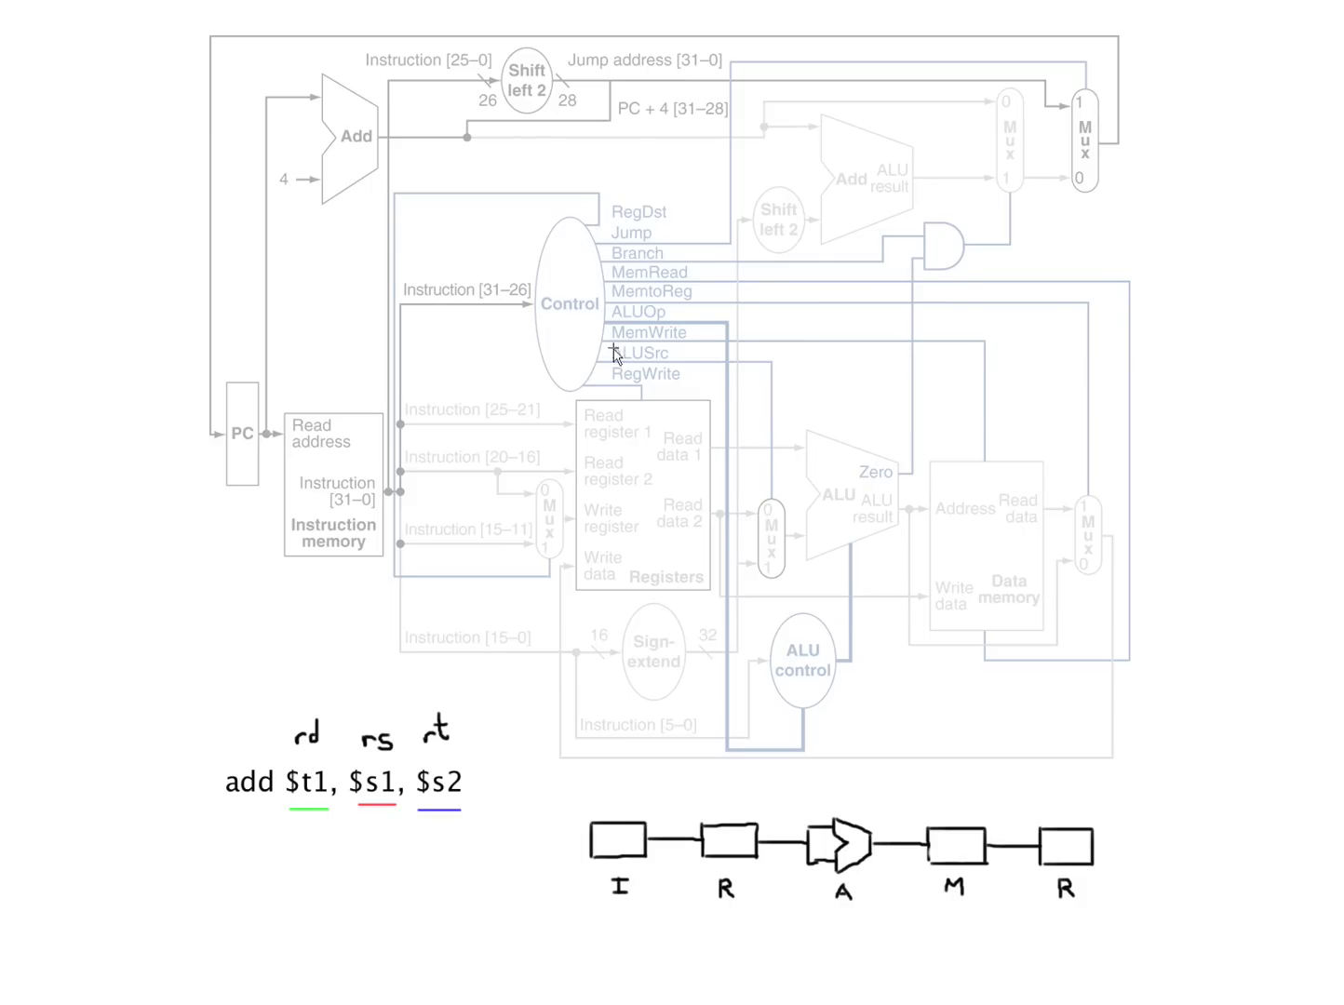
mouse_move(621, 224)
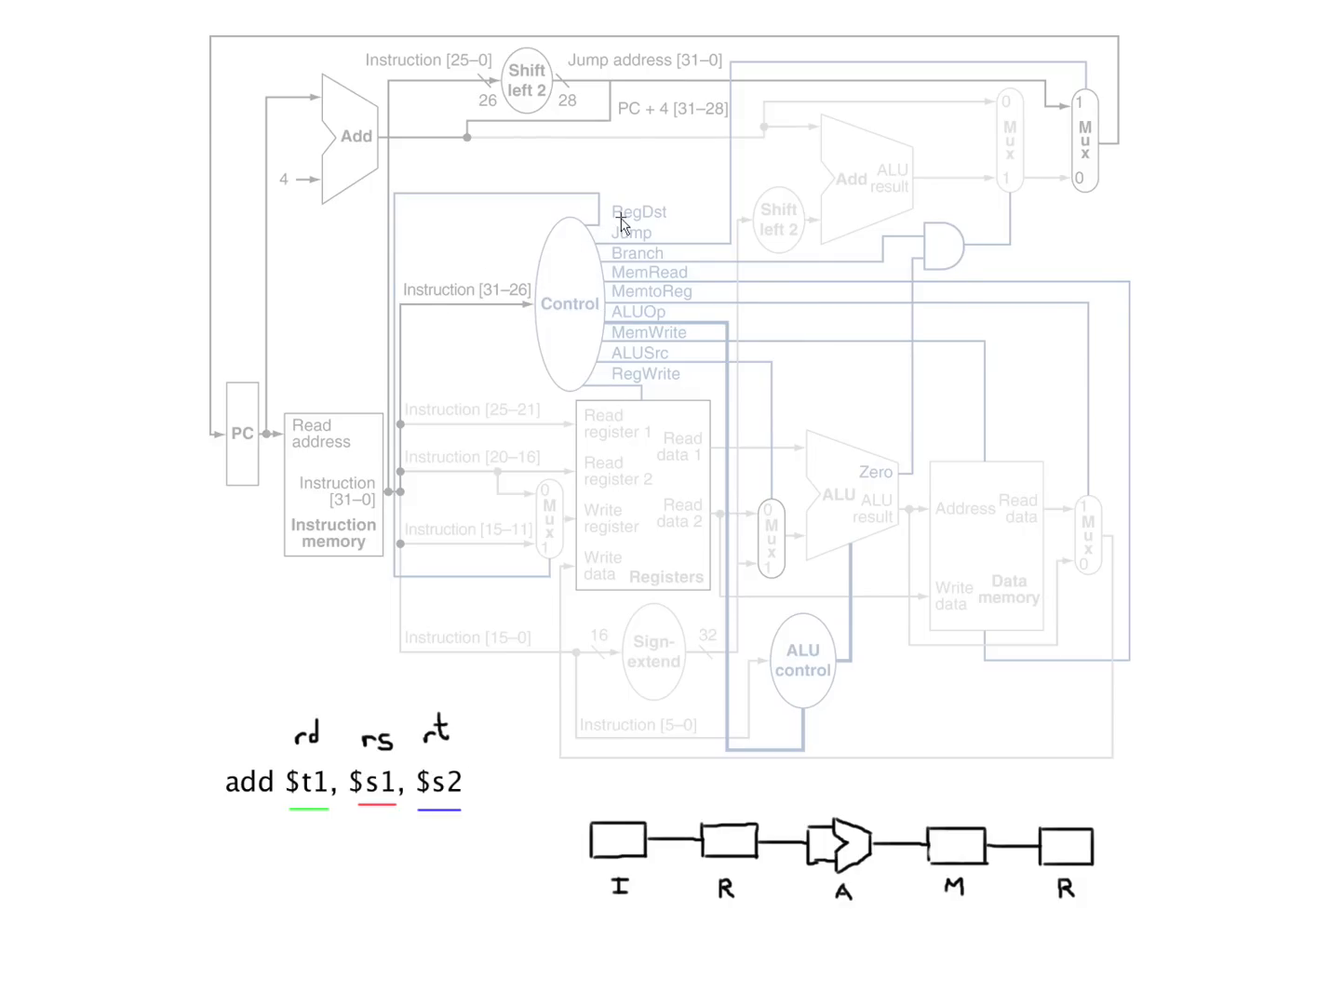
mouse_move(908, 221)
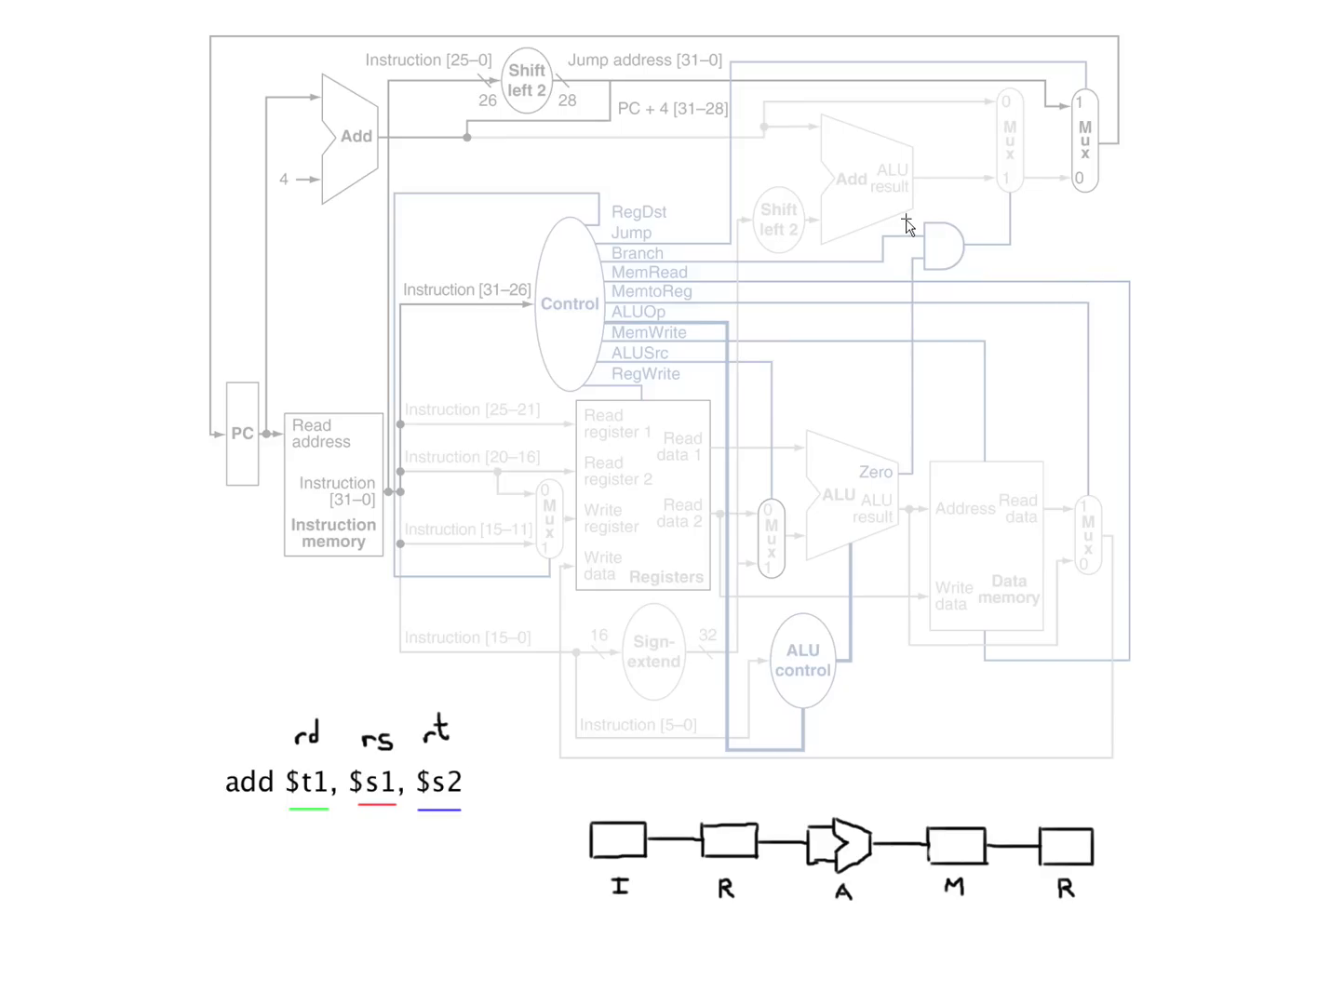
mouse_move(752, 349)
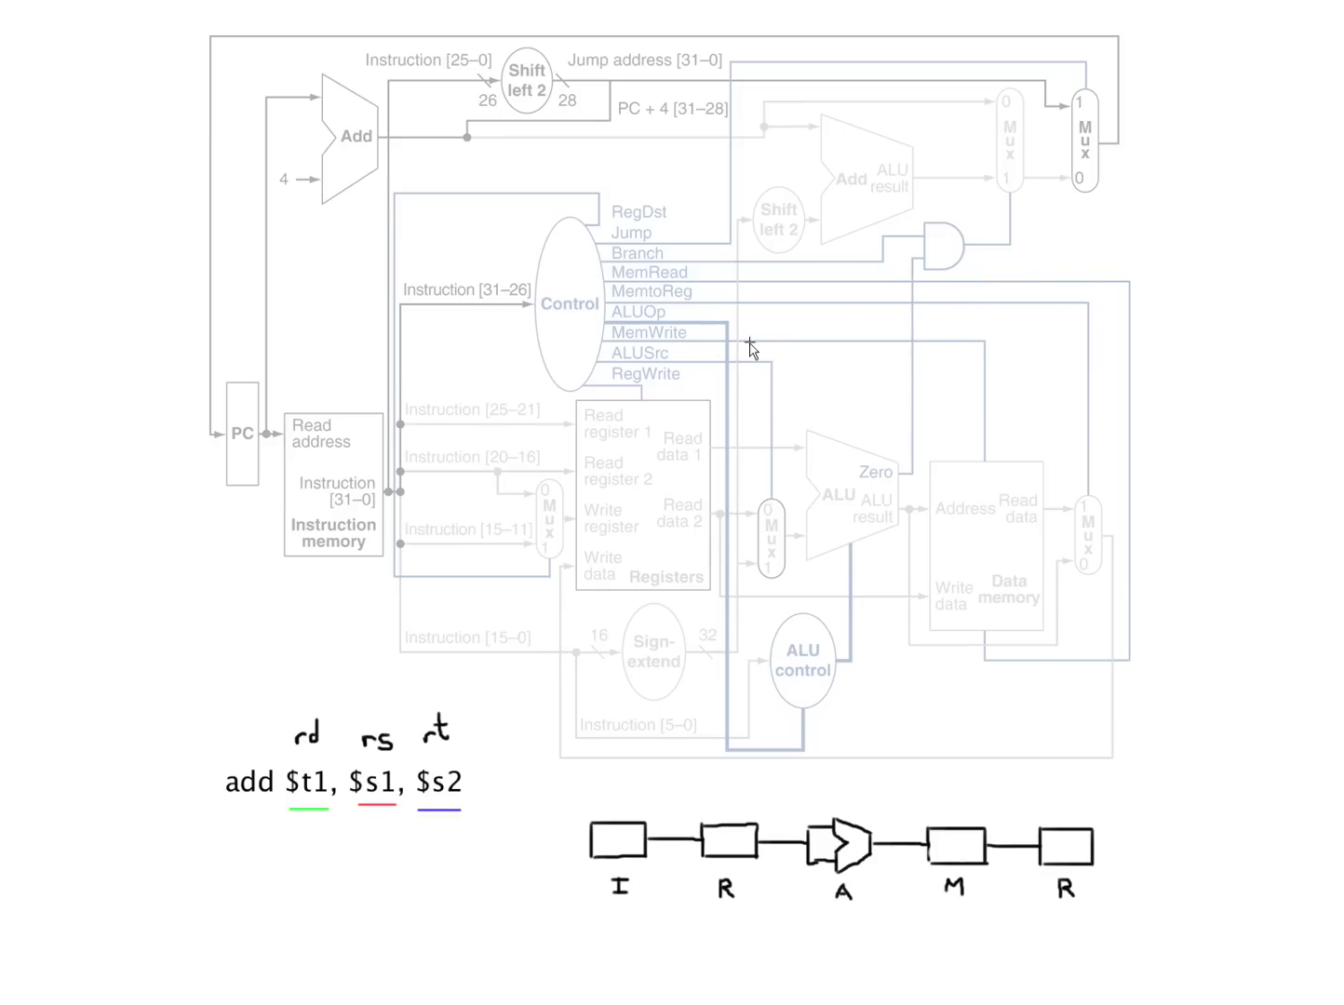
mouse_move(1160, 465)
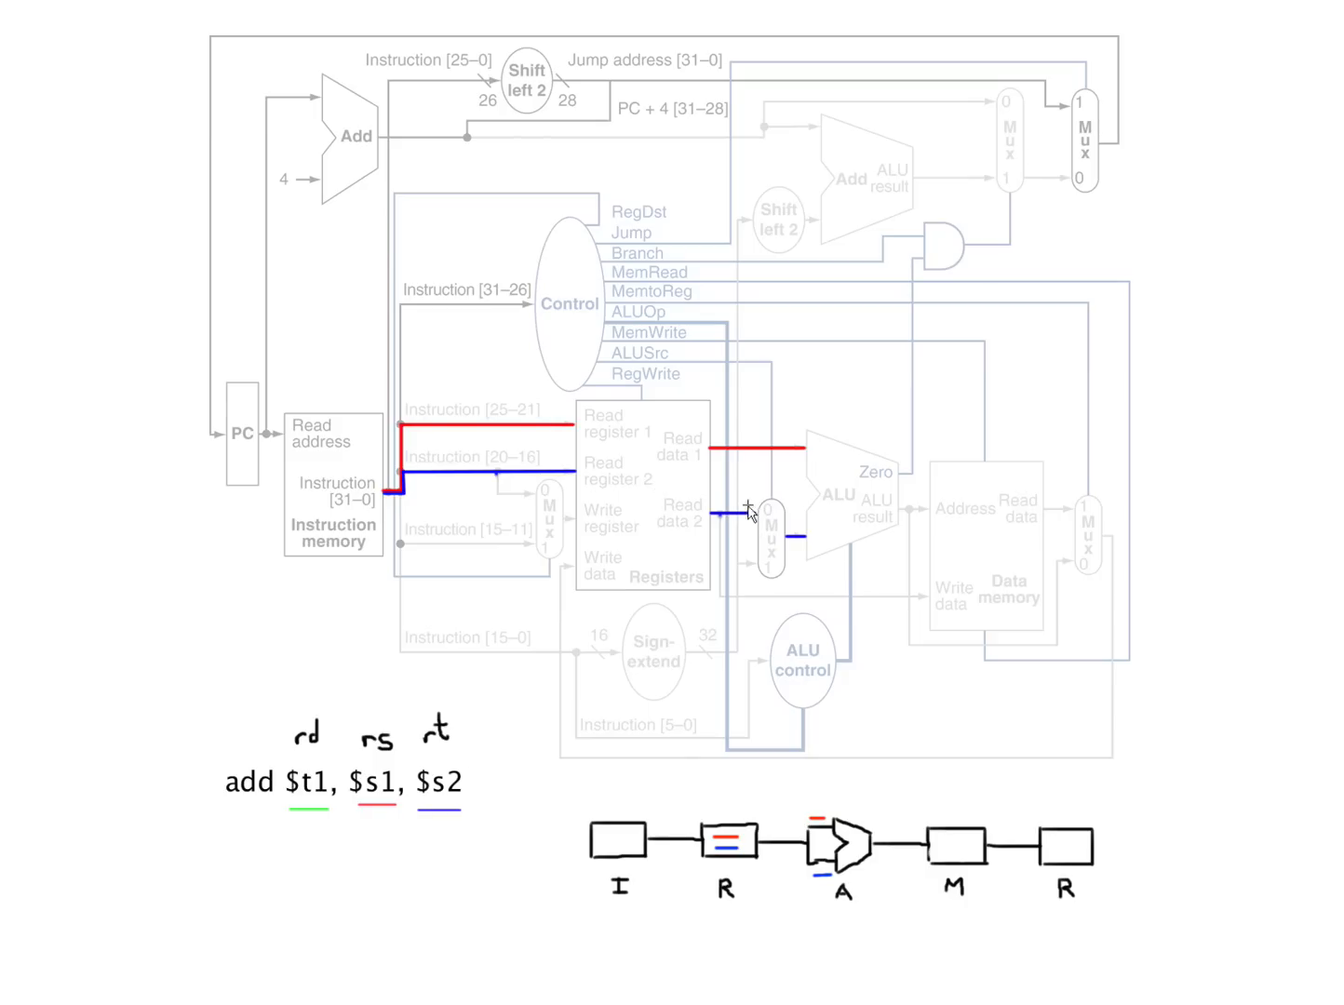
mouse_move(845, 491)
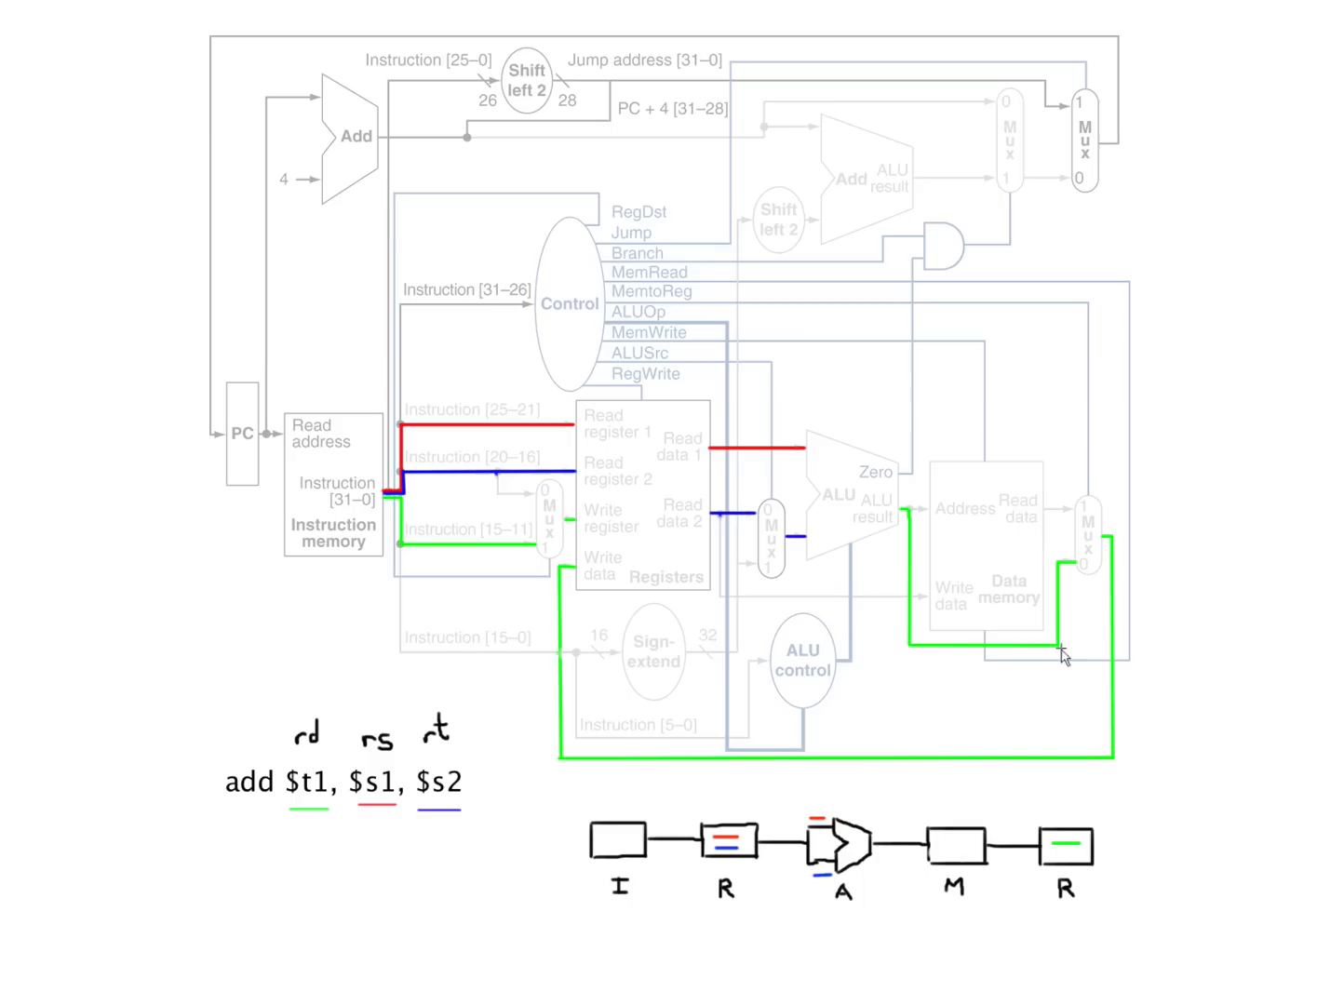
mouse_move(625, 575)
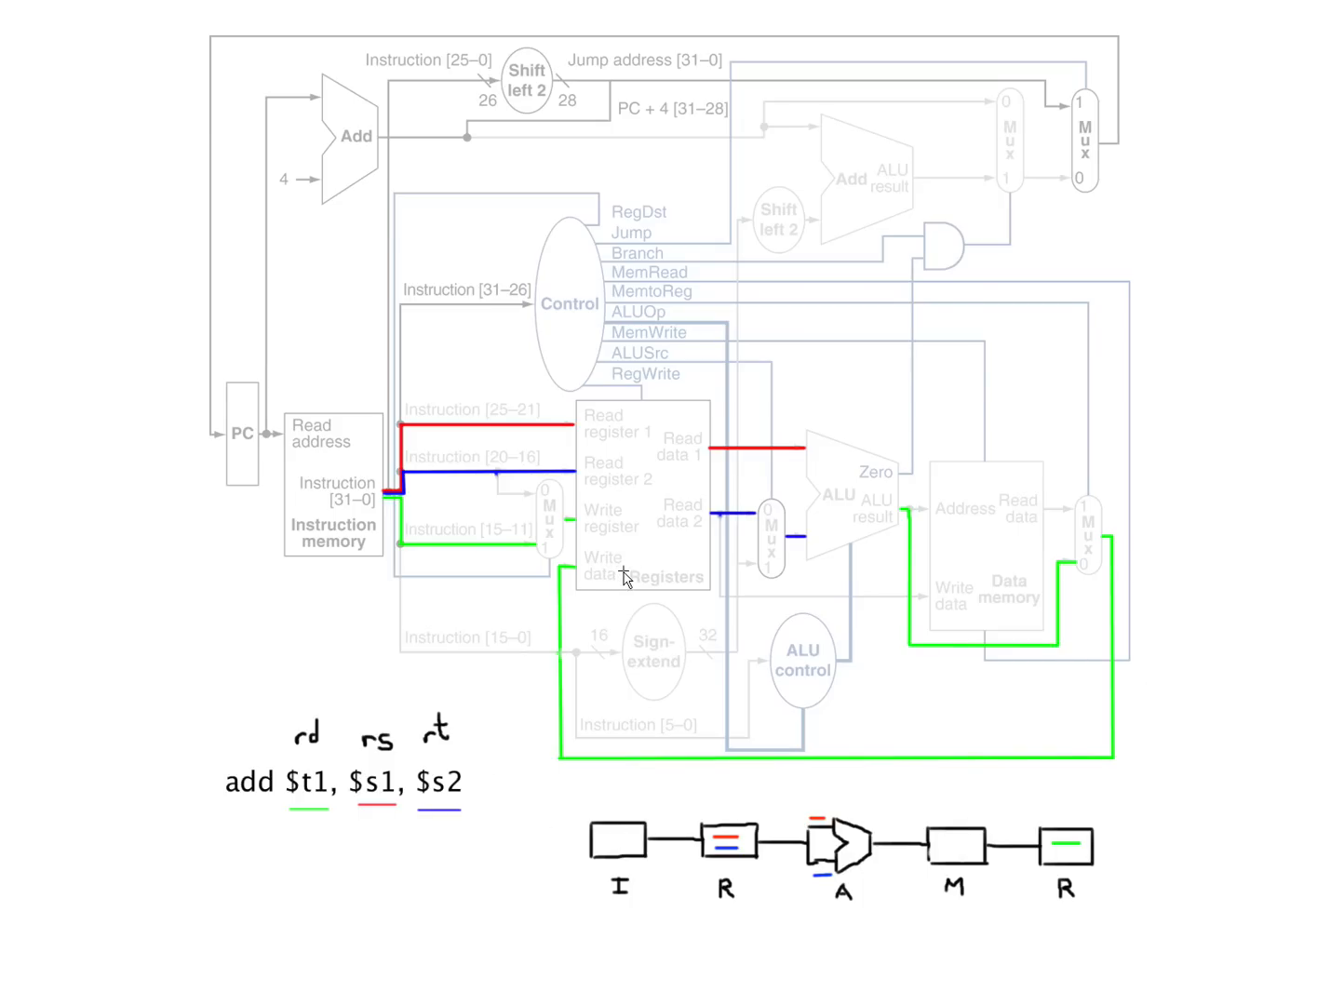
mouse_move(638, 545)
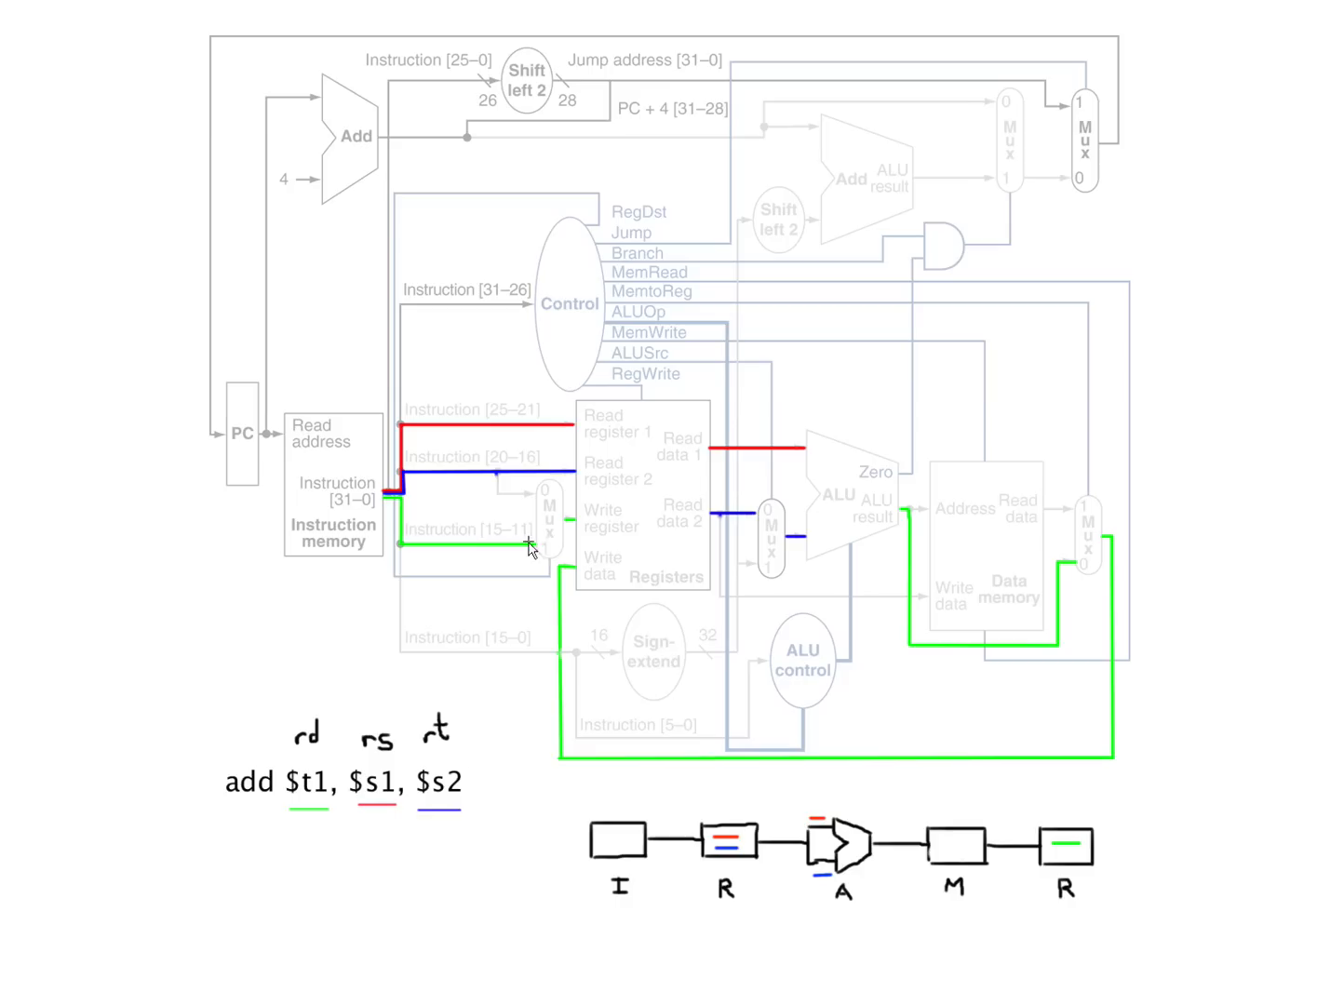
mouse_move(577, 530)
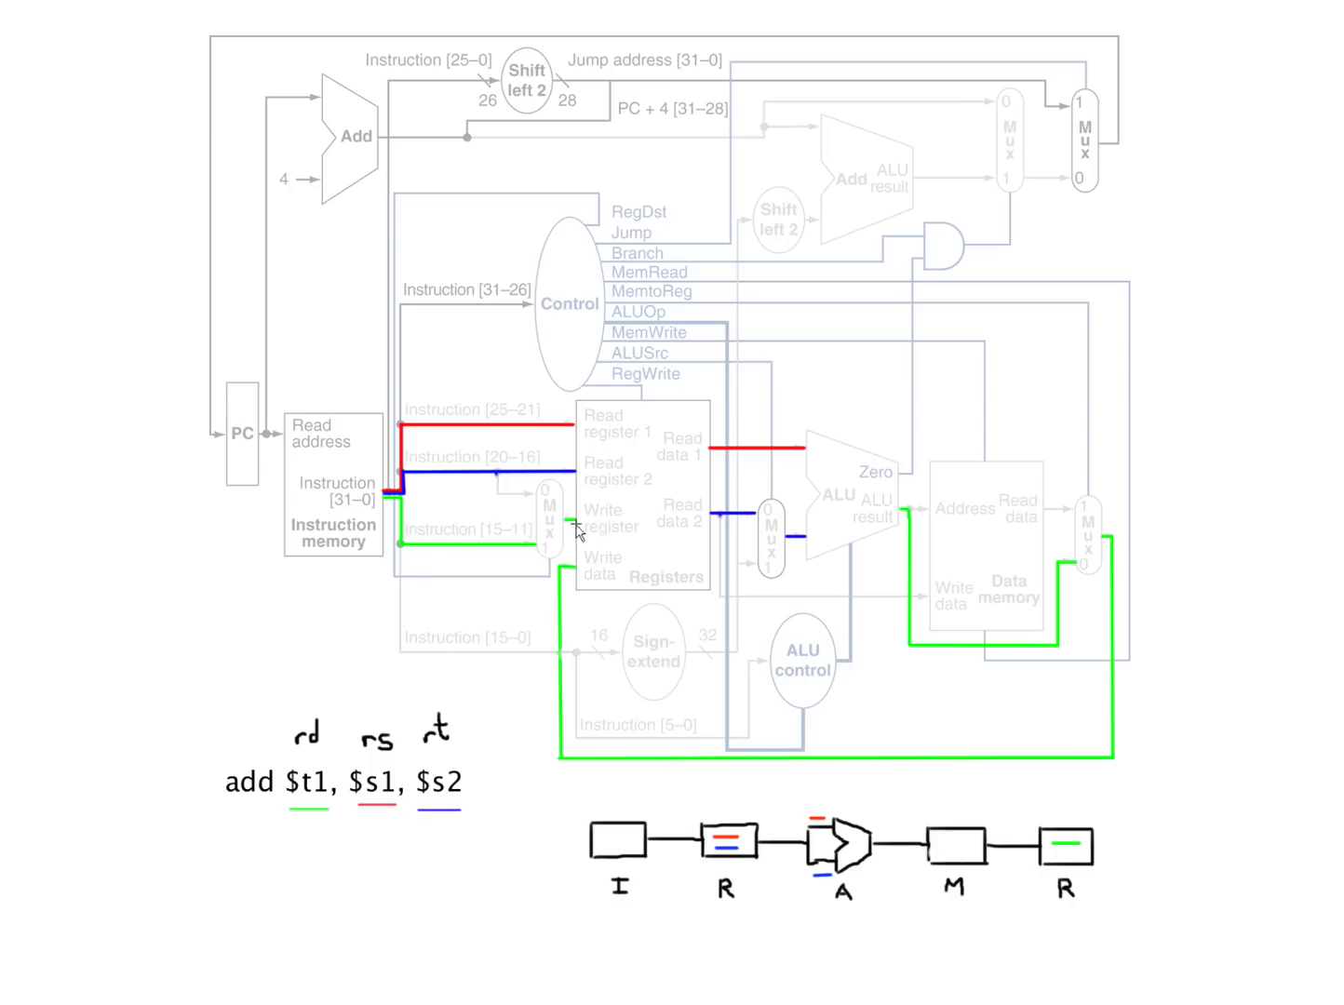
mouse_move(463, 701)
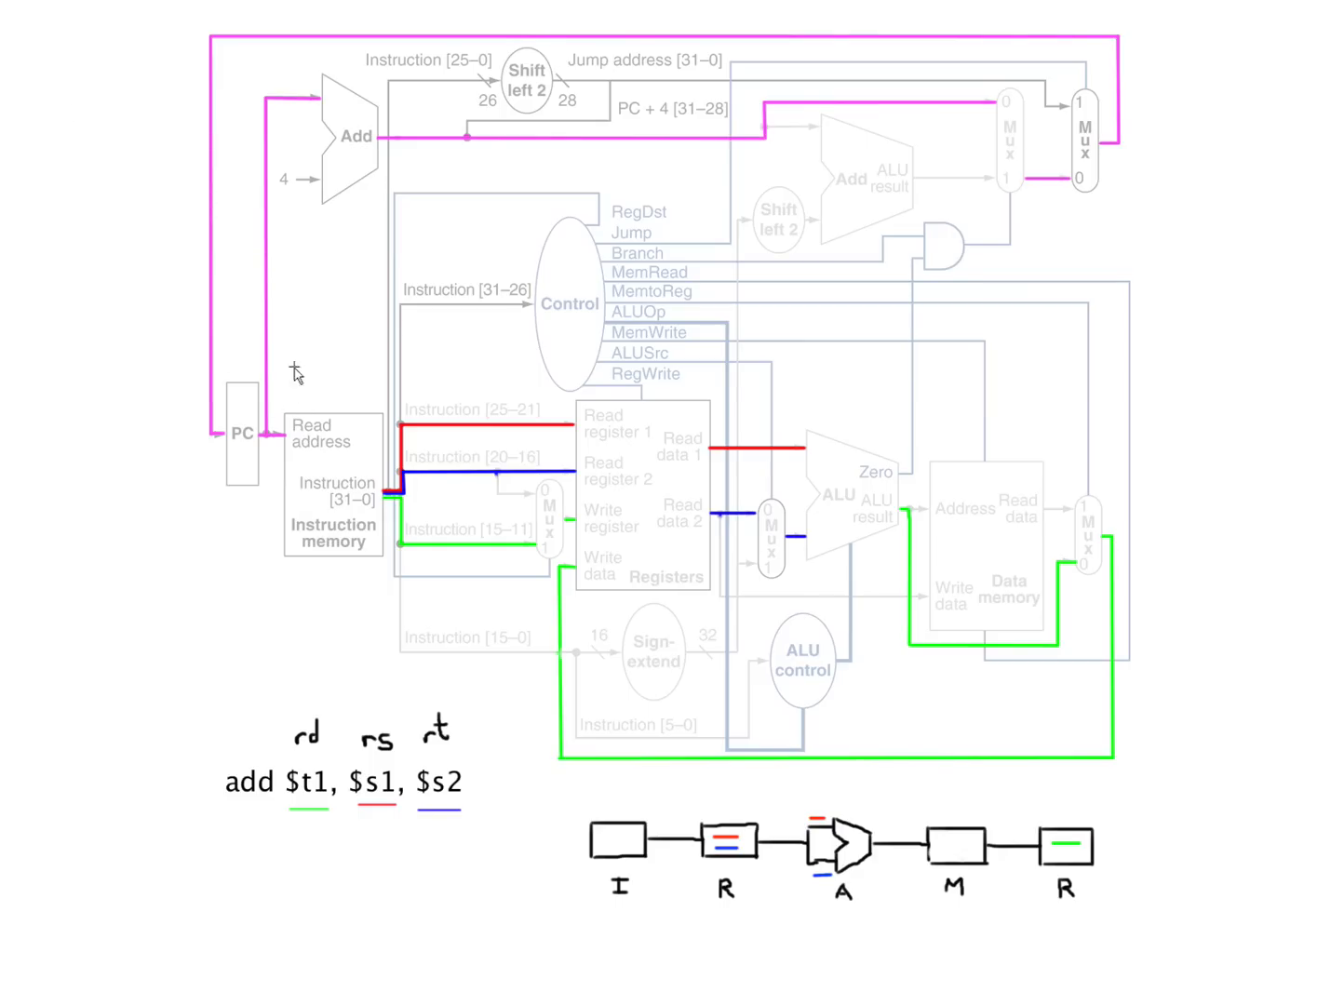
mouse_move(288, 439)
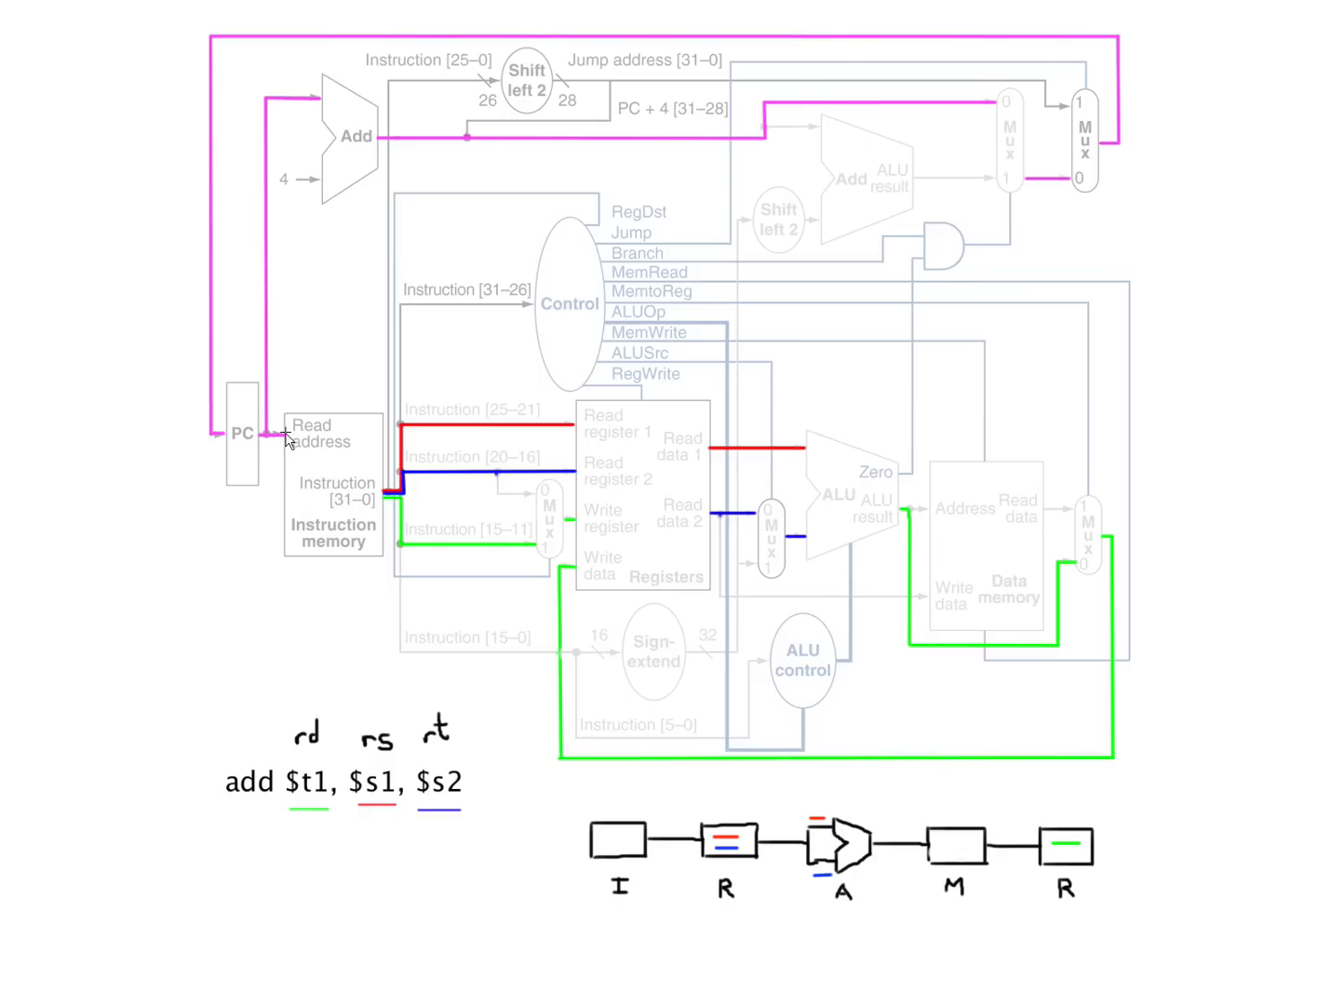
mouse_move(348, 109)
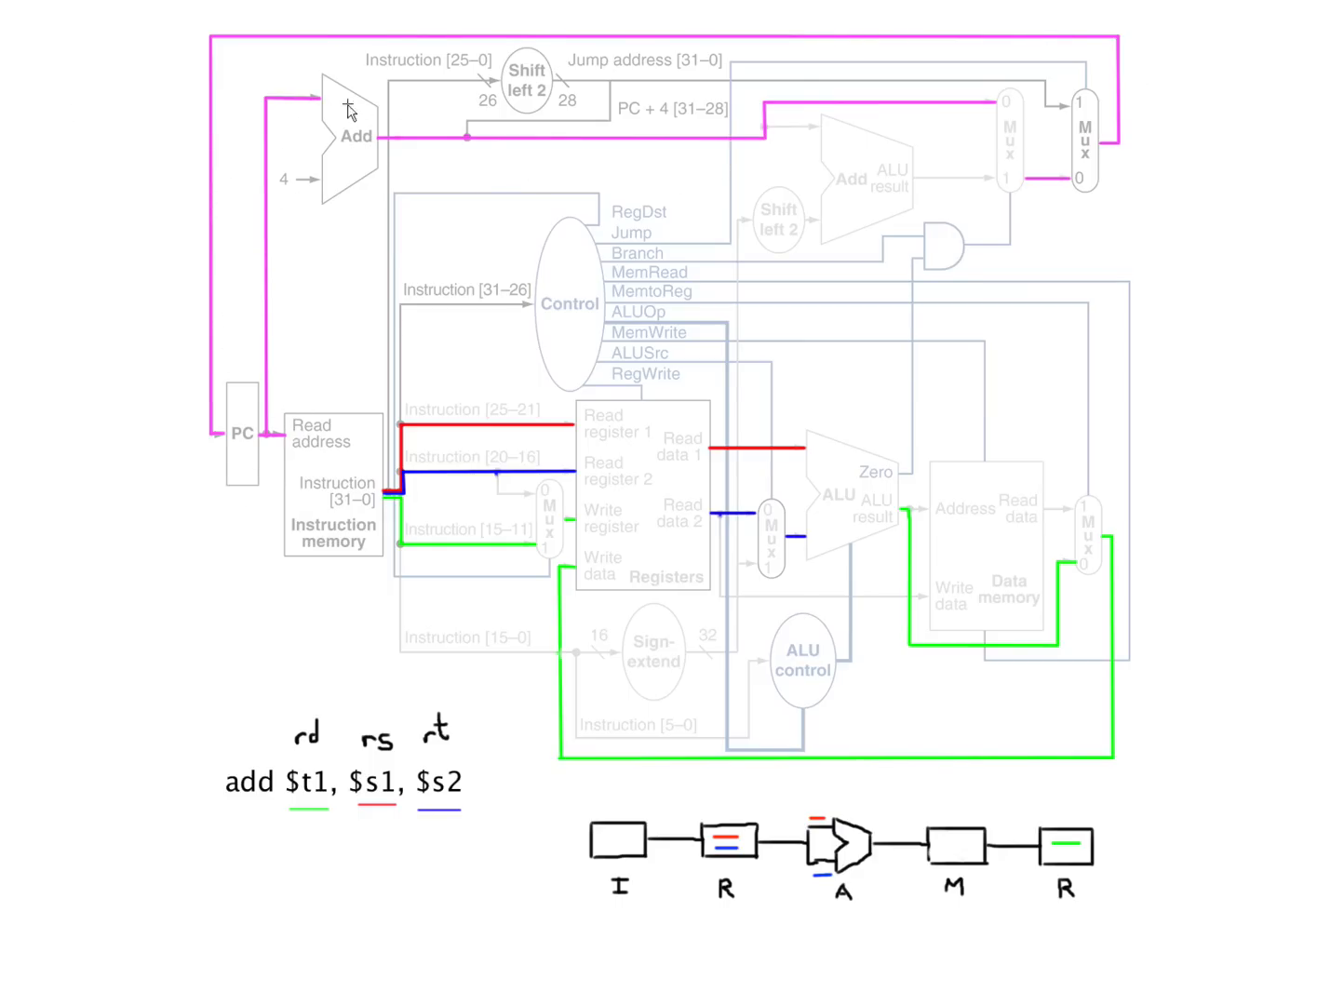
mouse_move(293, 195)
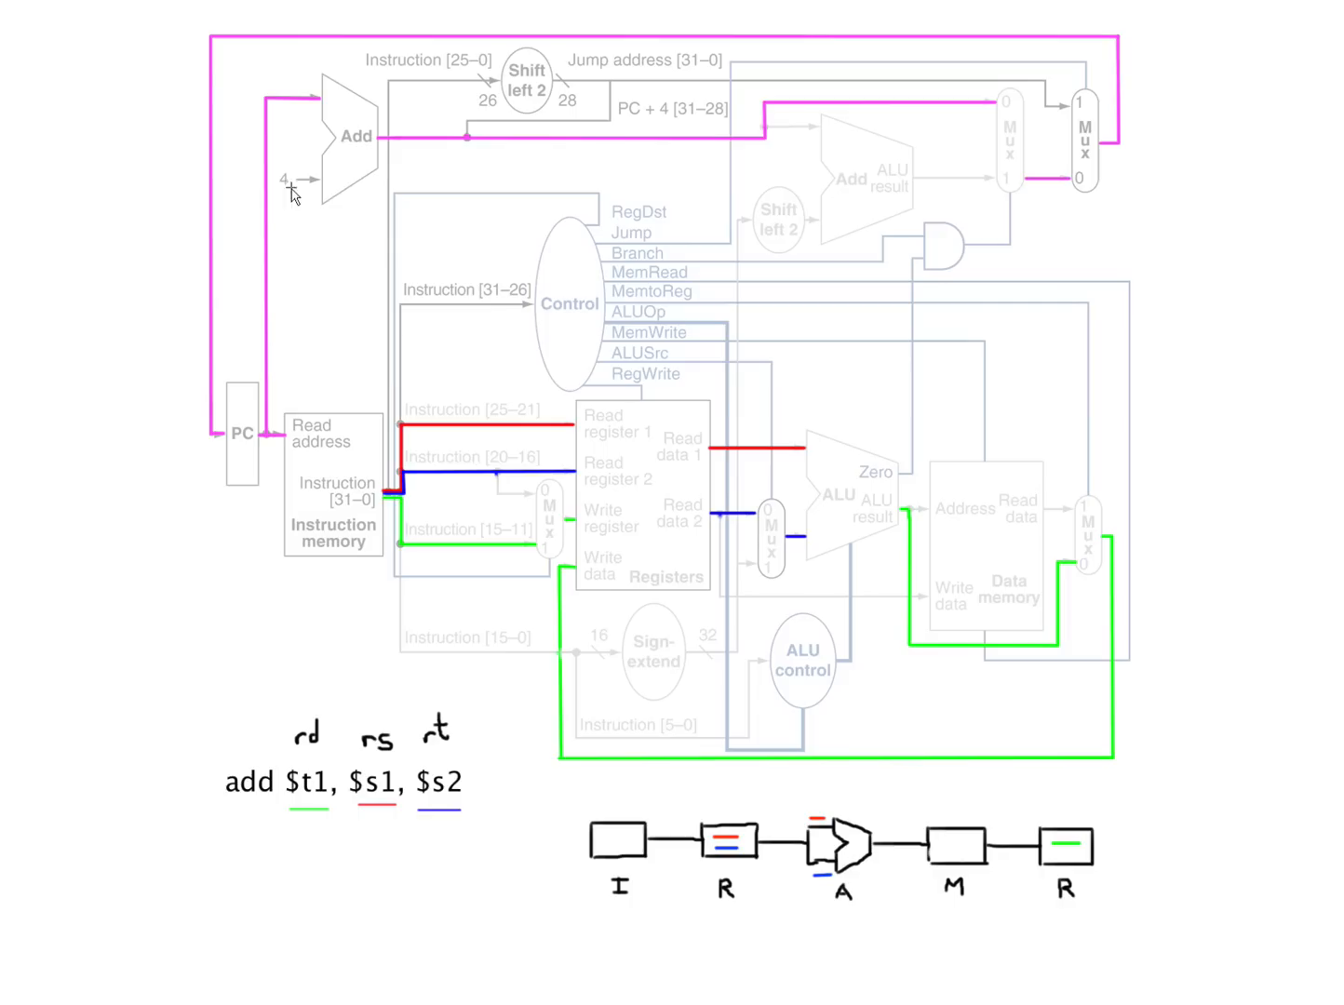
mouse_move(542, 136)
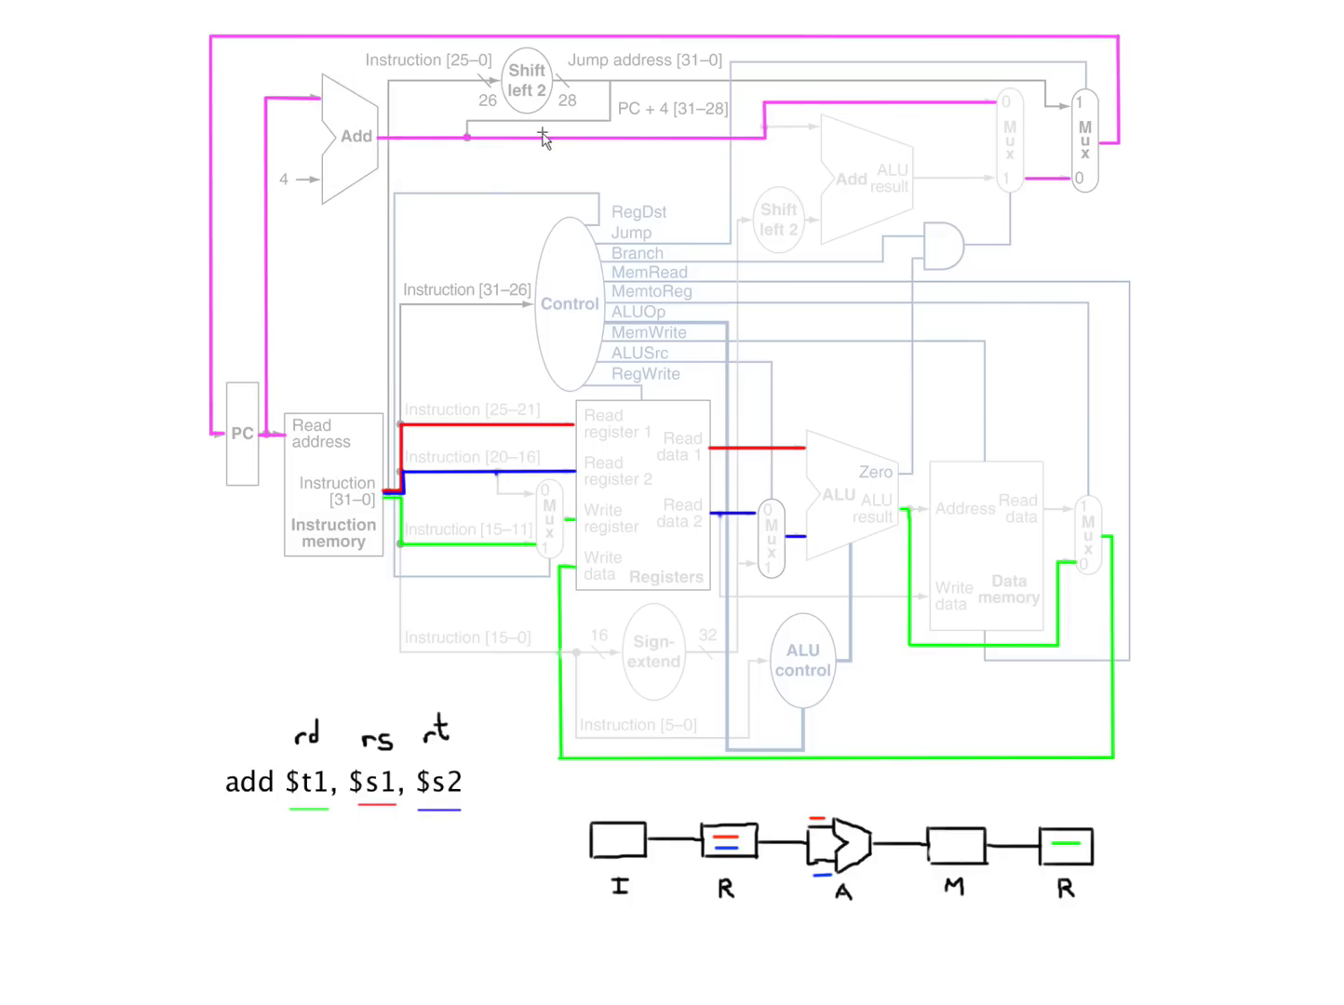
mouse_move(273, 55)
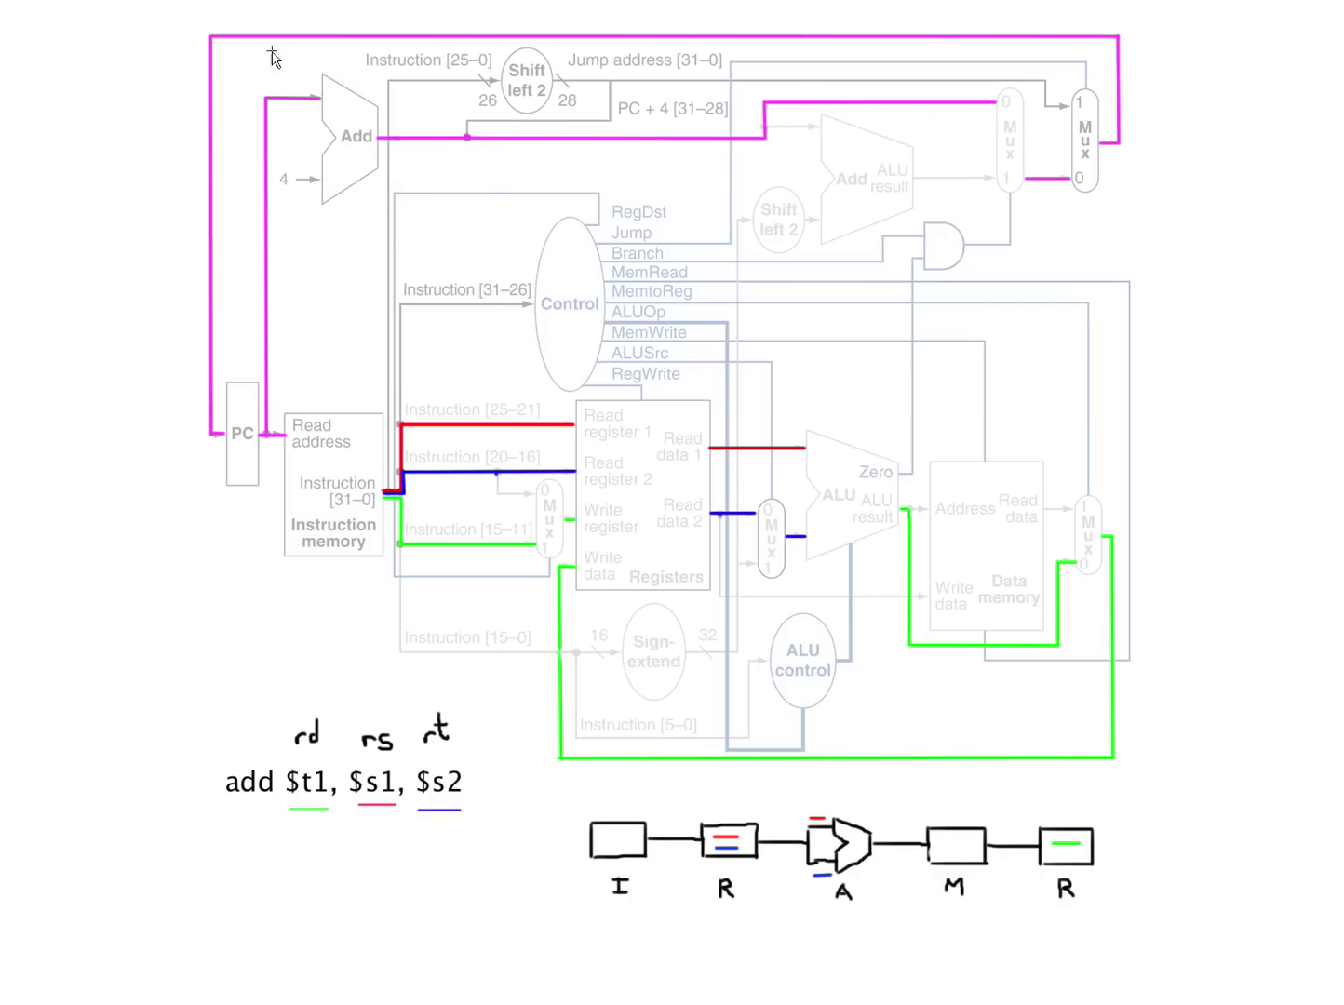
mouse_move(105, 238)
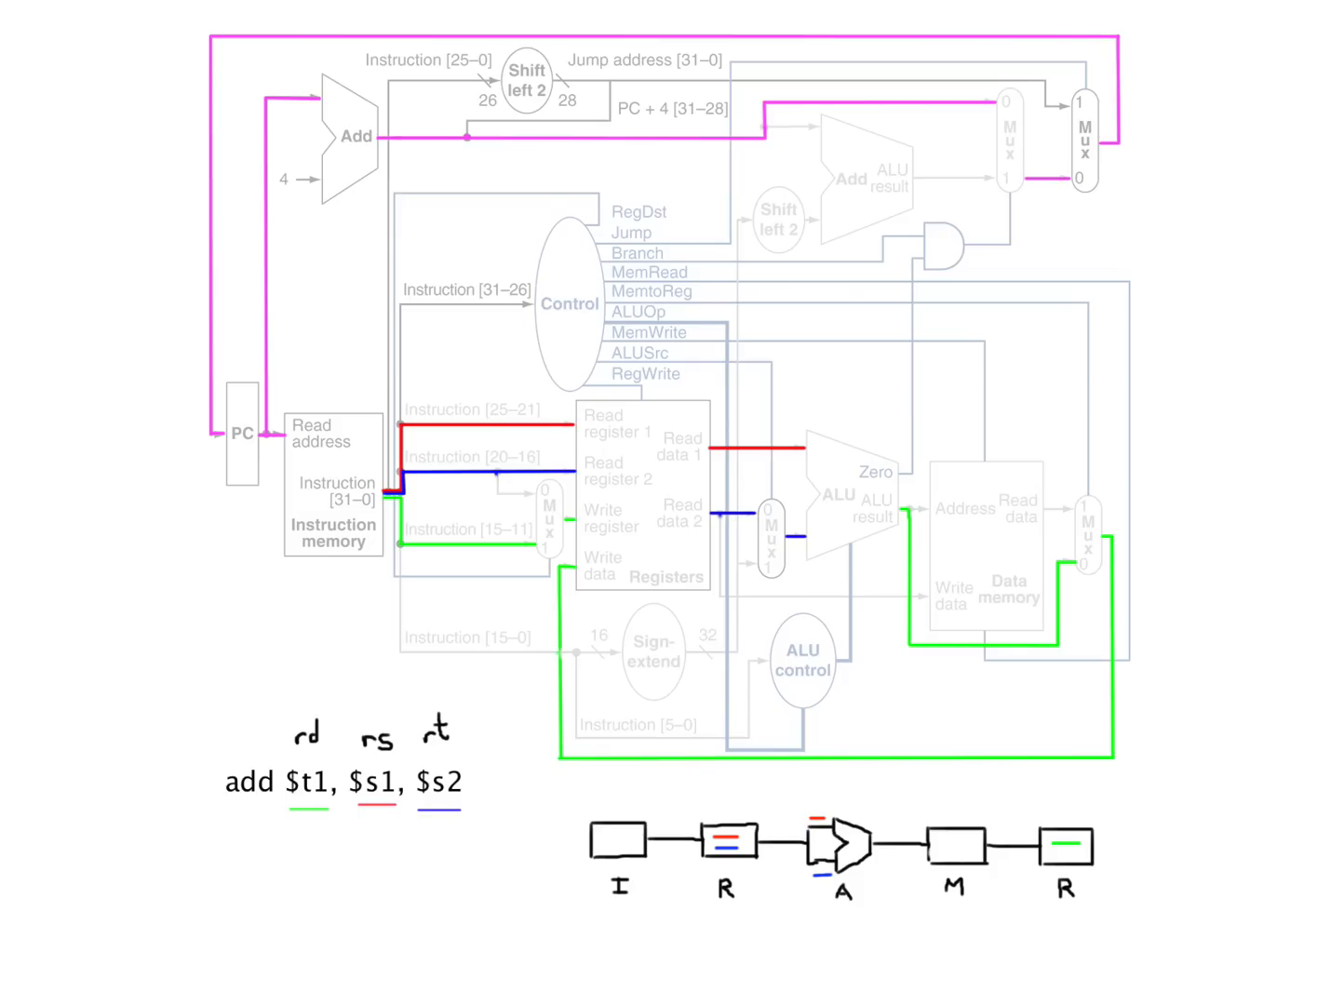
mouse_move(636, 577)
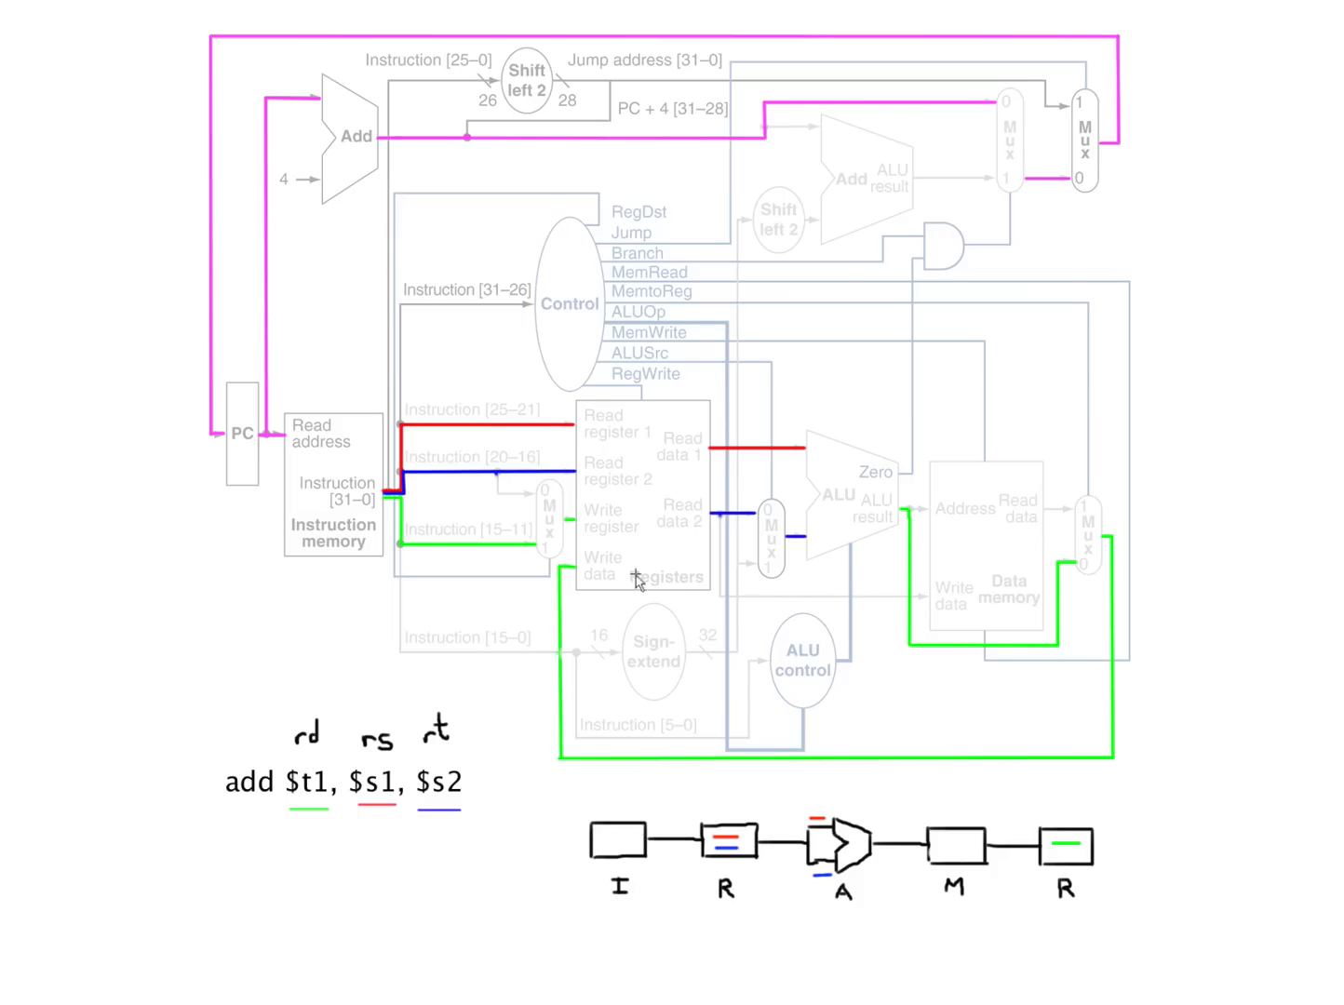
mouse_move(545, 556)
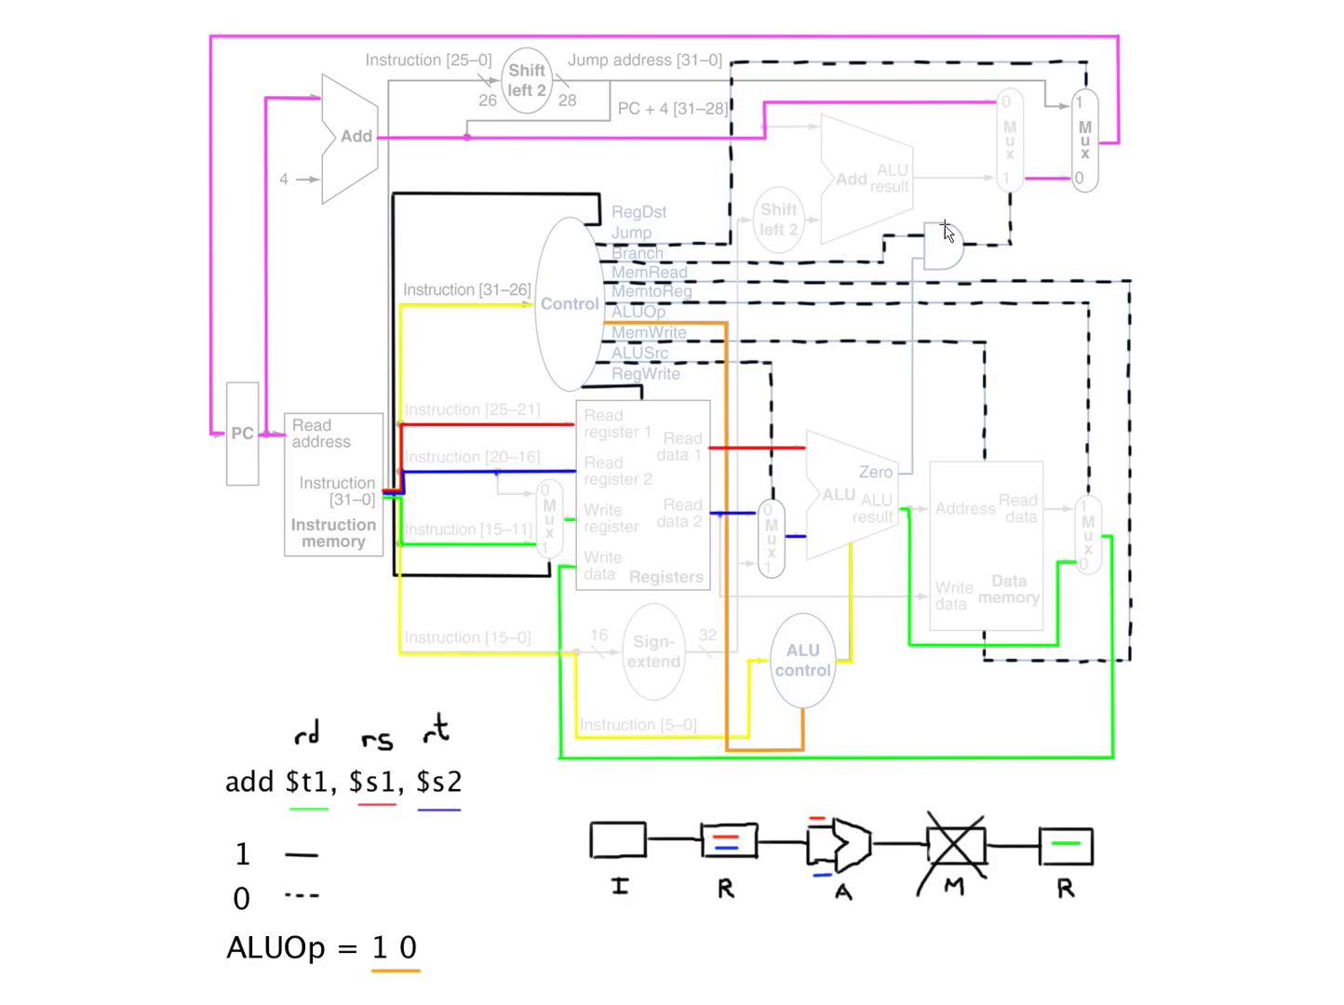
mouse_move(737, 220)
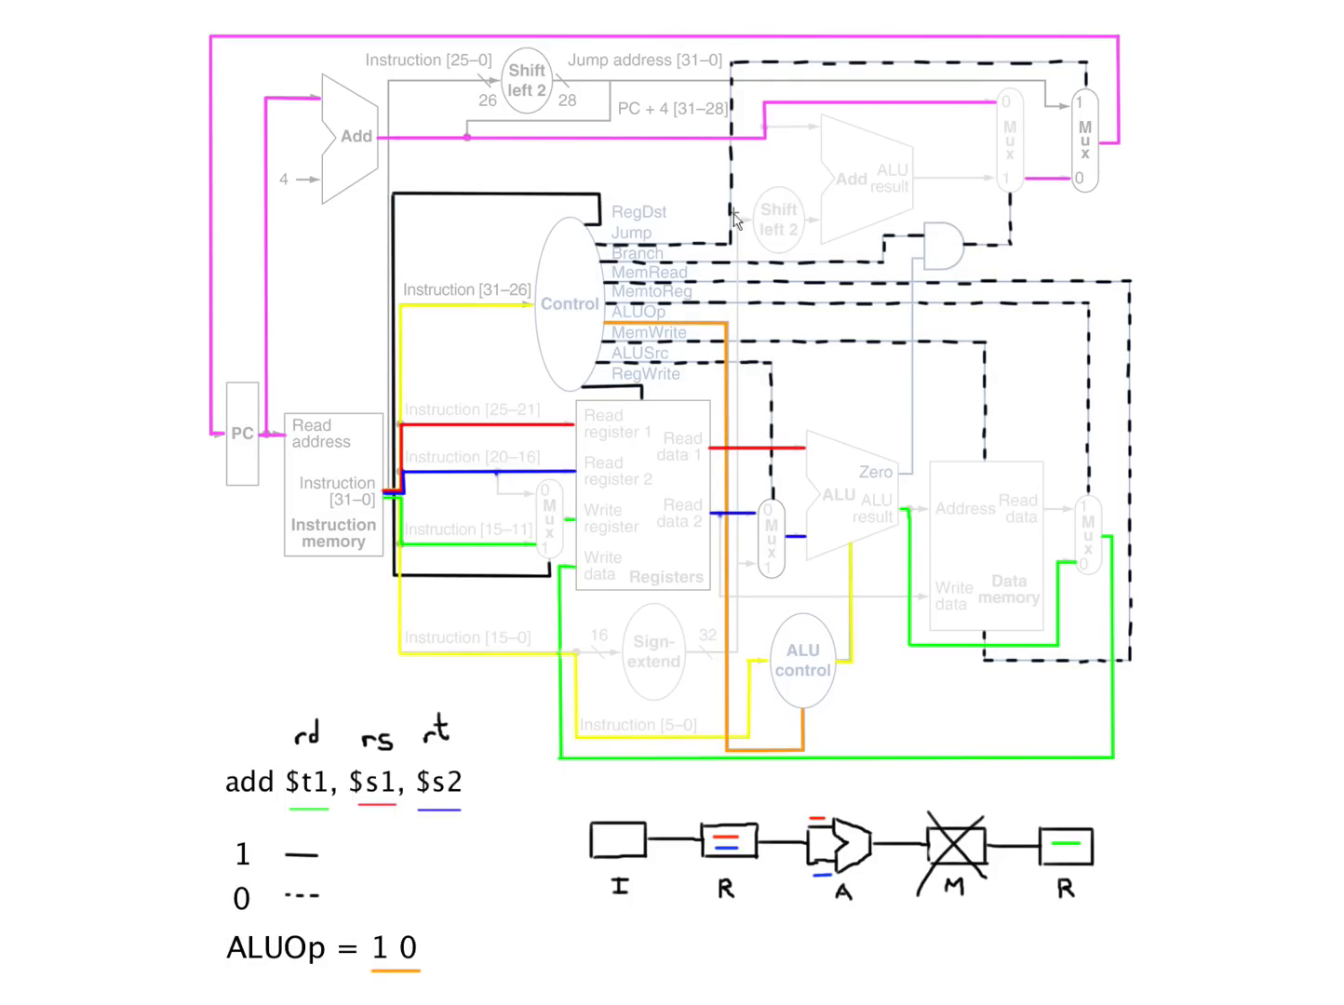
mouse_move(386, 203)
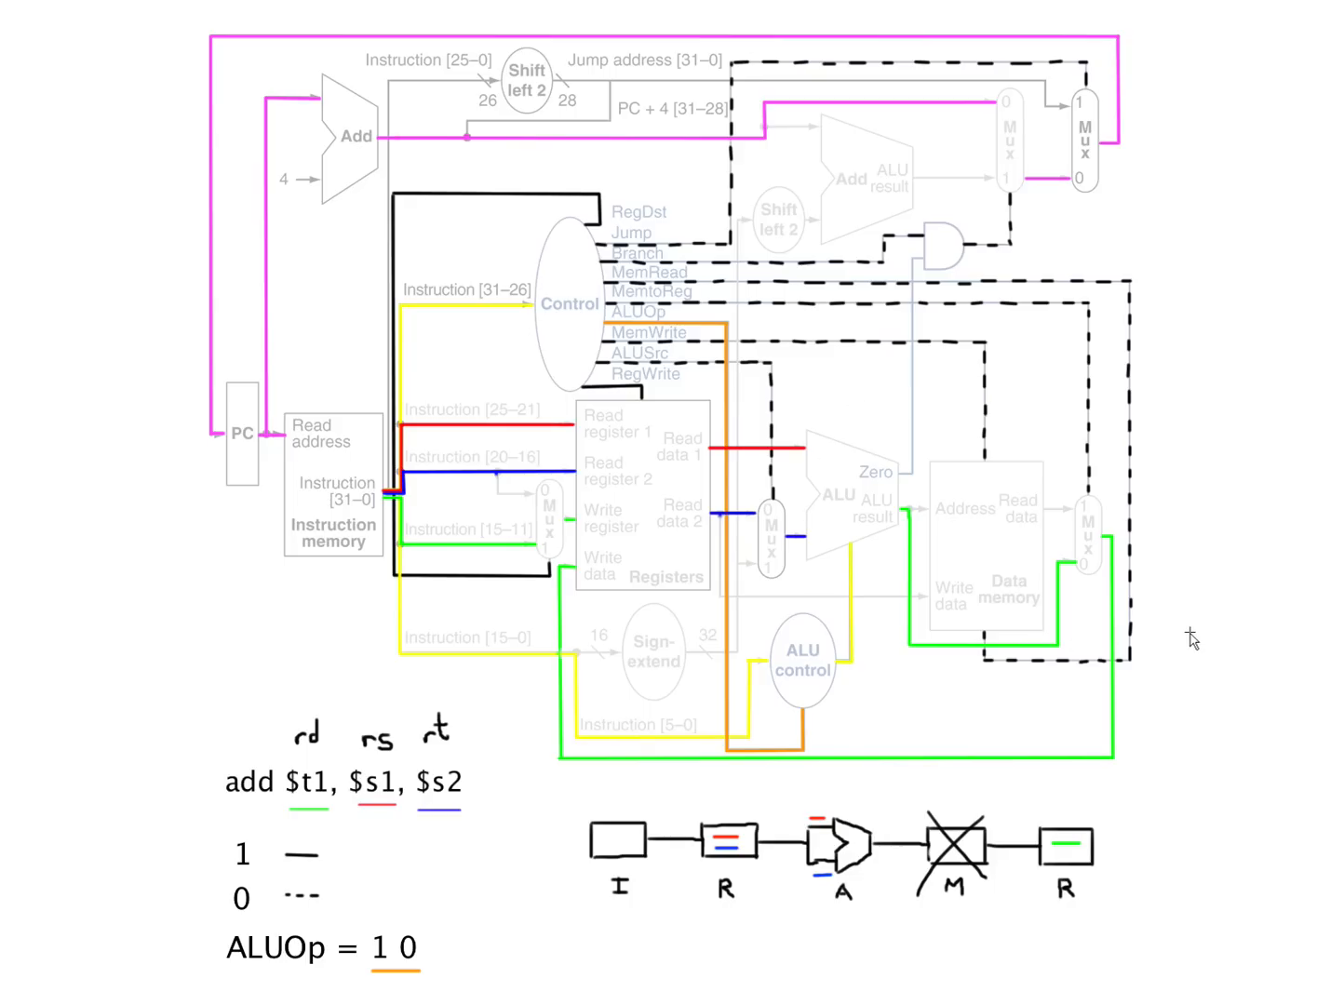
mouse_move(703, 335)
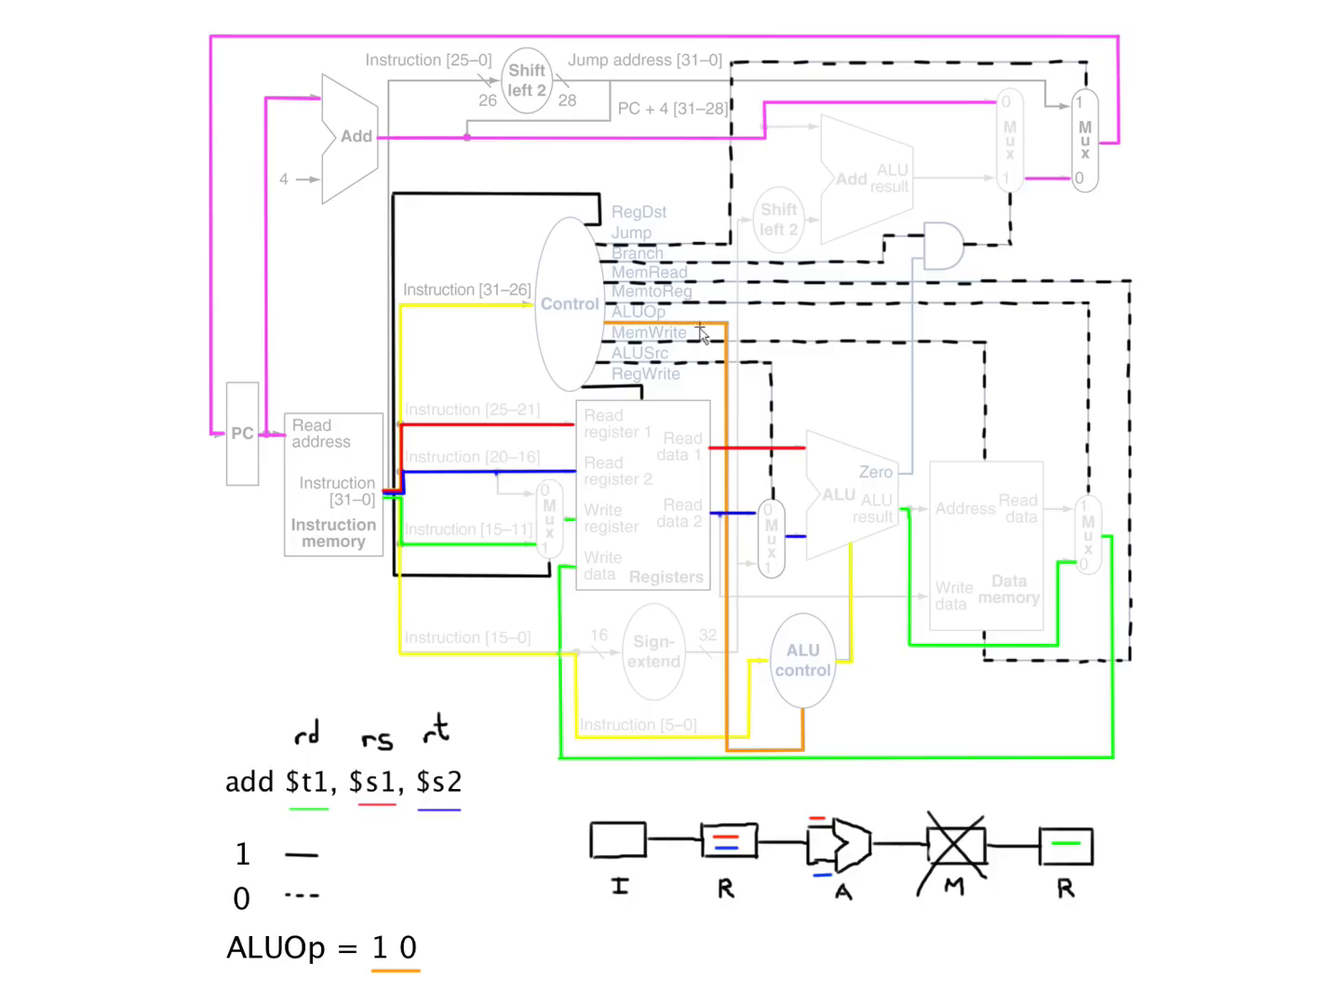
mouse_move(706, 747)
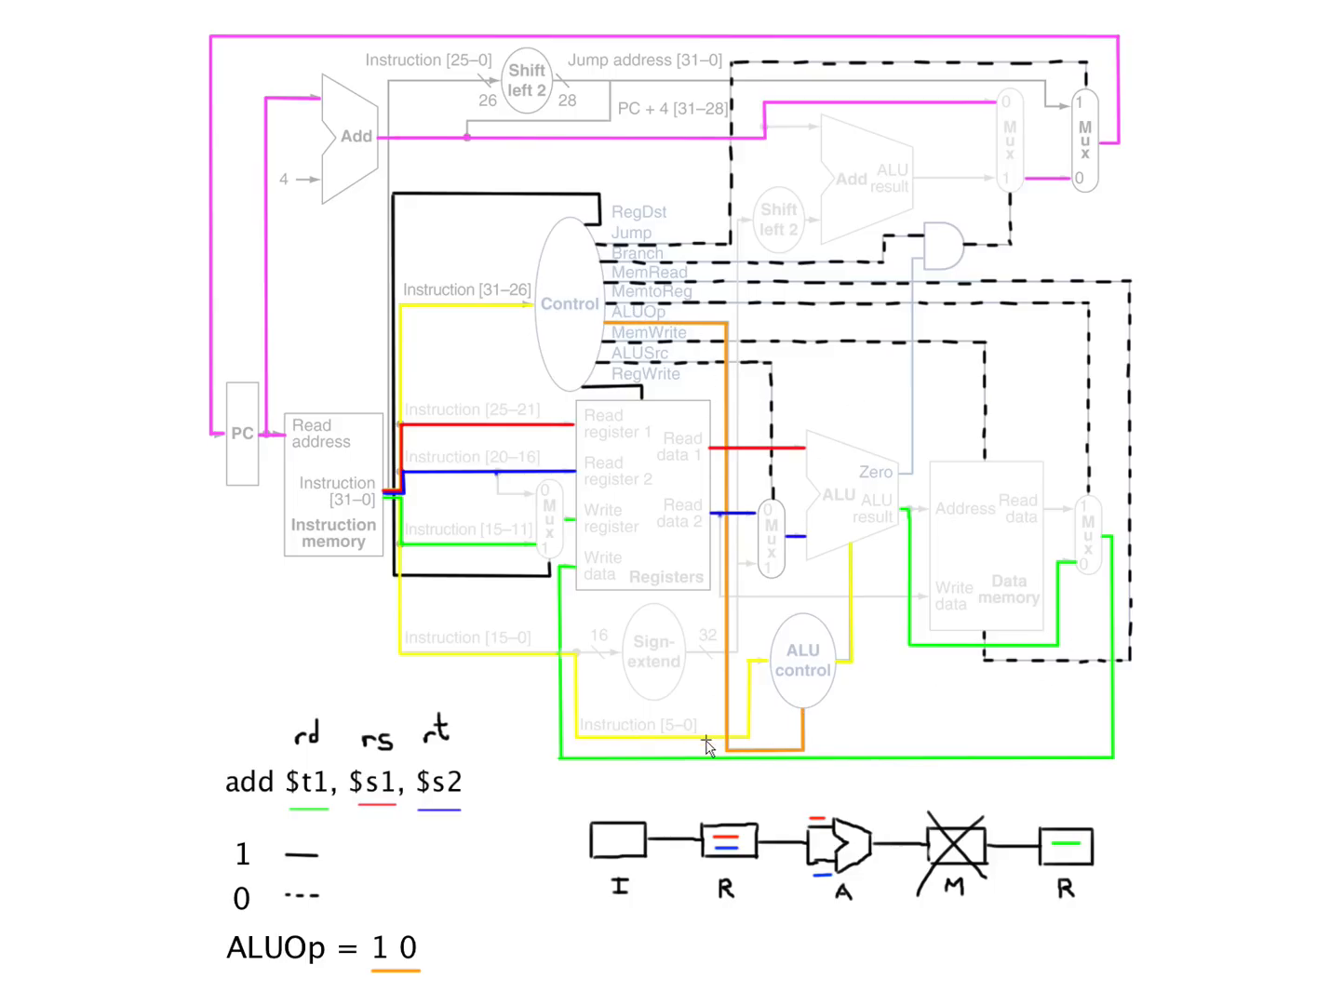
mouse_move(709, 752)
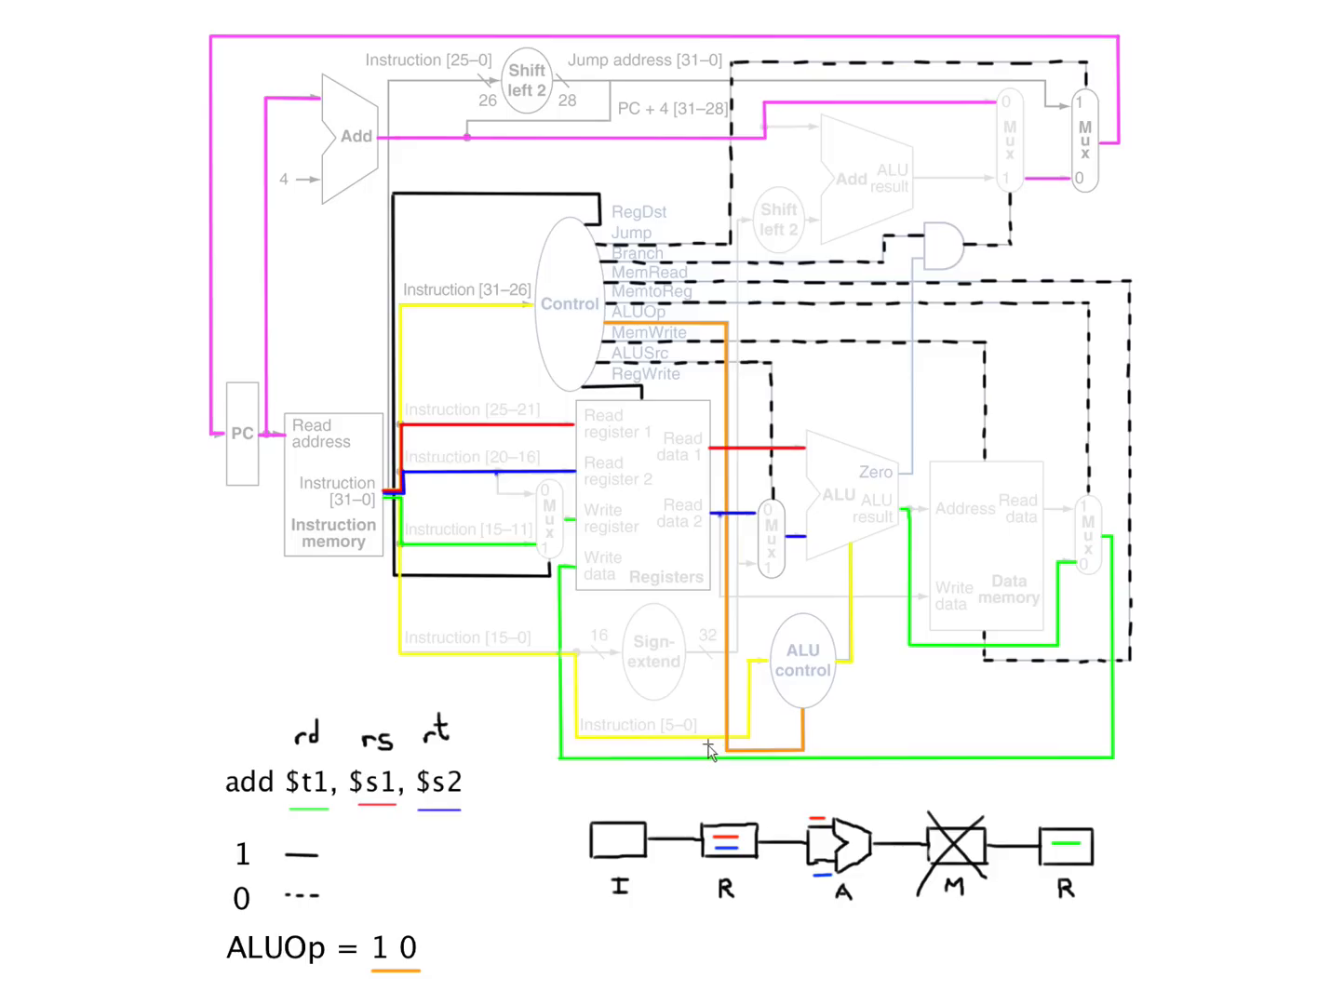
mouse_move(824, 731)
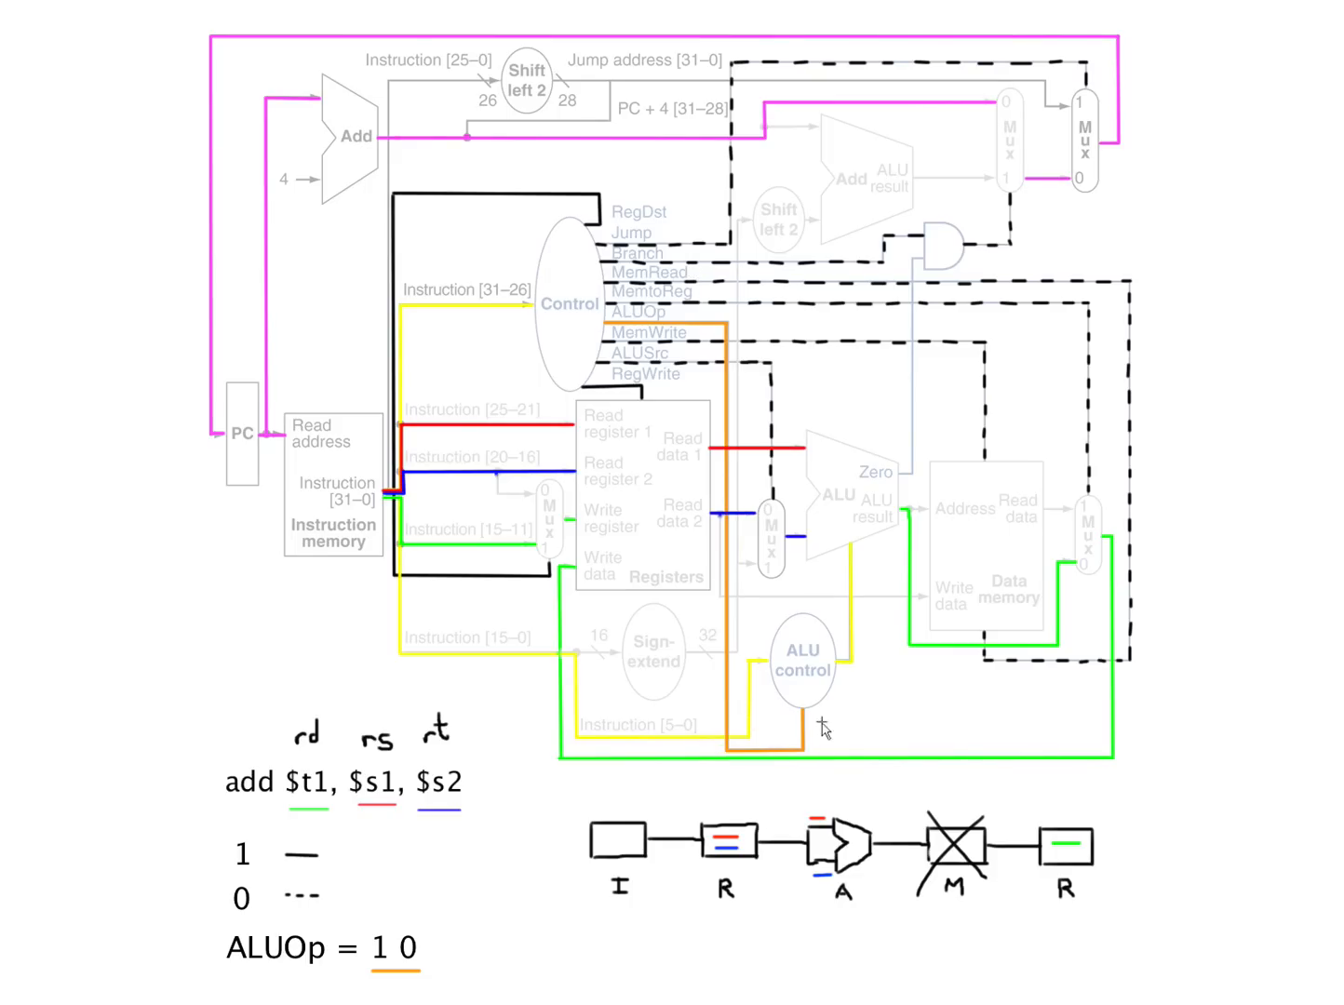
mouse_move(709, 407)
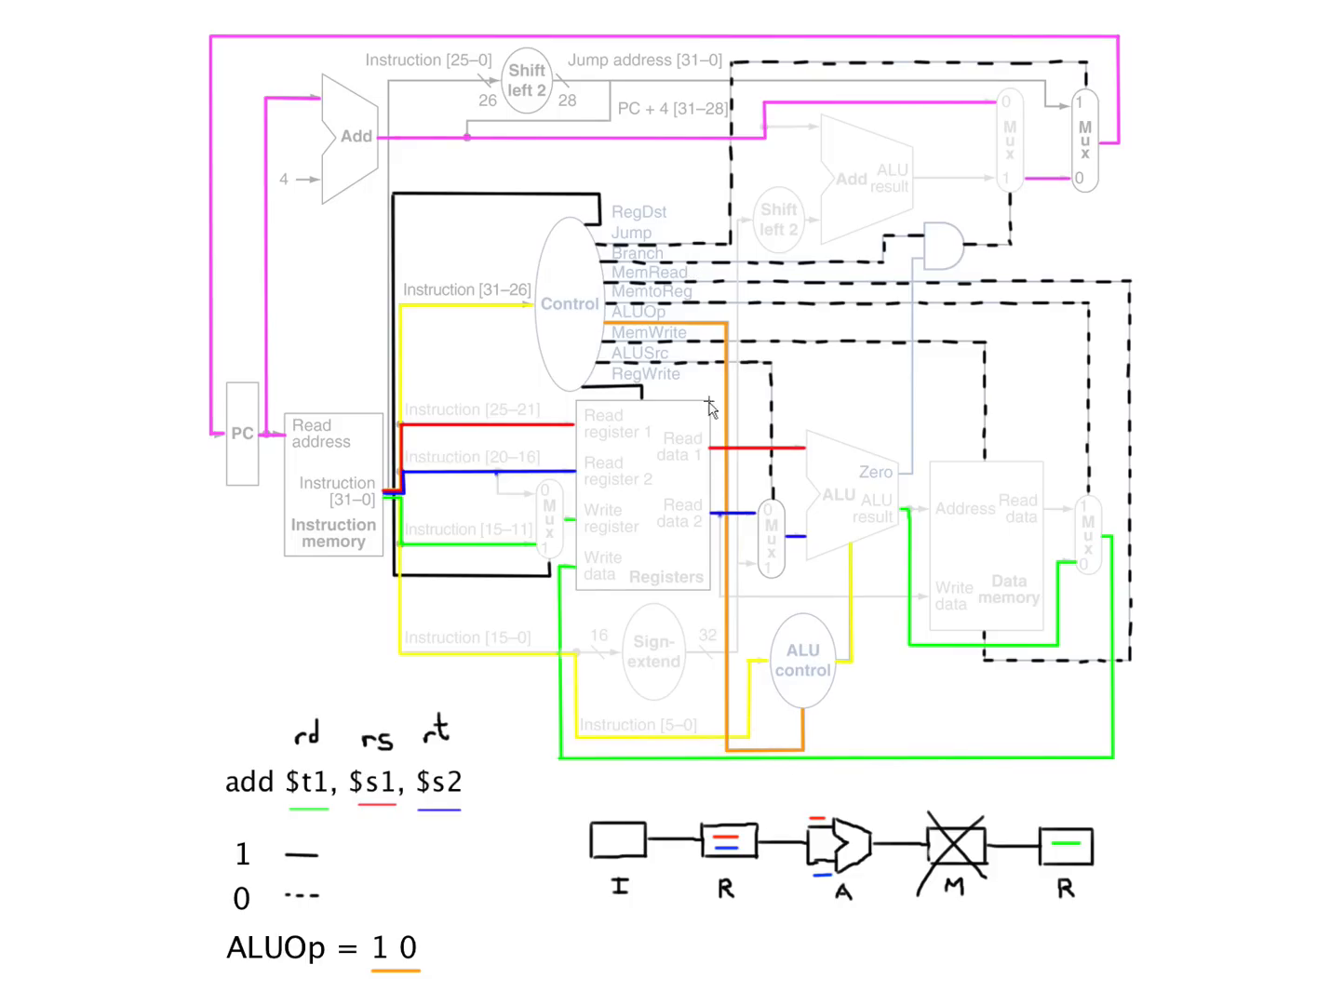
mouse_move(791, 680)
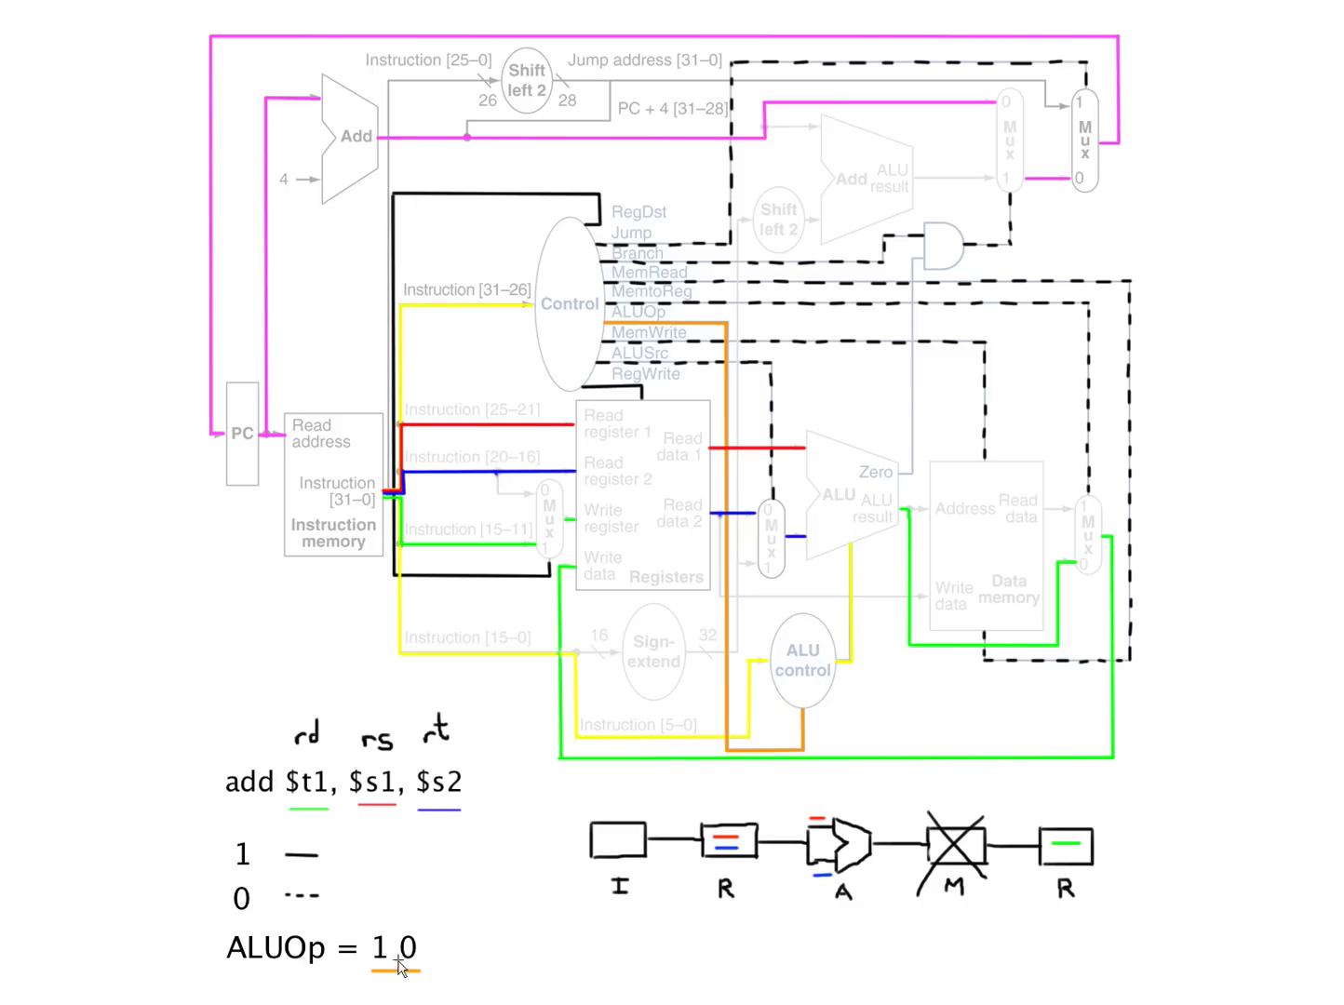
mouse_move(598, 791)
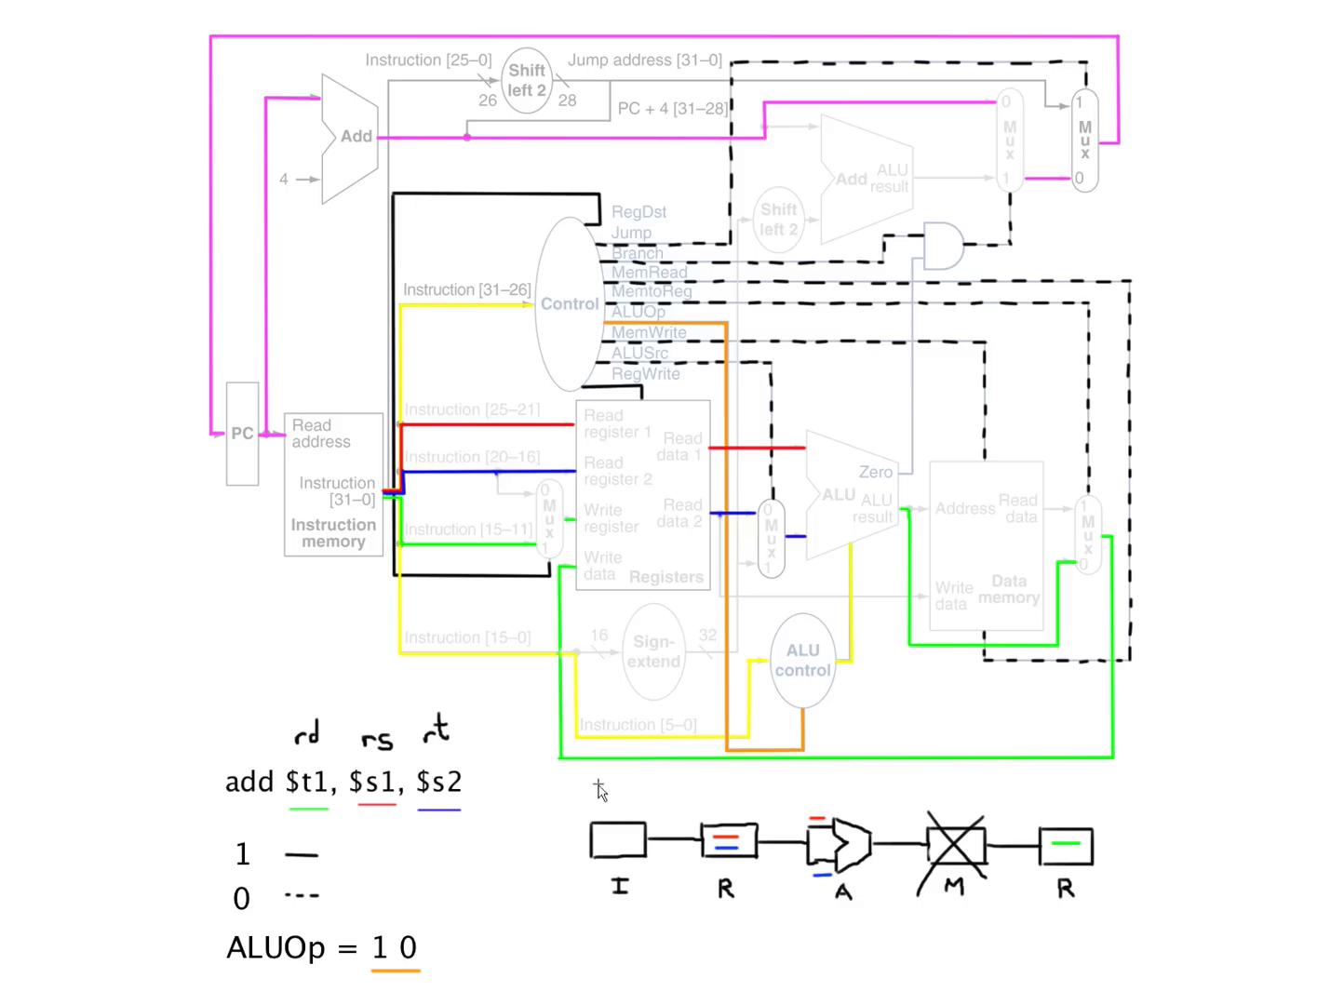
mouse_move(372, 975)
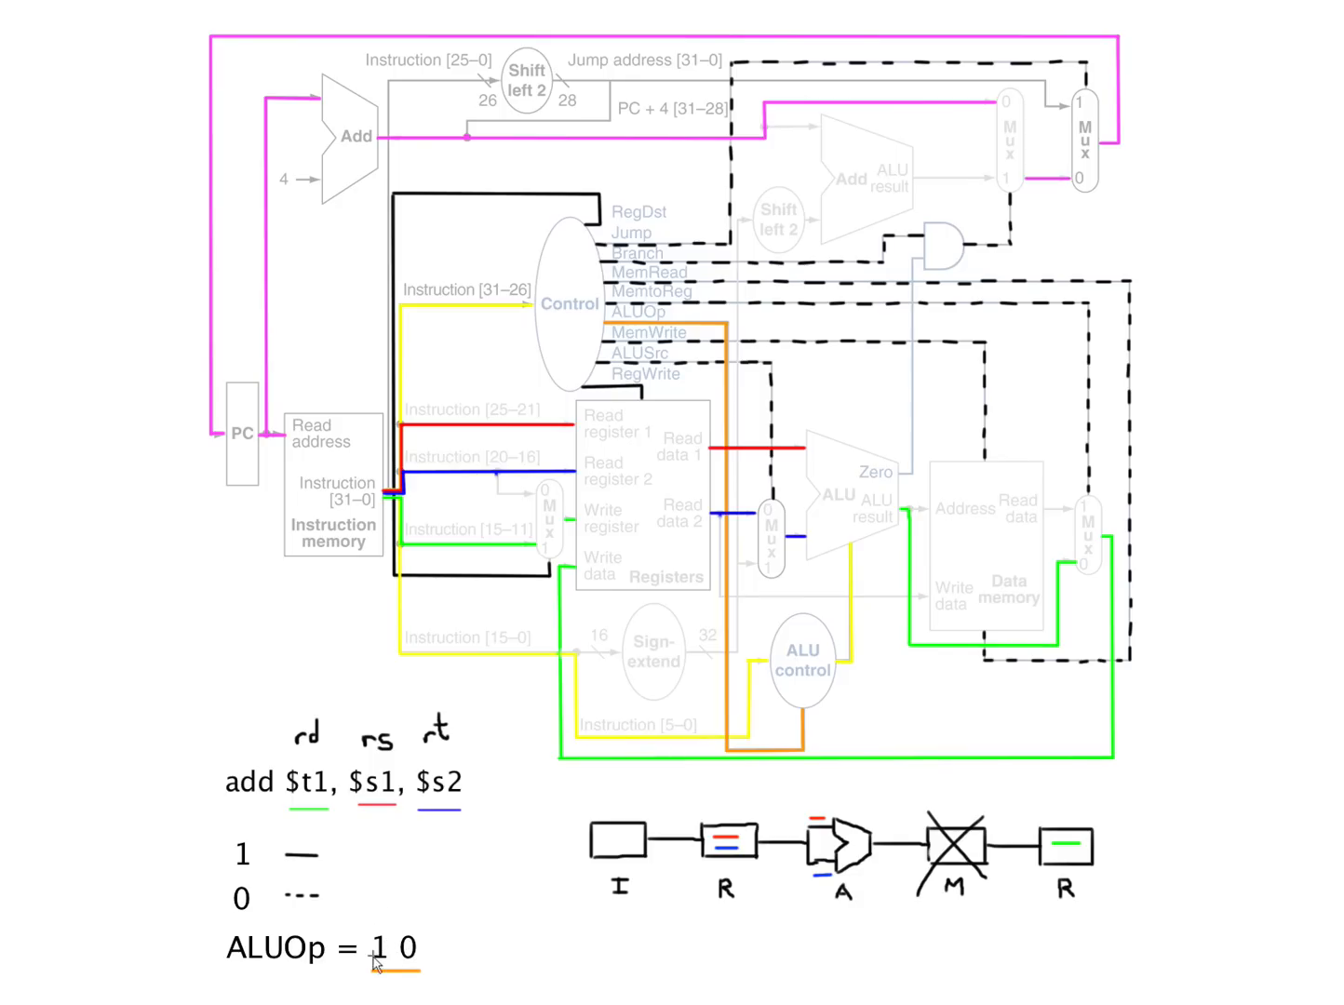
mouse_move(384, 954)
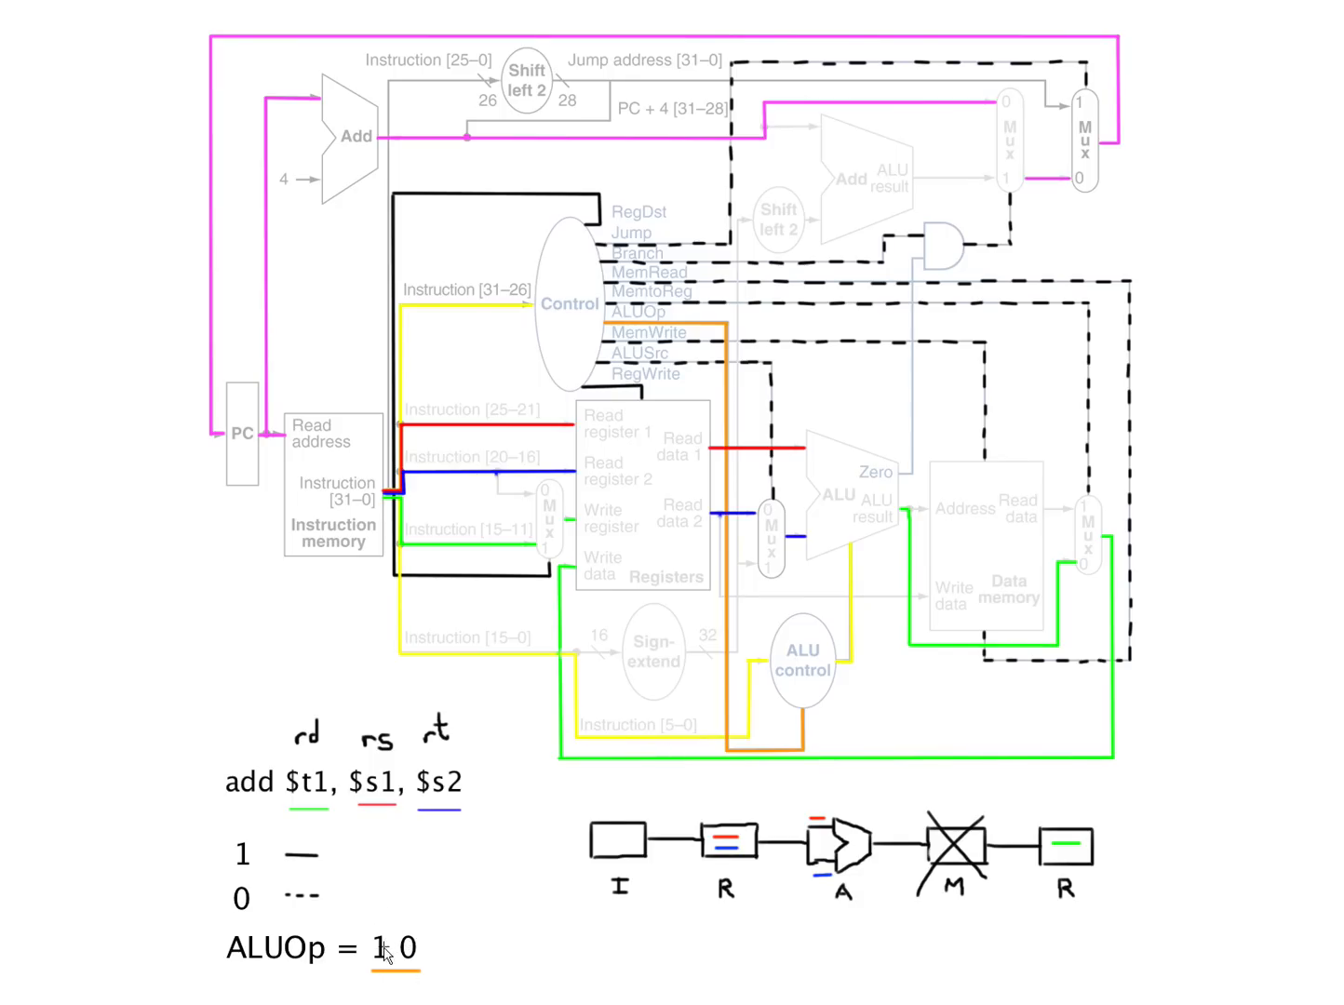
mouse_move(391, 953)
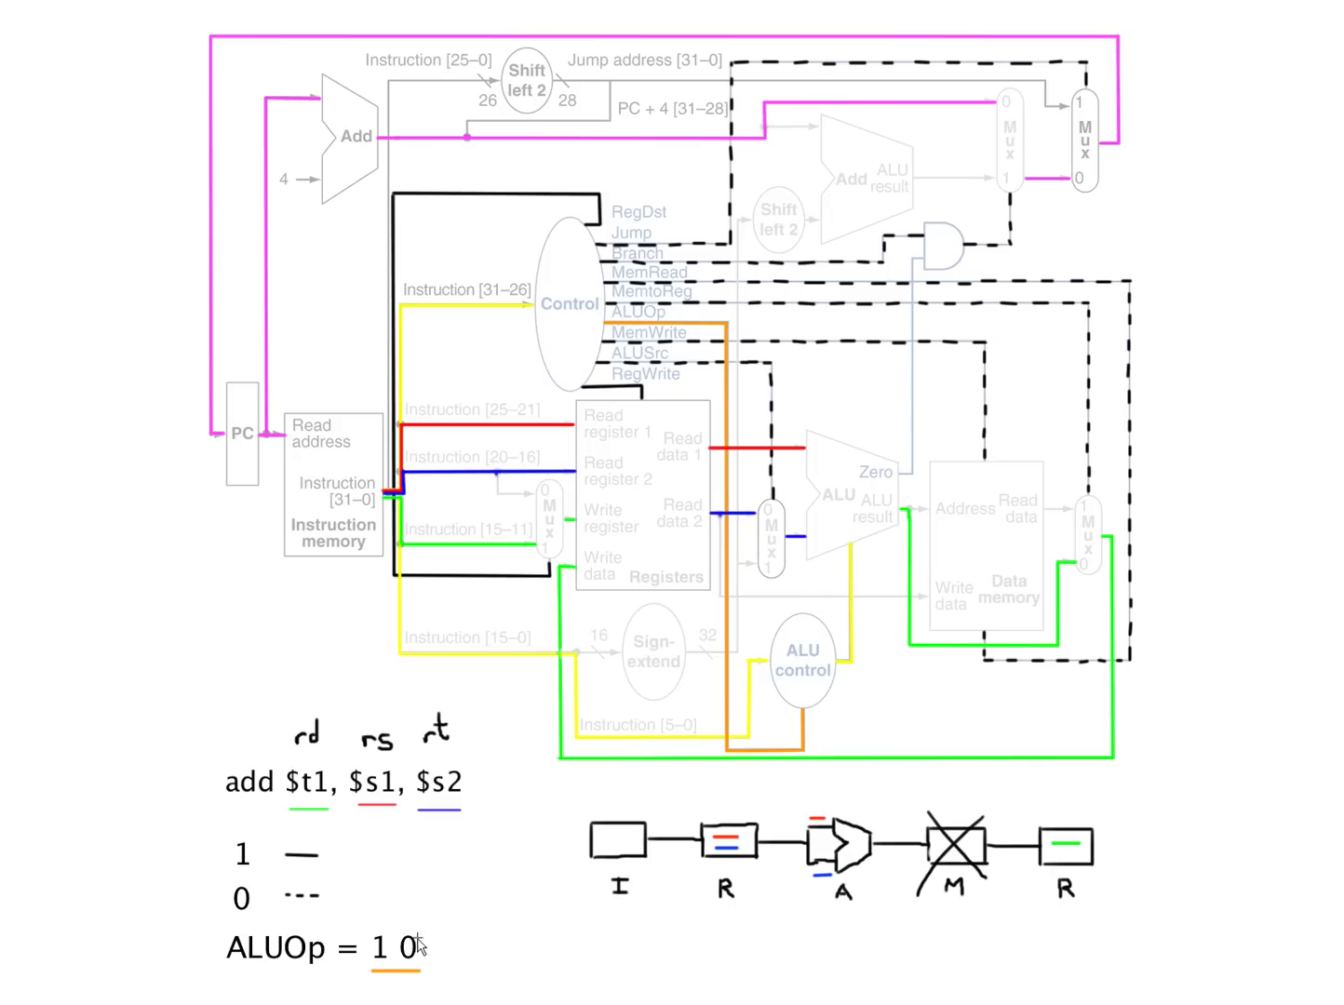
mouse_move(429, 964)
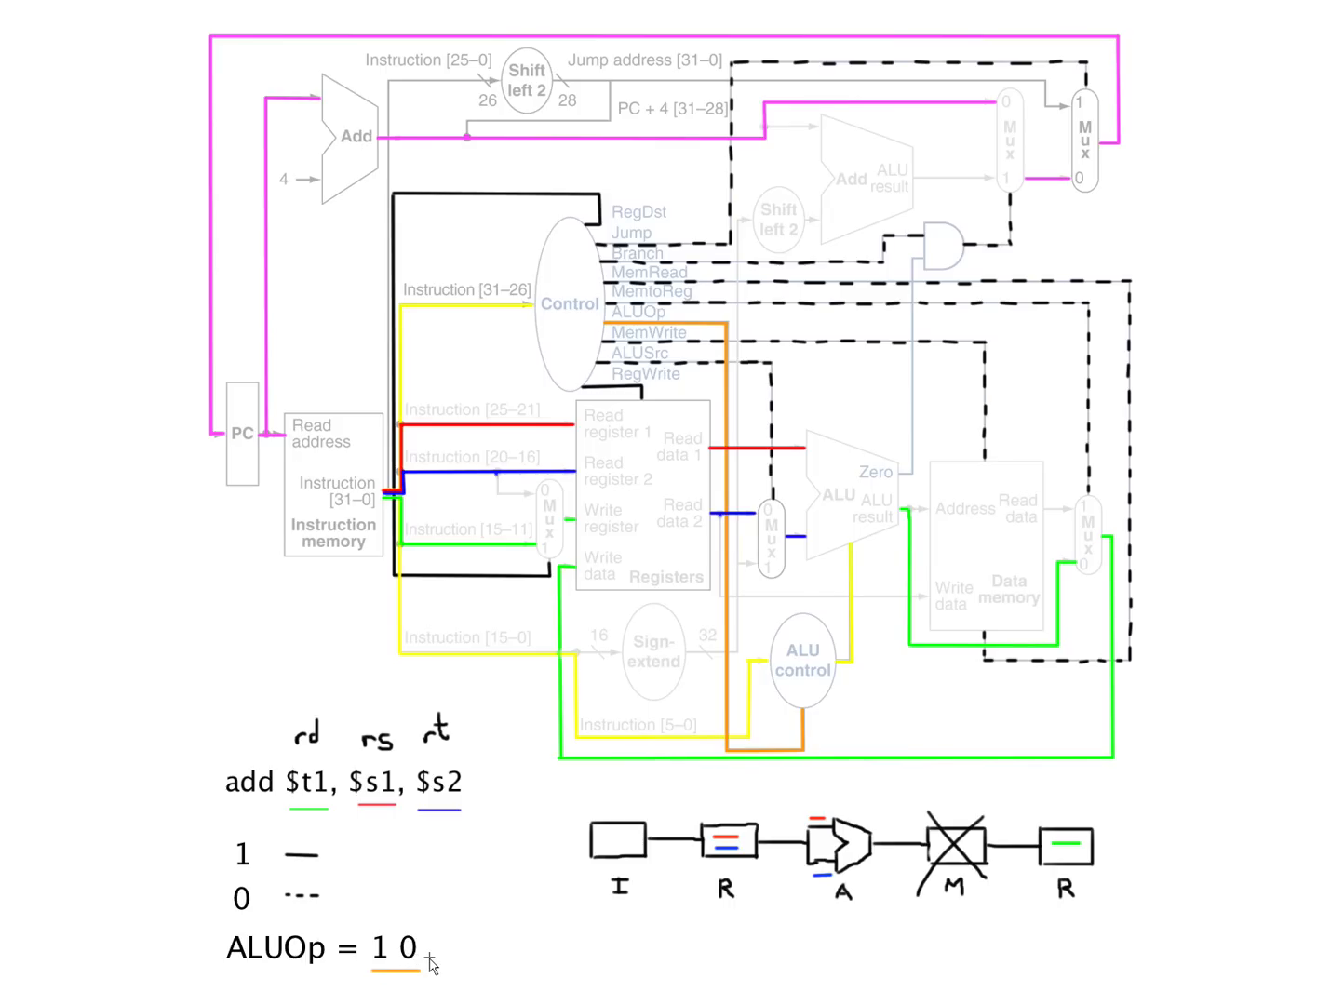
mouse_move(683, 562)
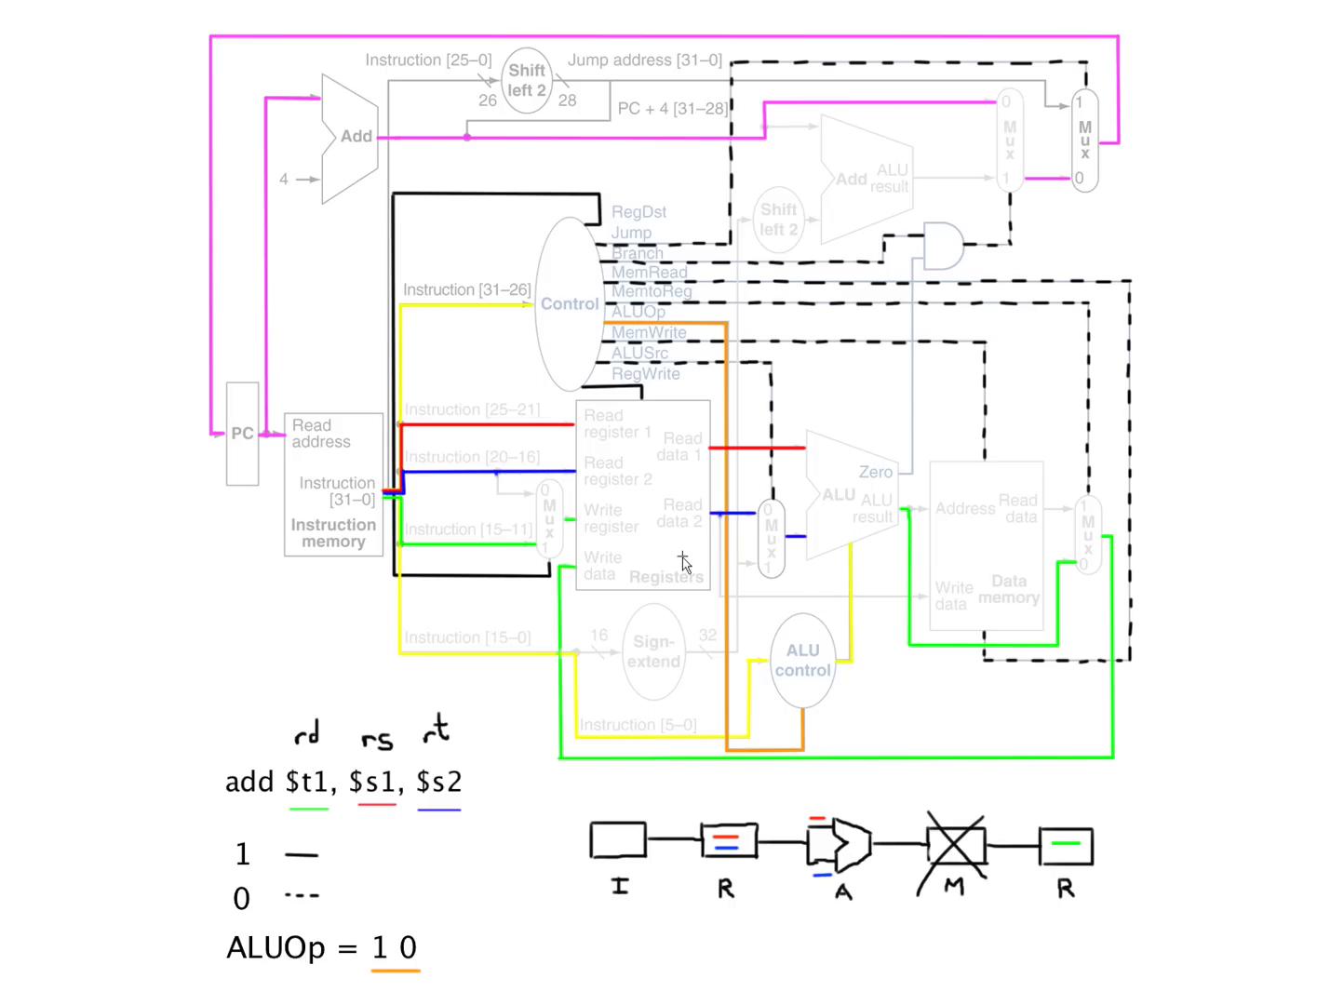
mouse_move(890, 705)
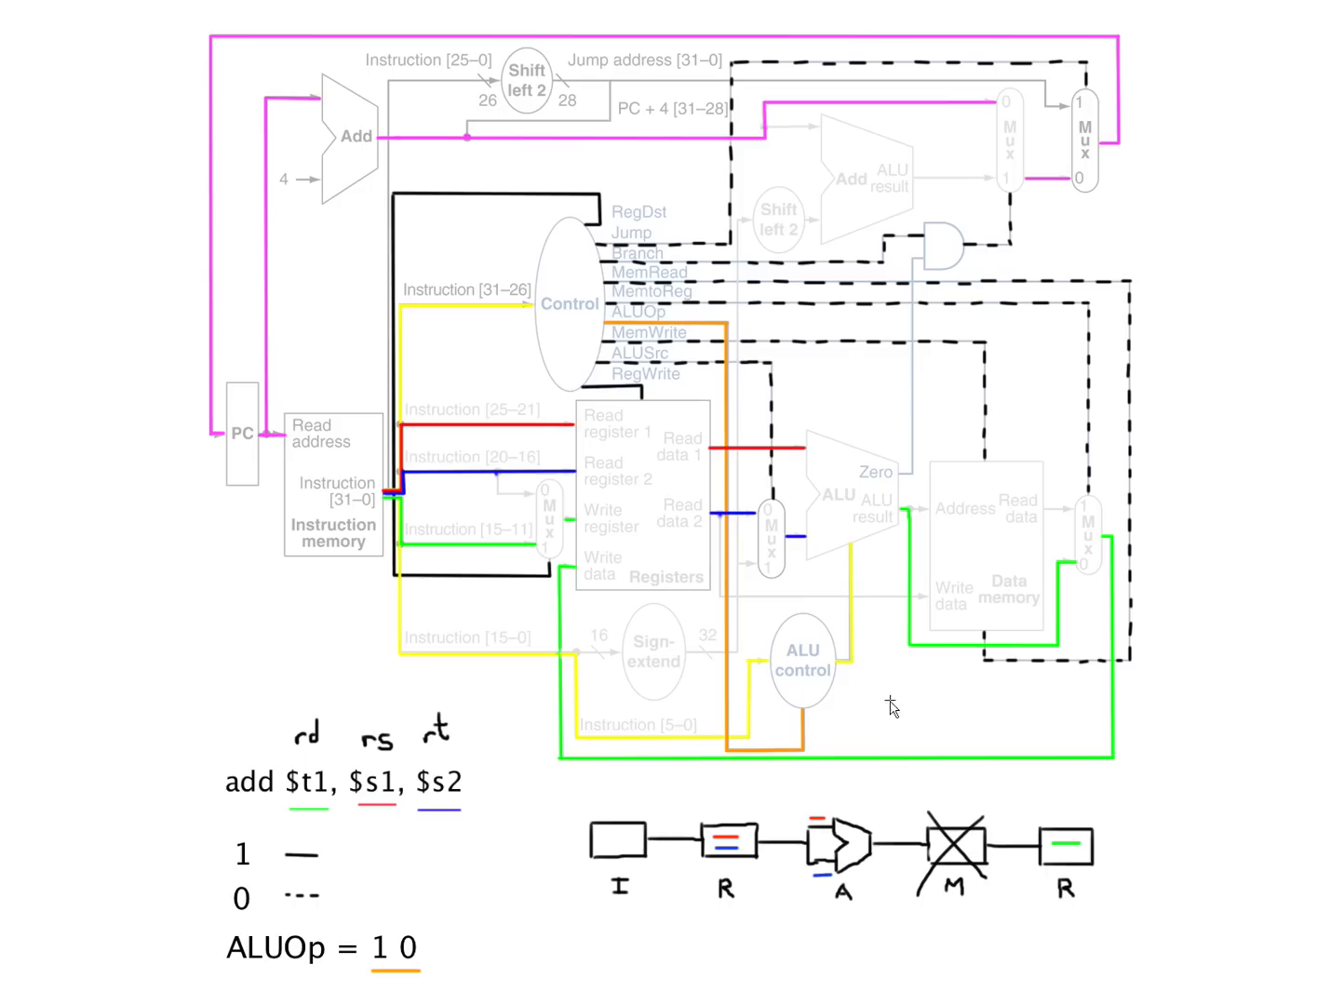
mouse_move(827, 659)
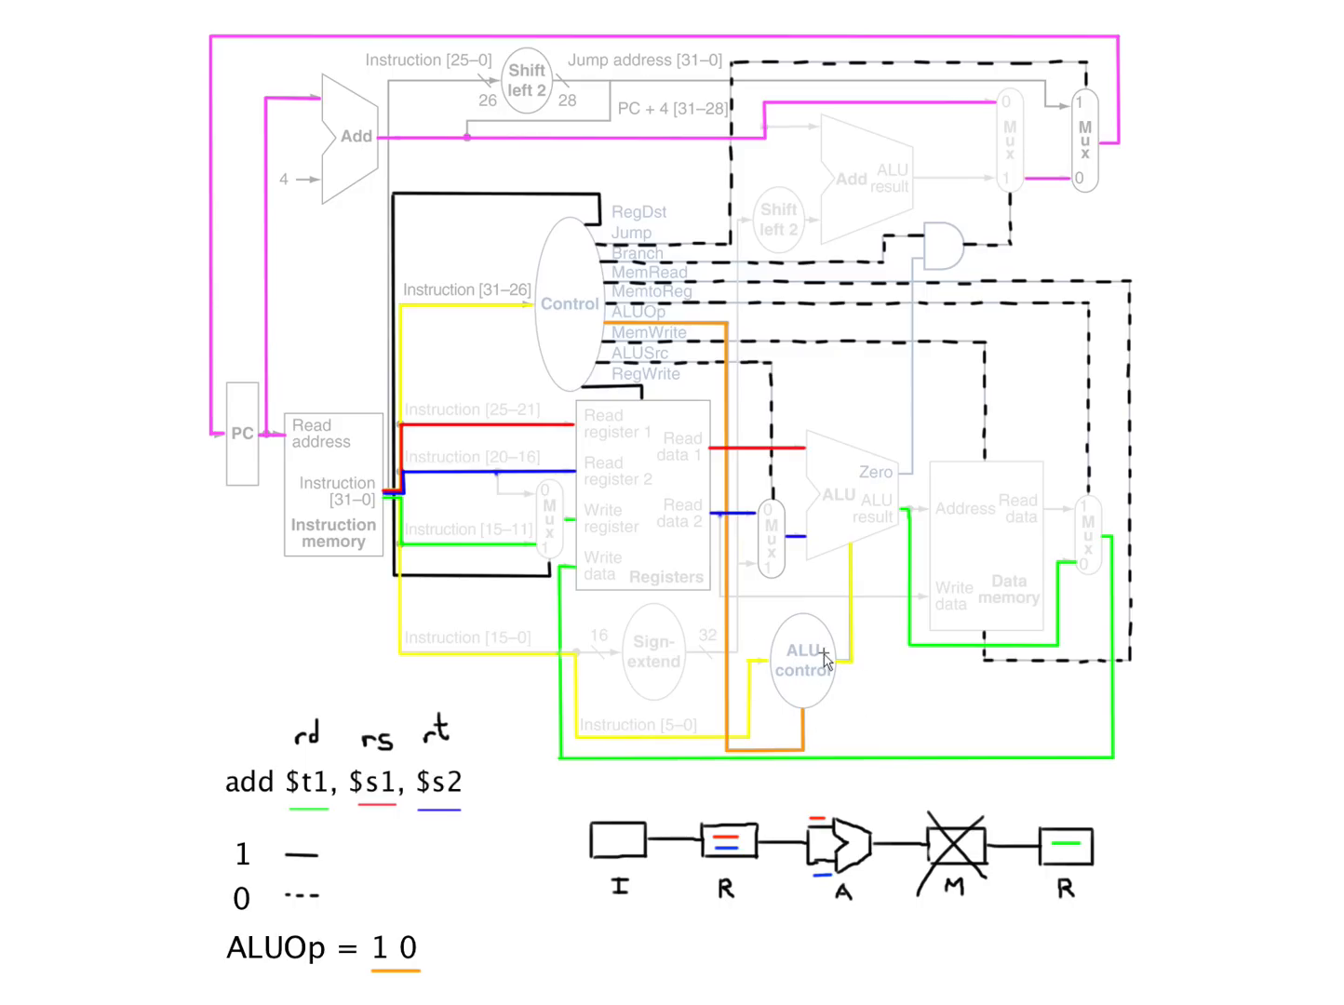
mouse_move(817, 659)
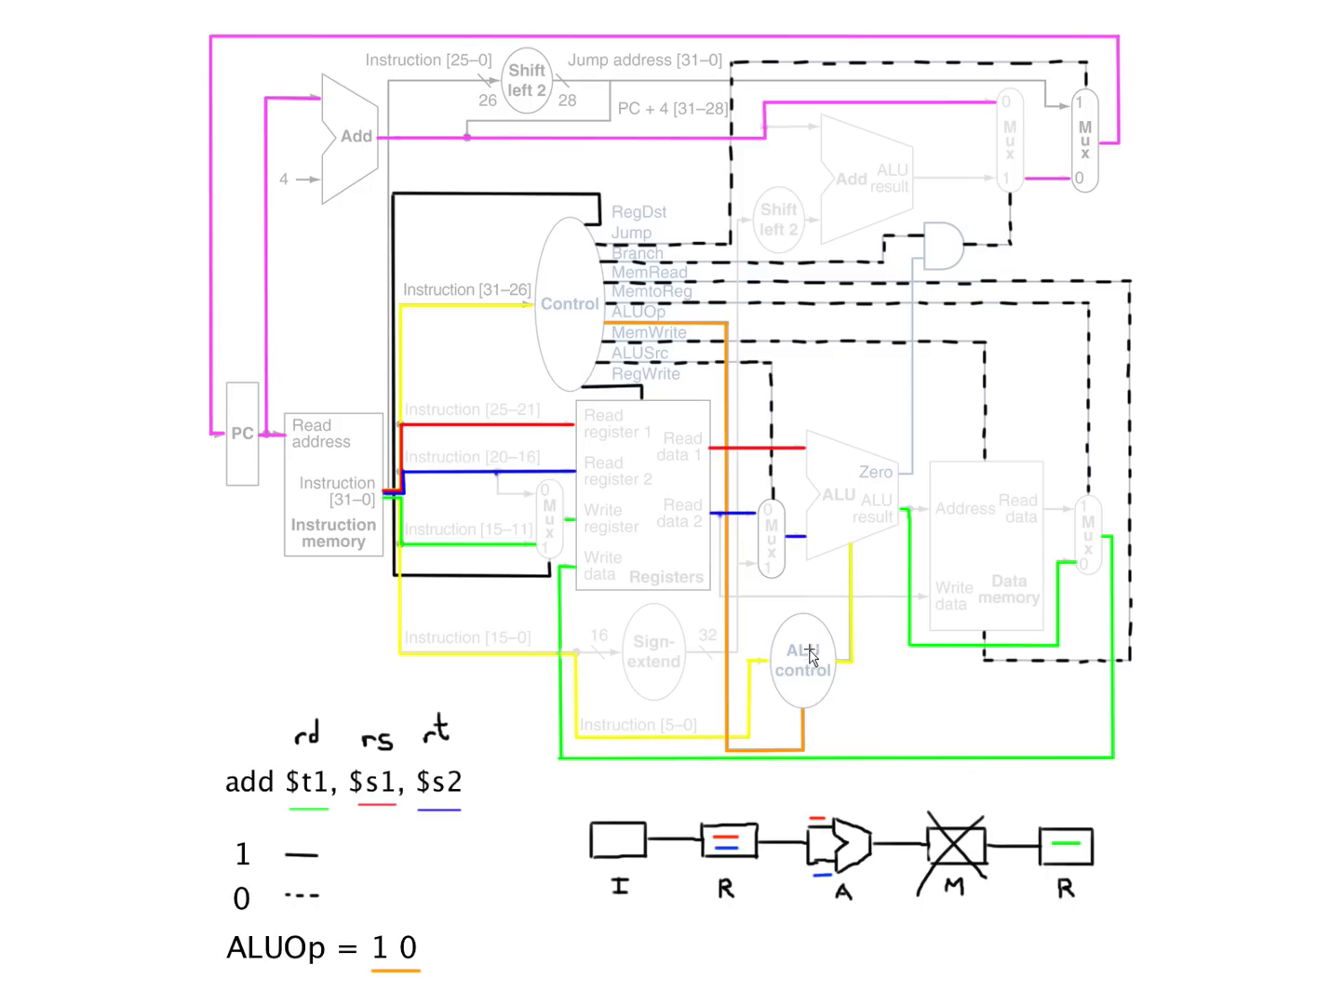
mouse_move(789, 682)
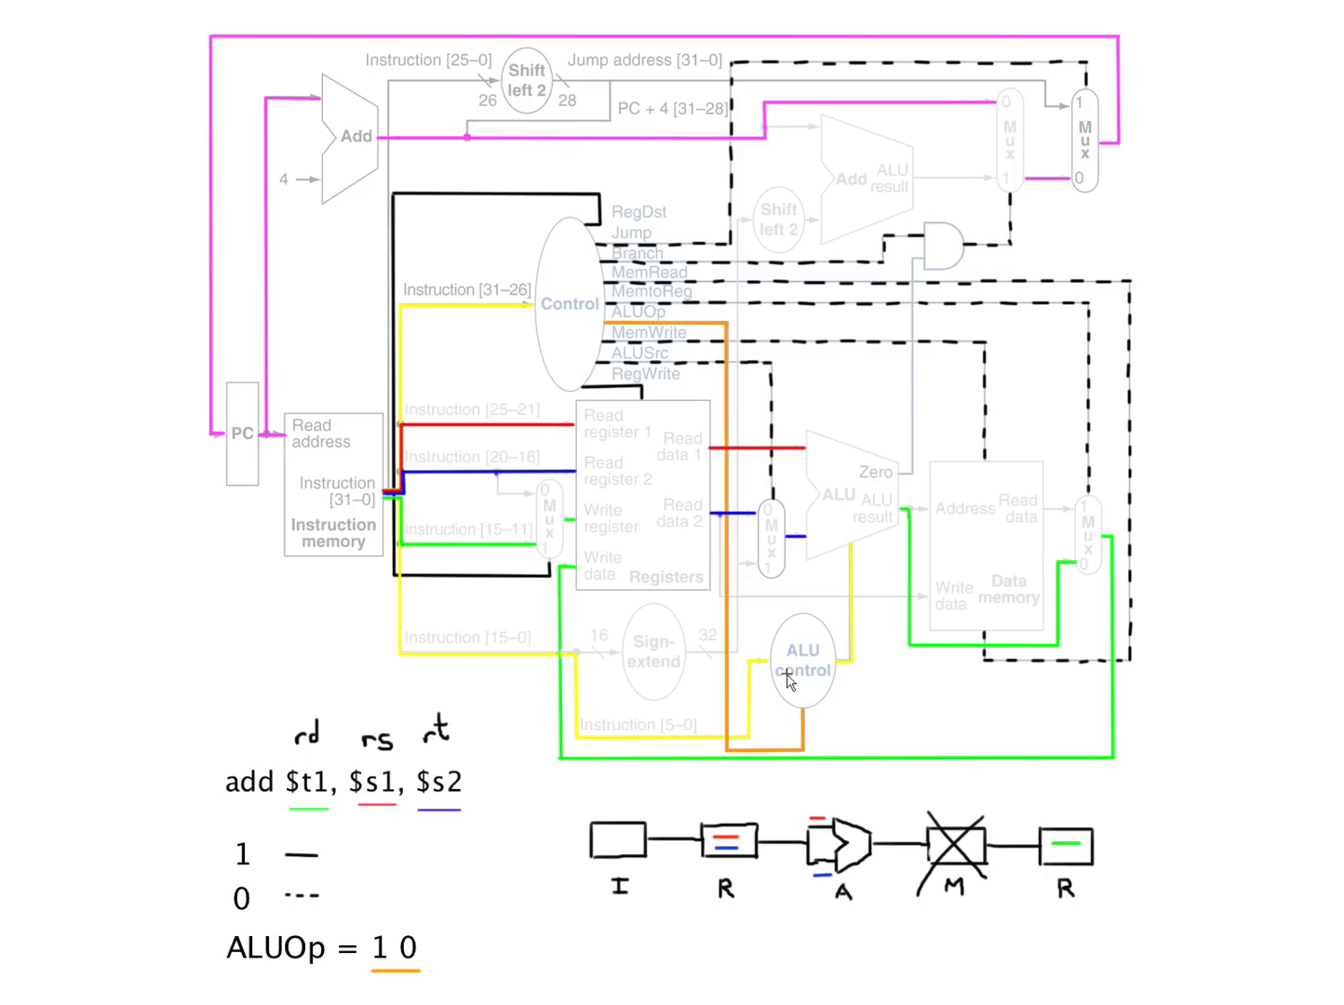
mouse_move(761, 687)
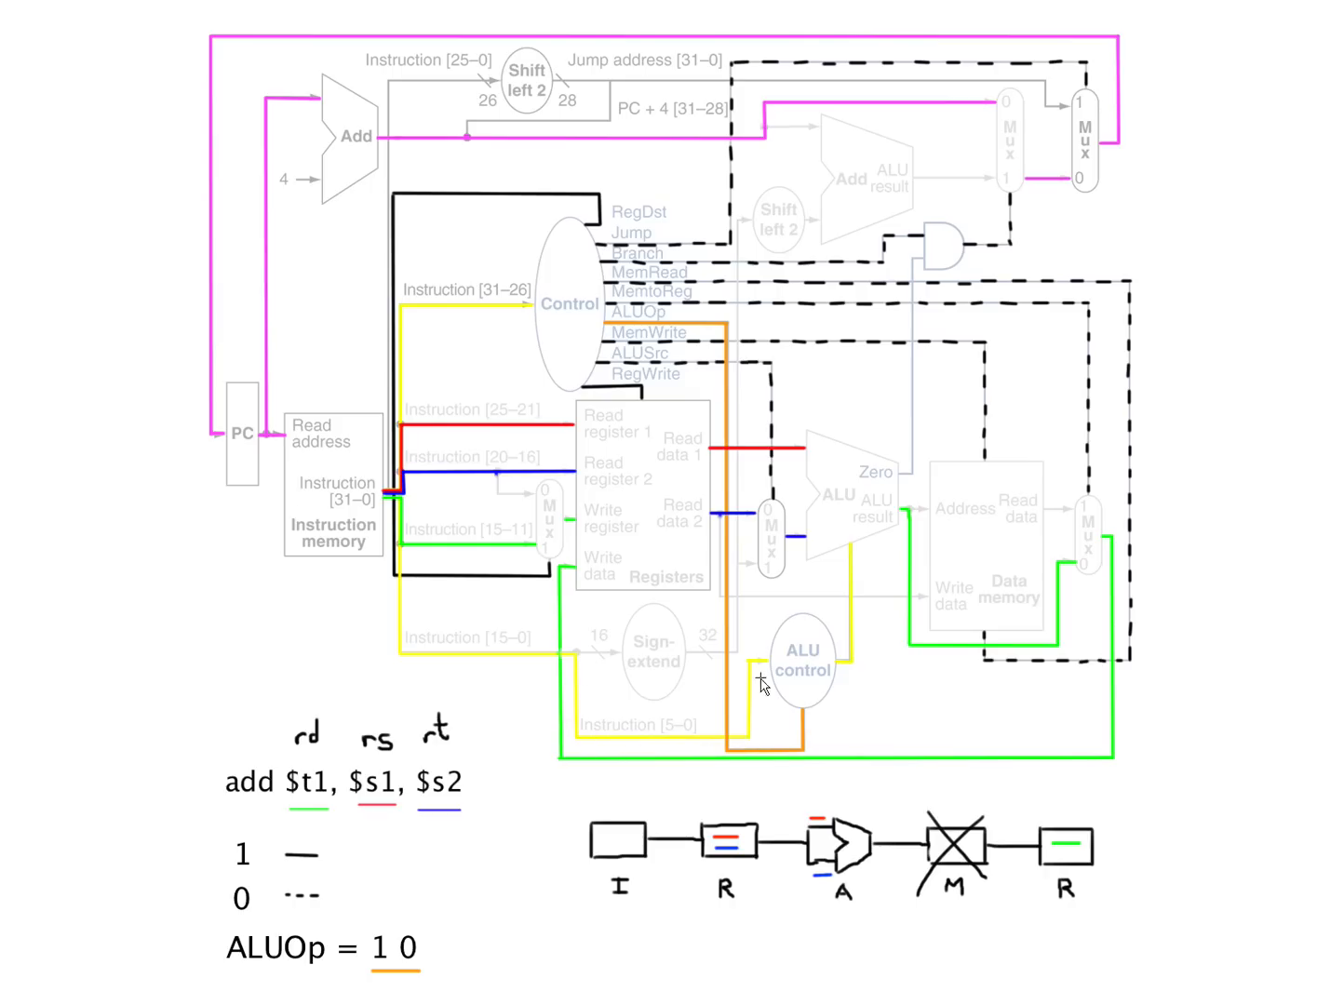
mouse_move(740, 745)
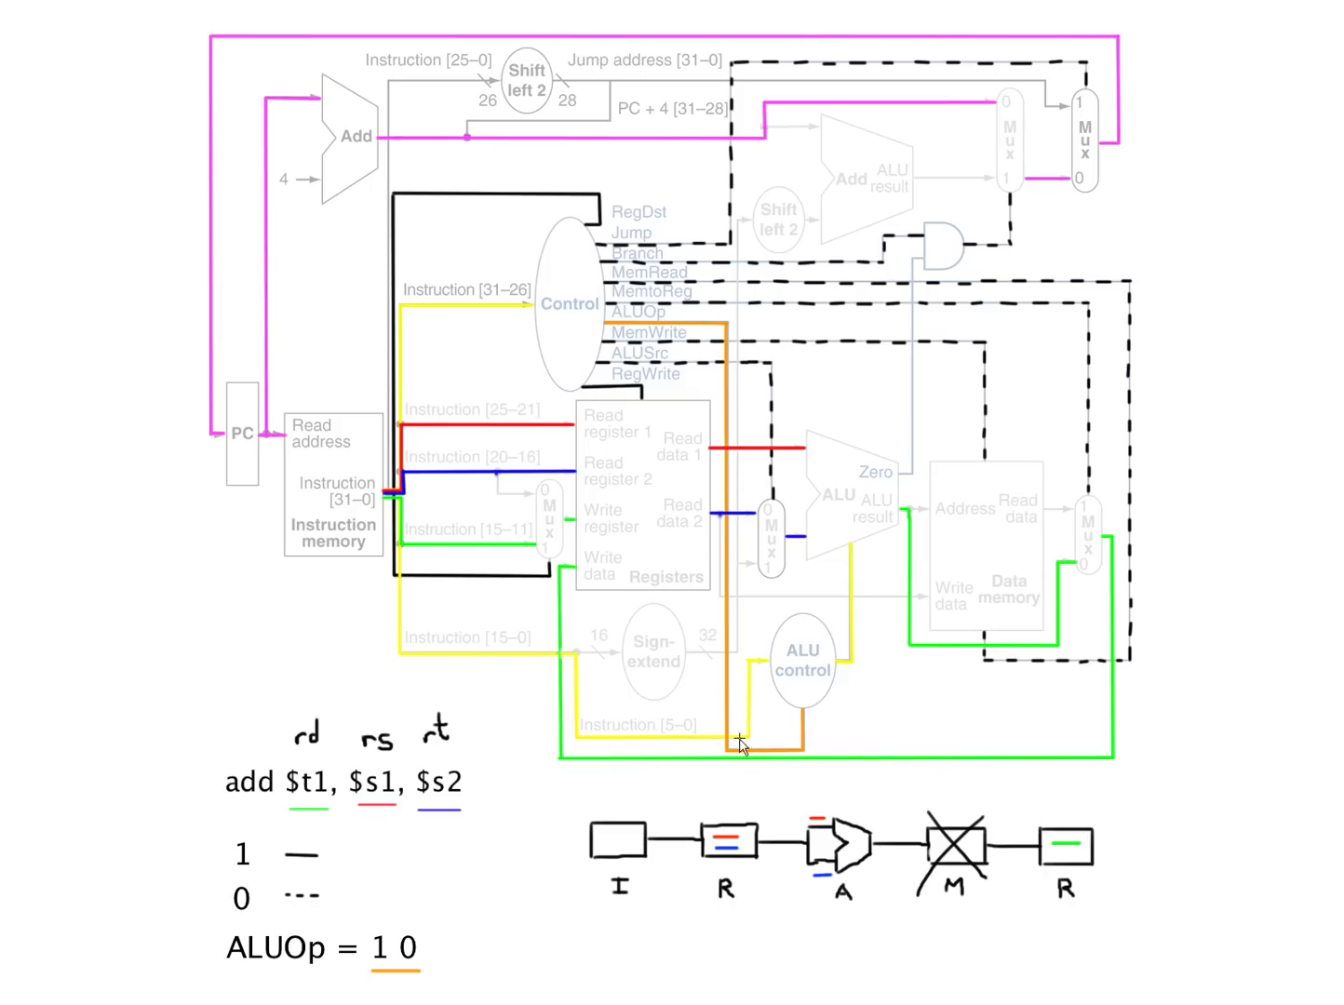
mouse_move(848, 509)
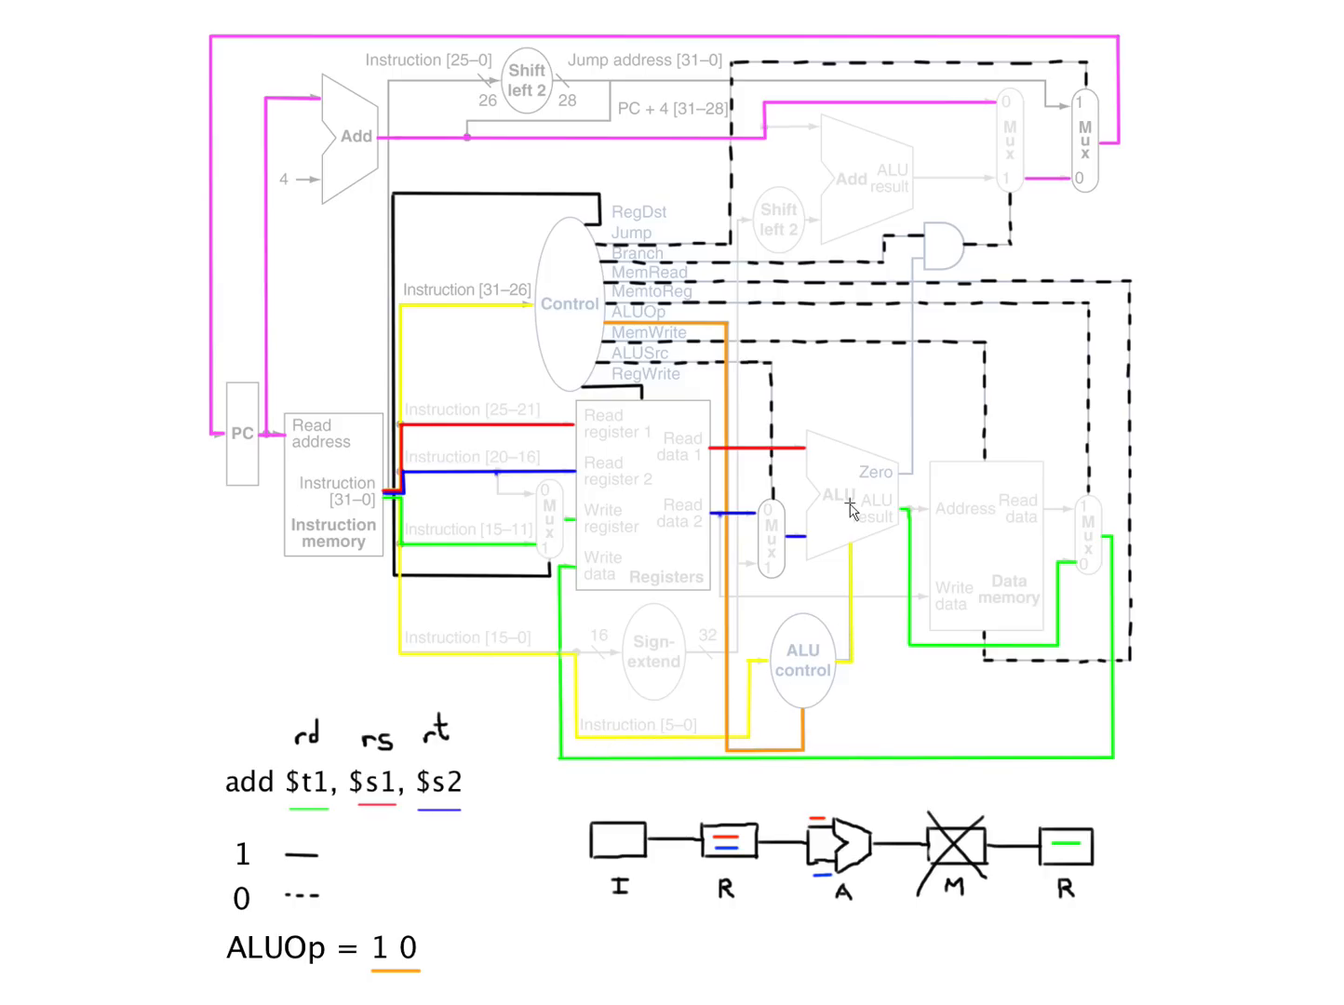
mouse_move(447, 643)
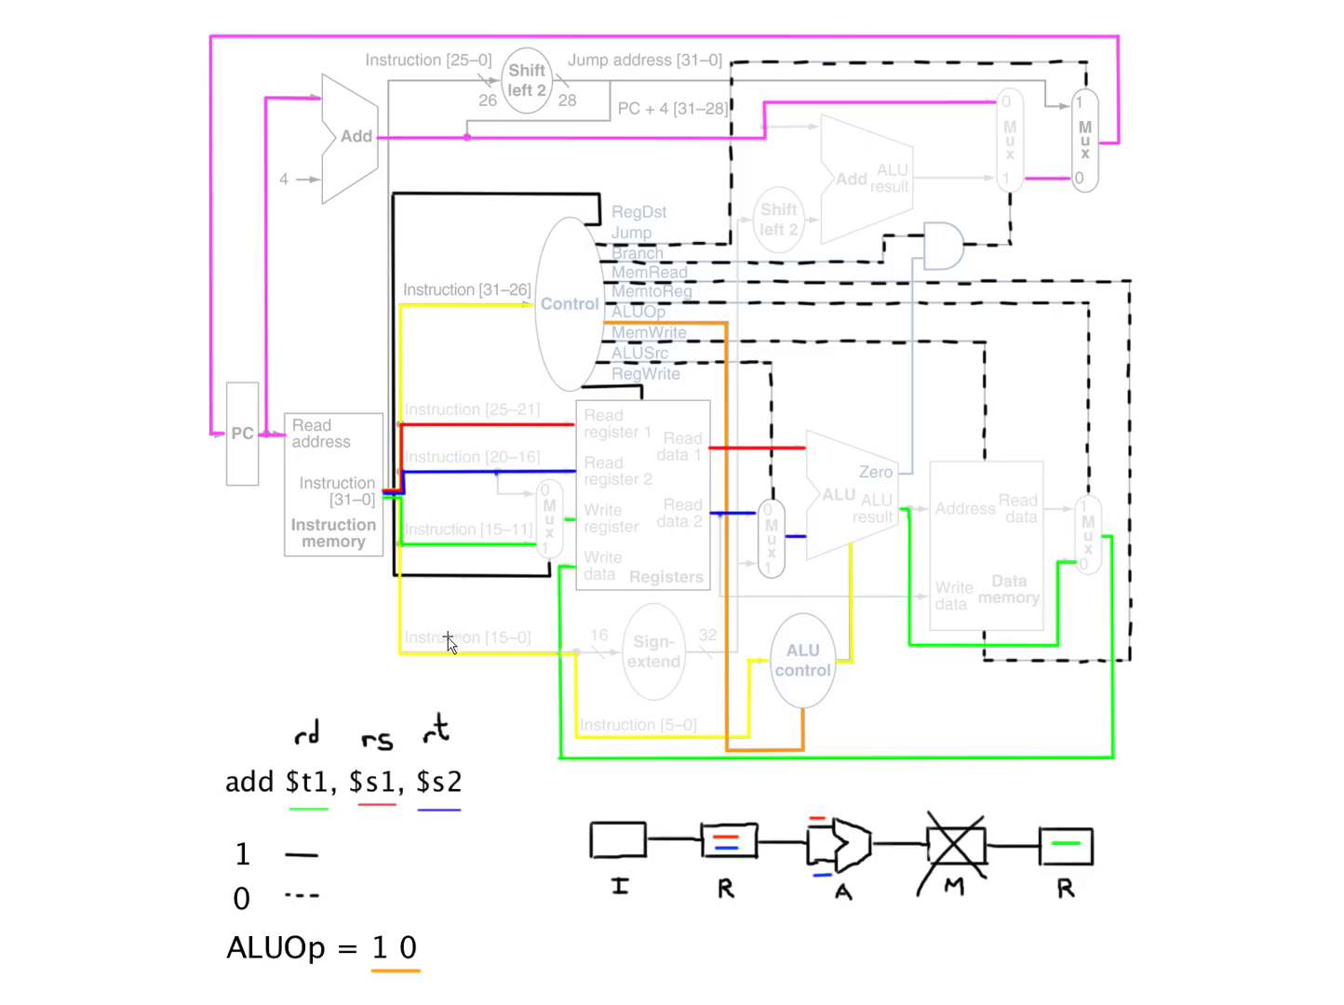
mouse_move(1250, 757)
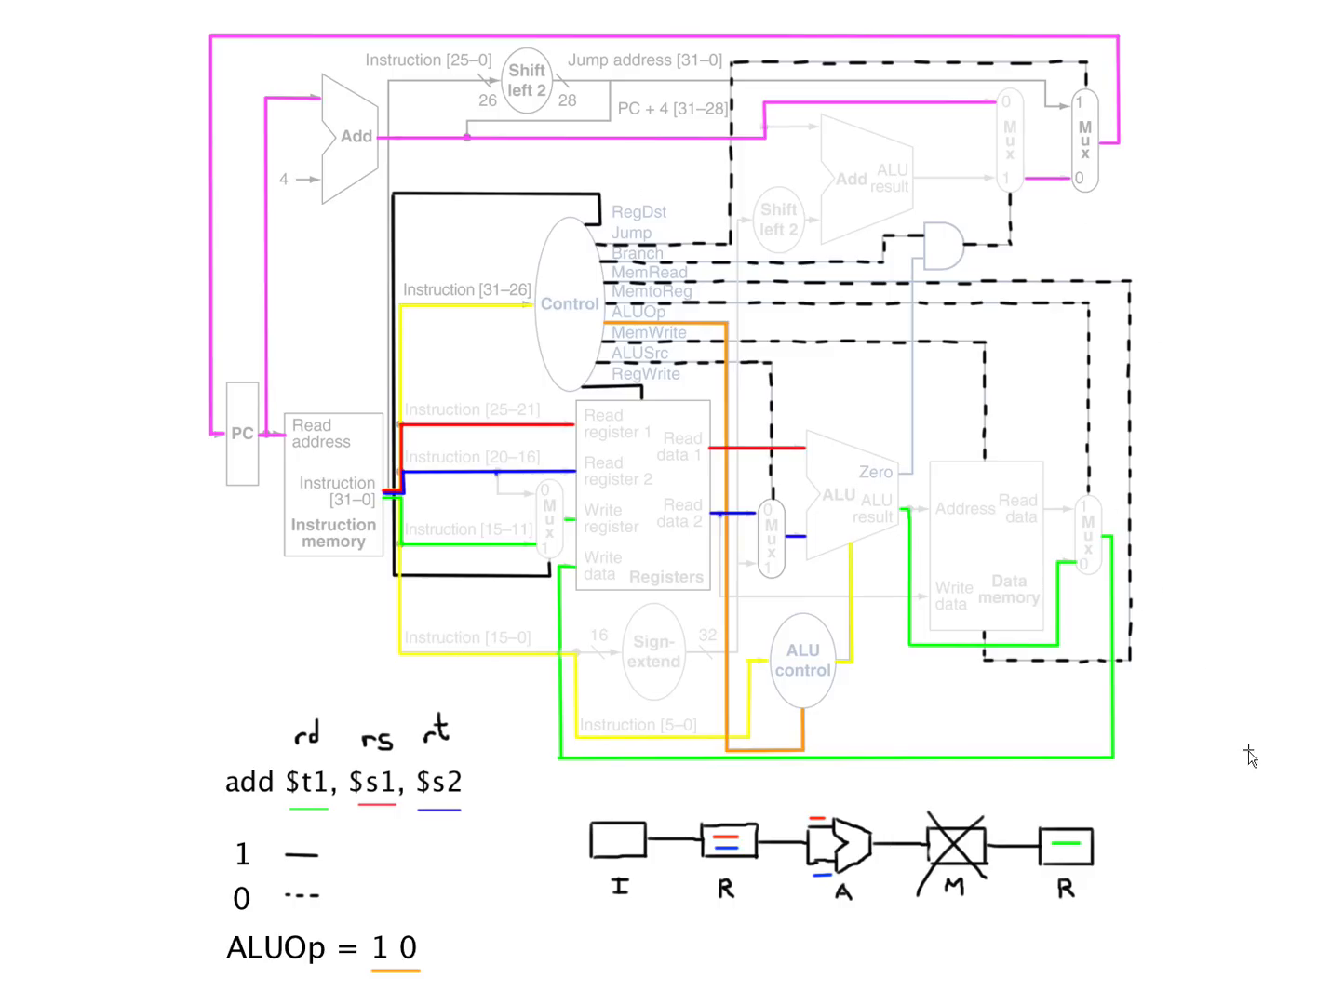
mouse_move(1010, 842)
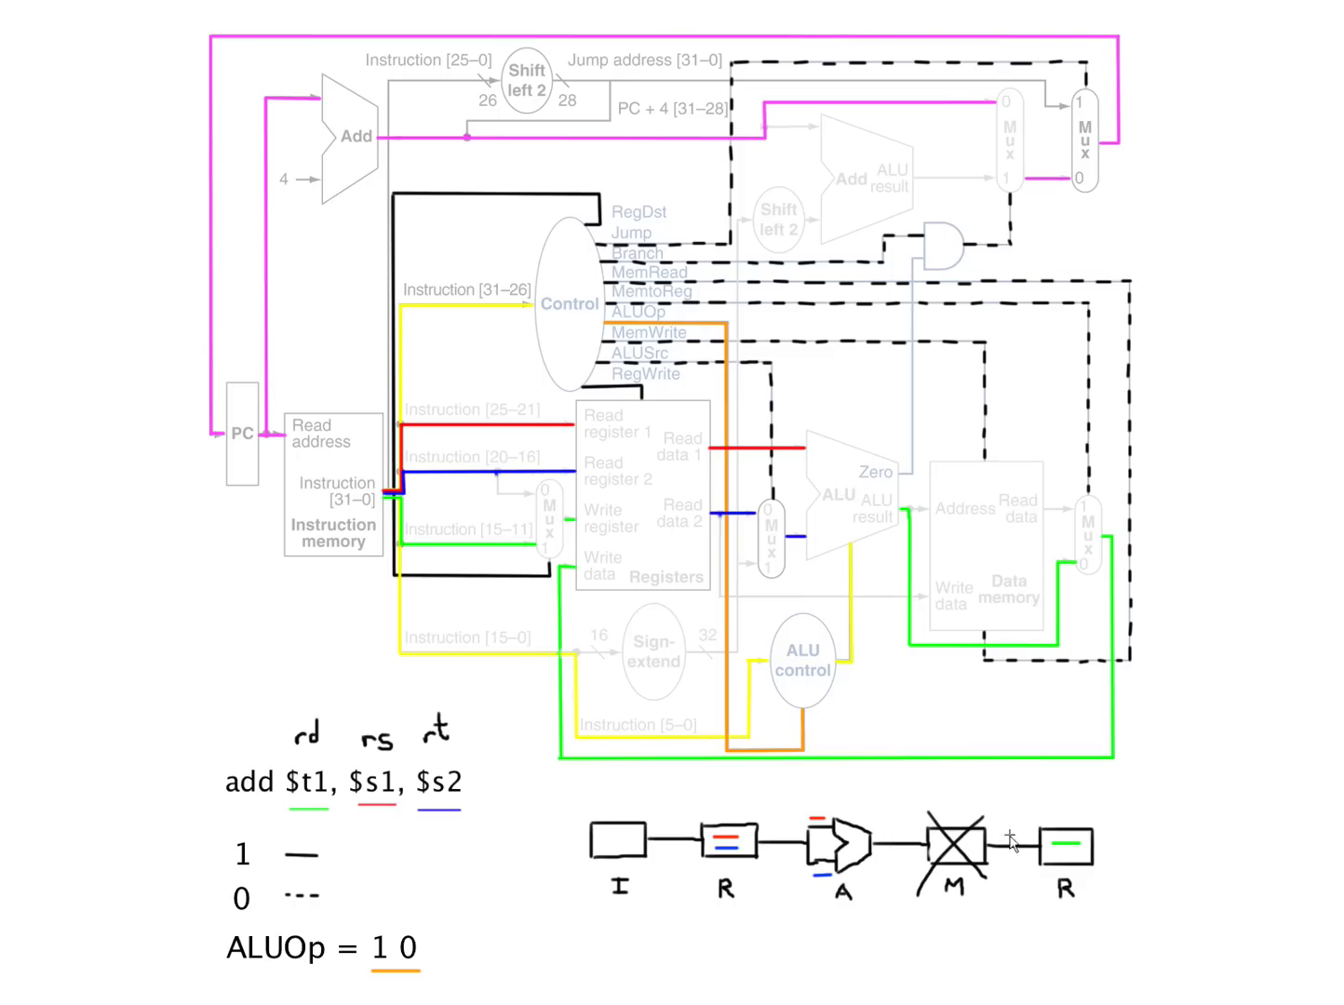
mouse_move(526, 856)
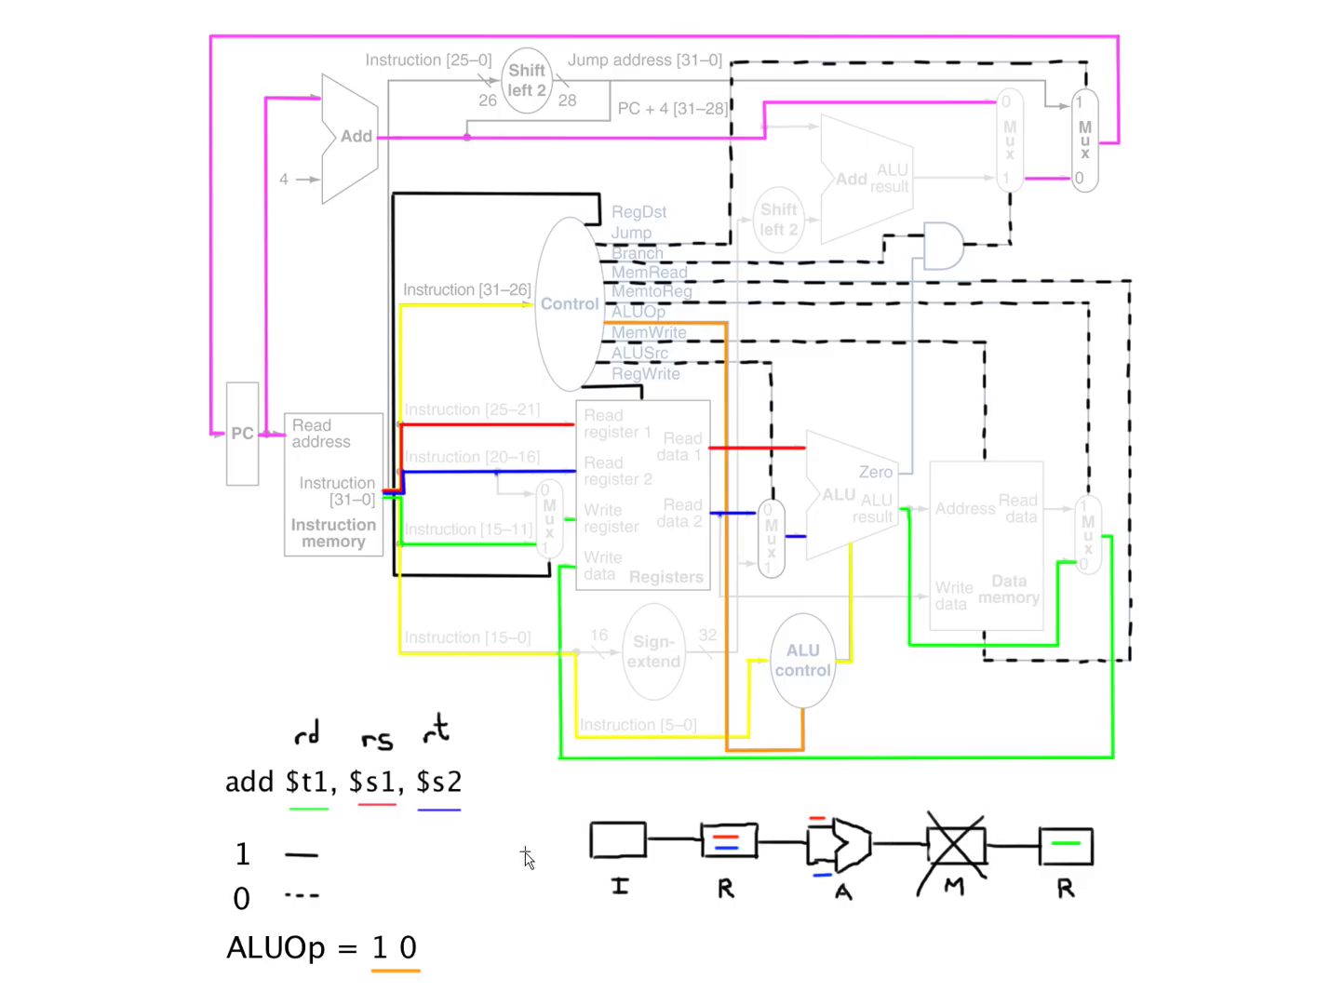
mouse_move(880, 966)
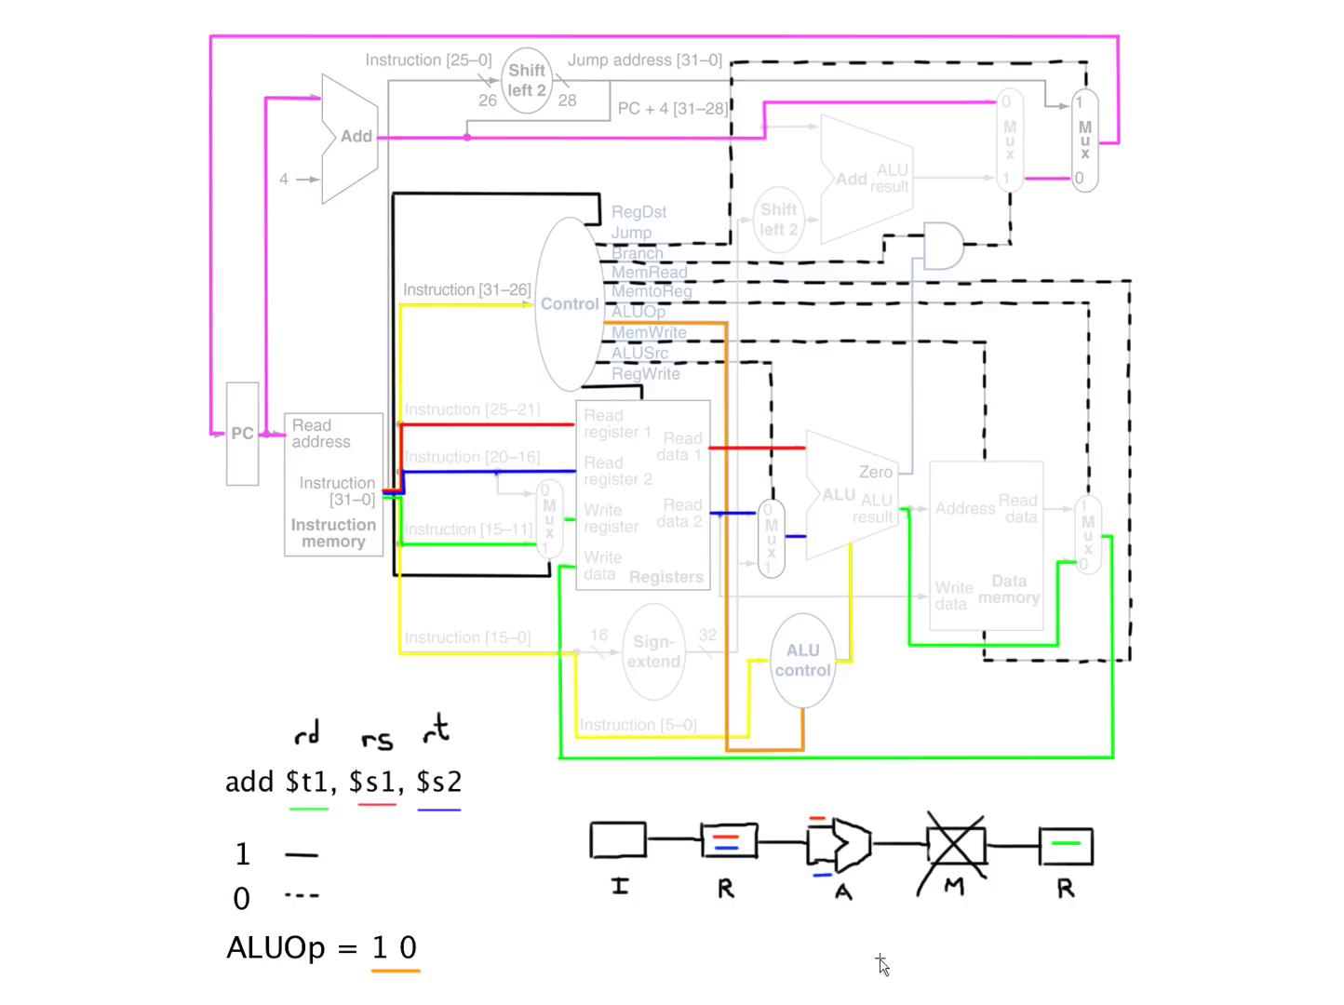
mouse_move(687, 858)
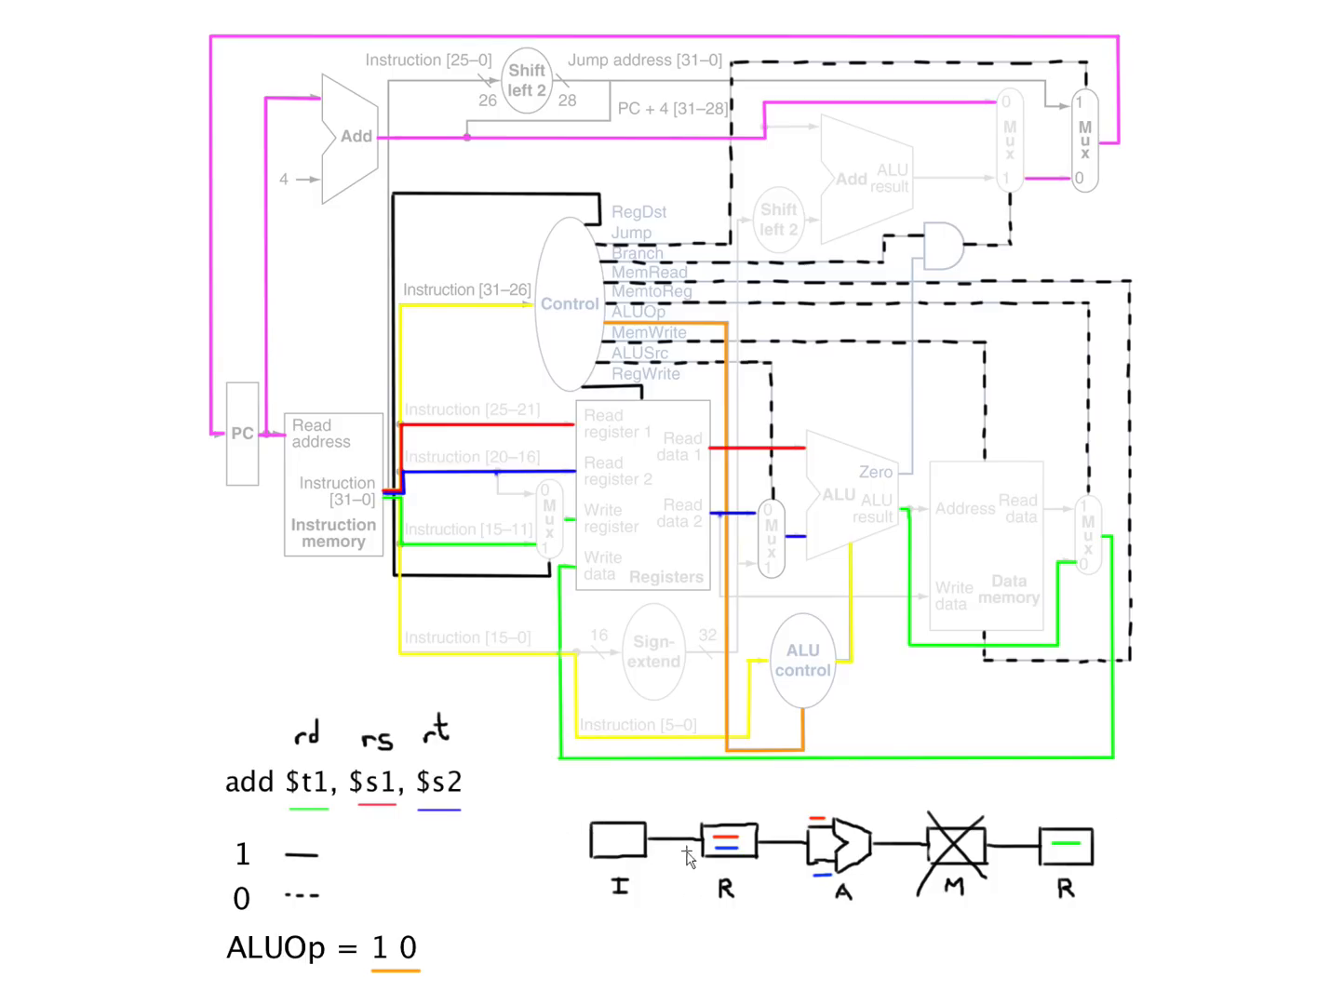
mouse_move(732, 800)
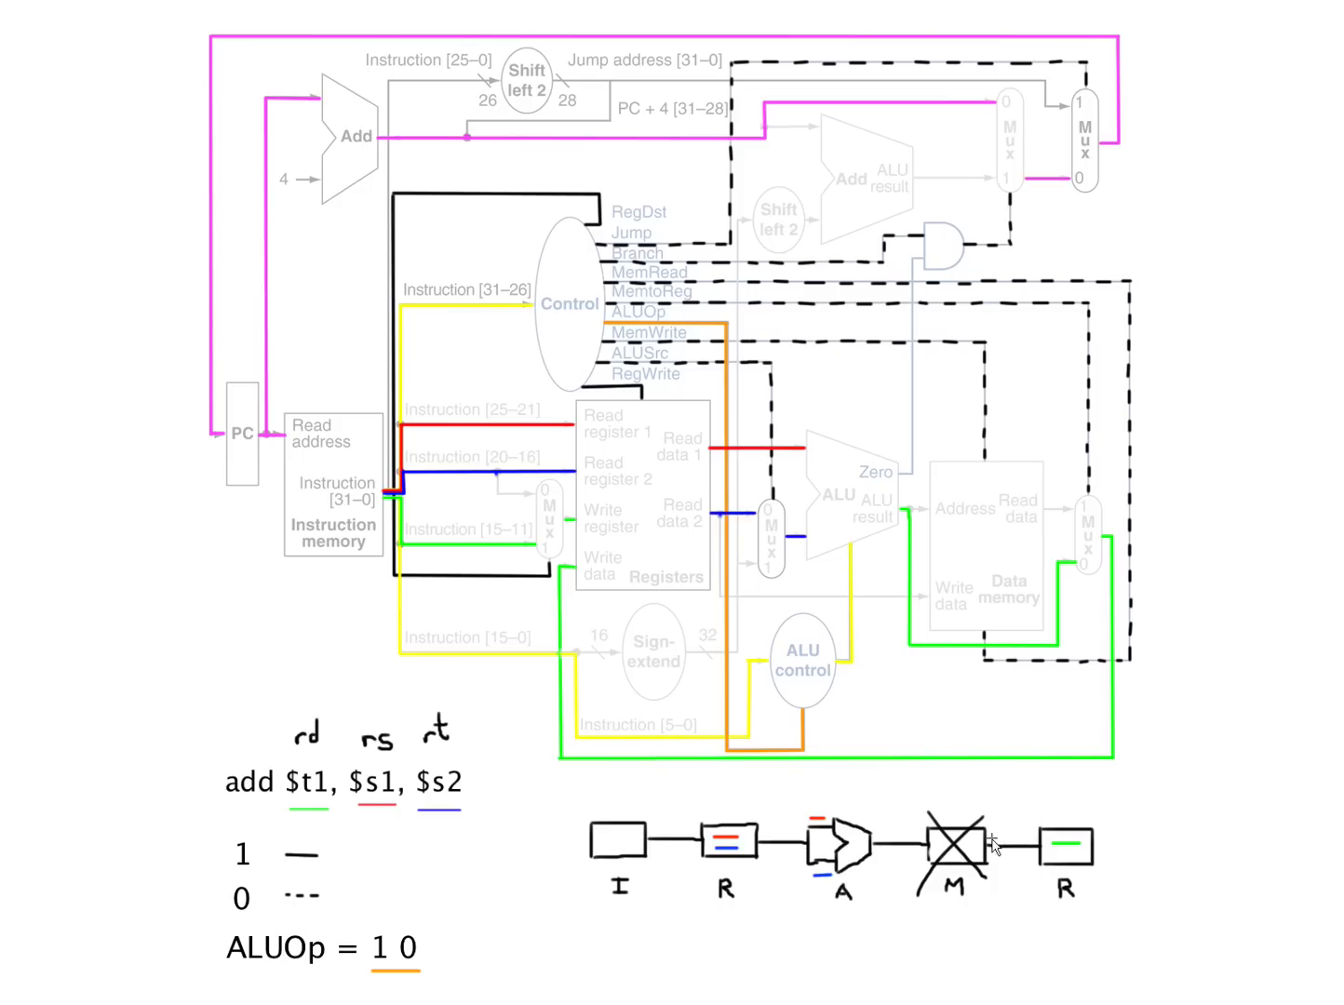
mouse_move(982, 919)
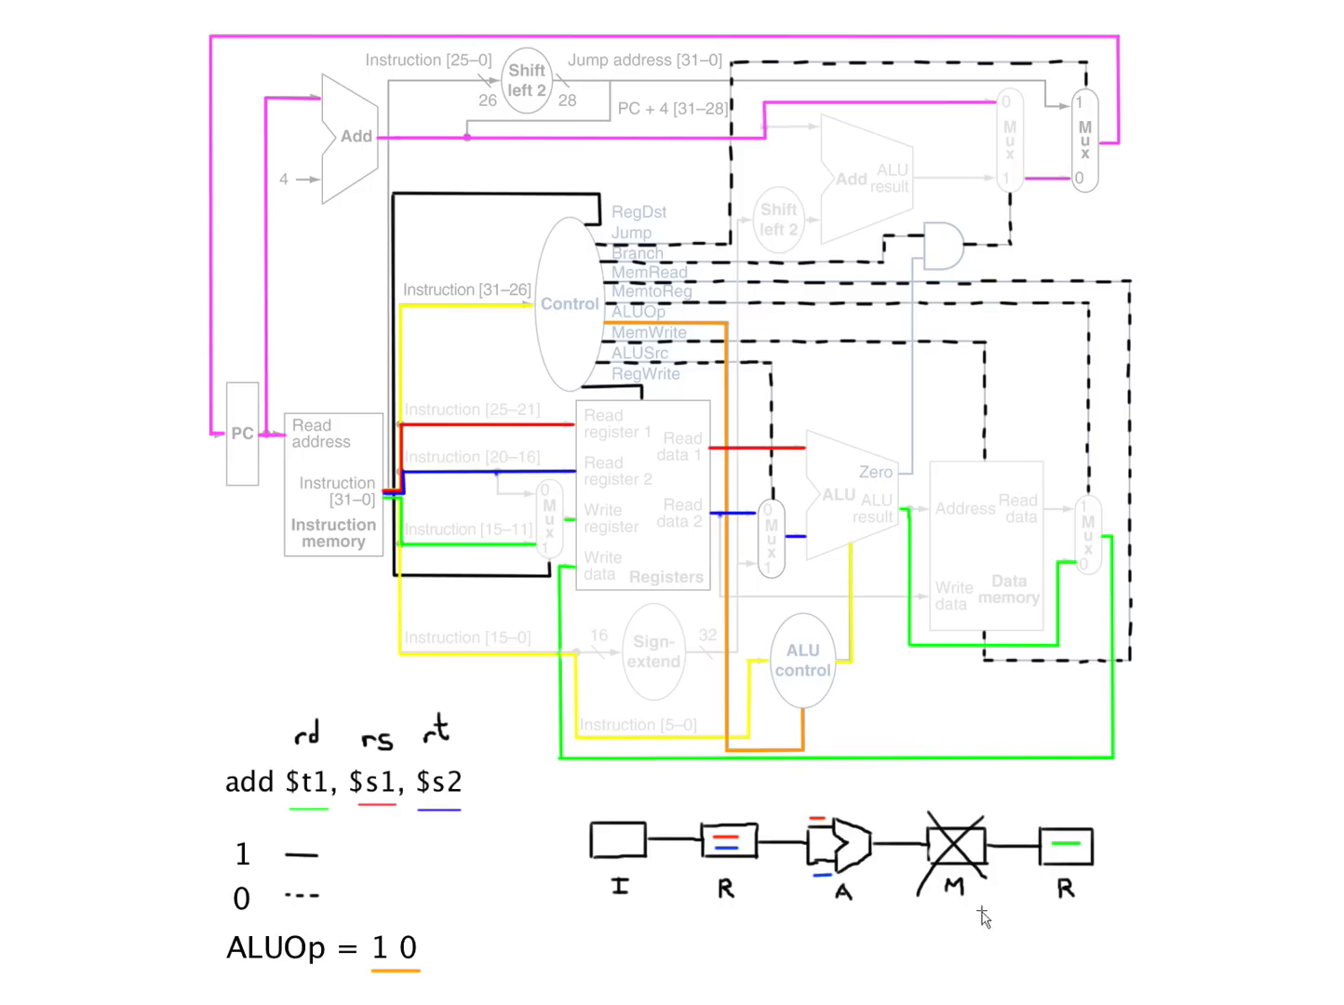
mouse_move(993, 658)
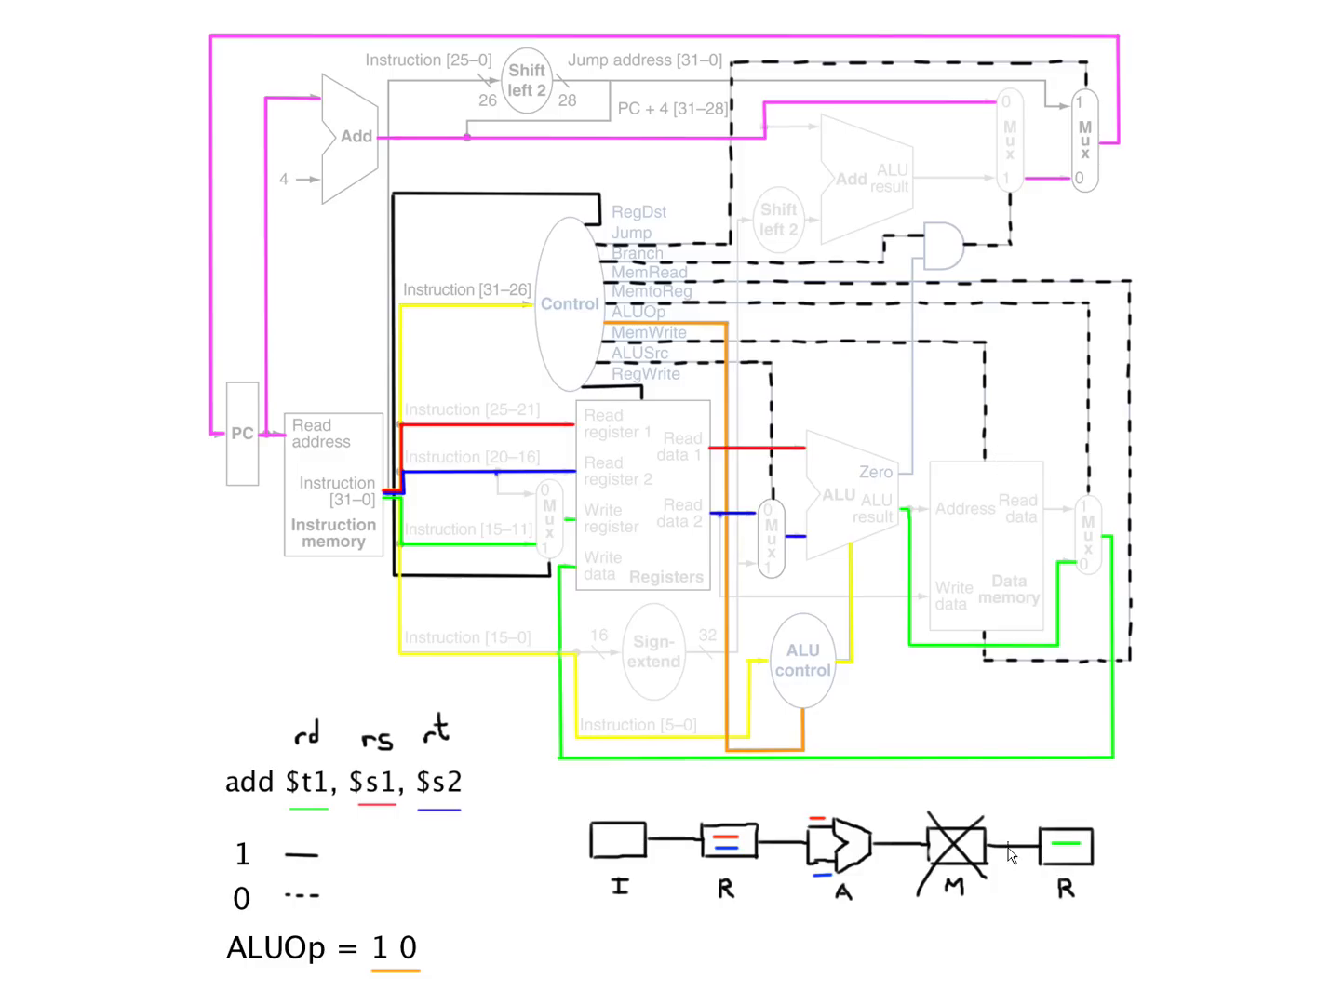
mouse_move(598, 770)
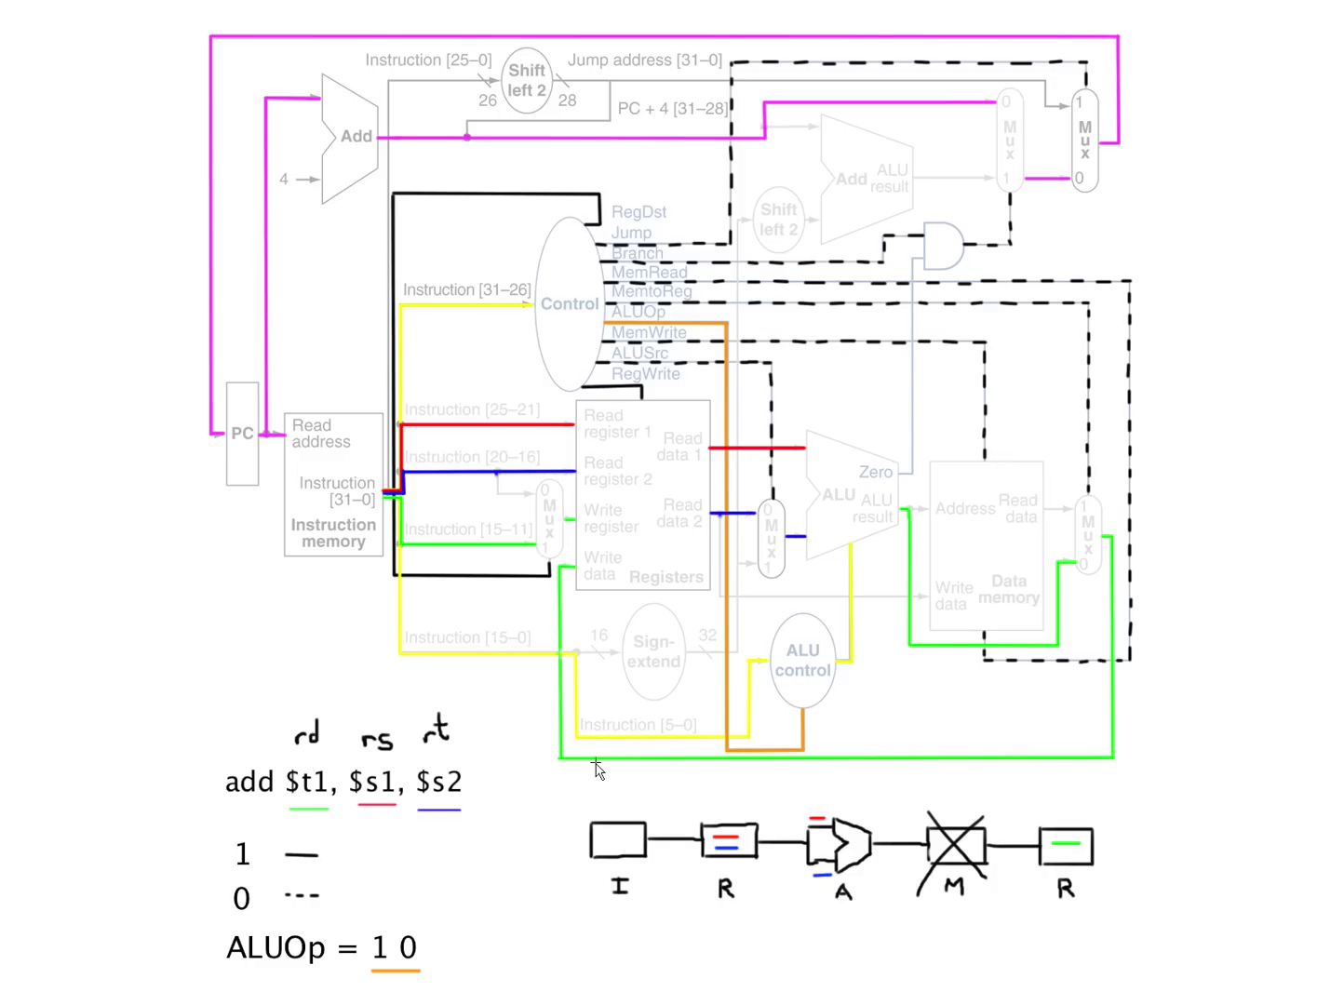
mouse_move(1043, 798)
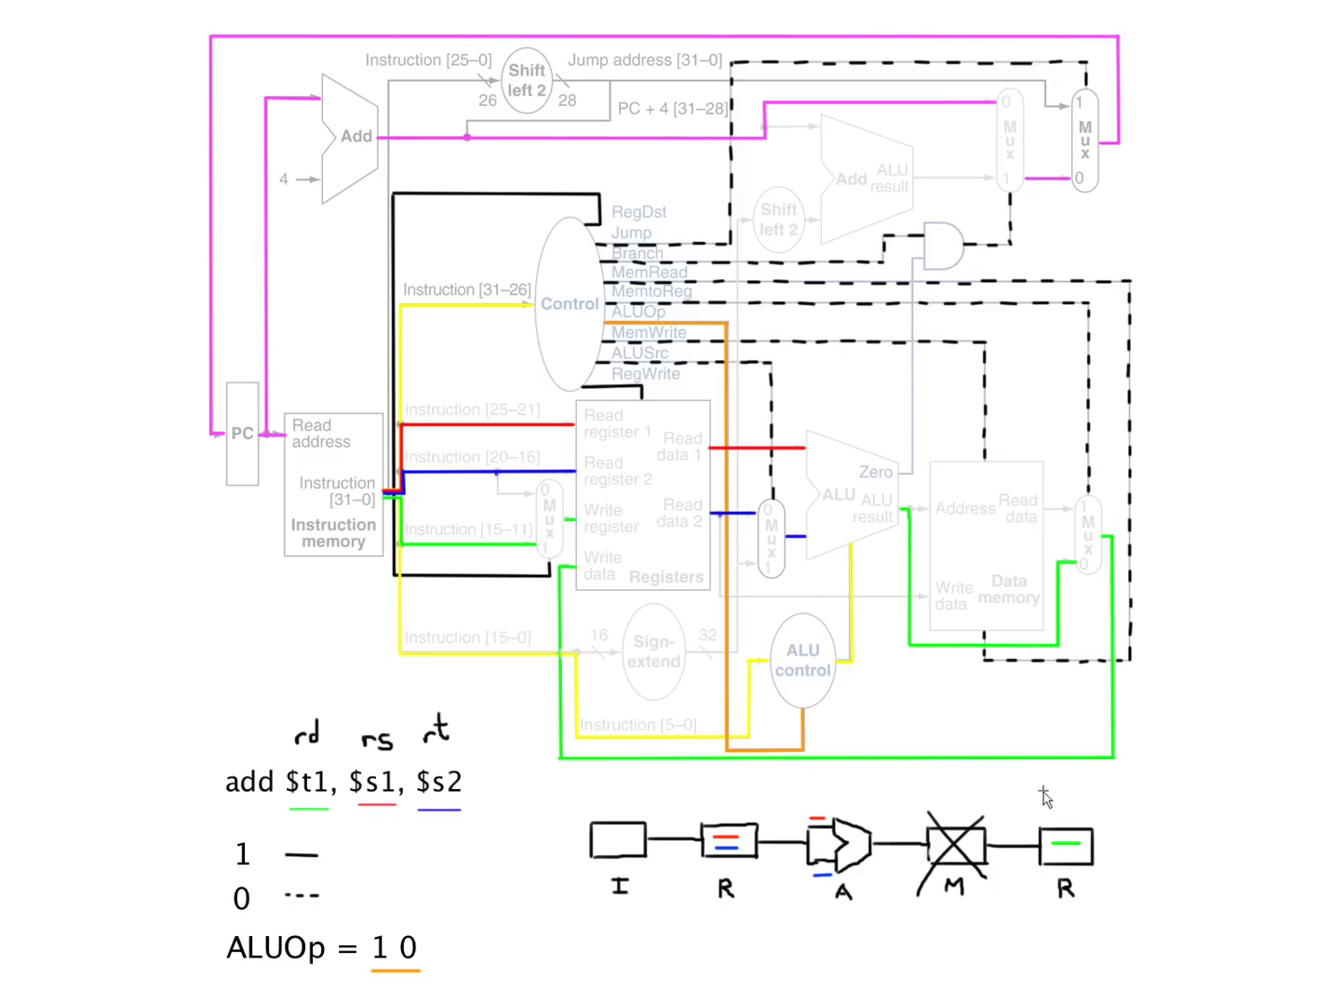
mouse_move(323, 726)
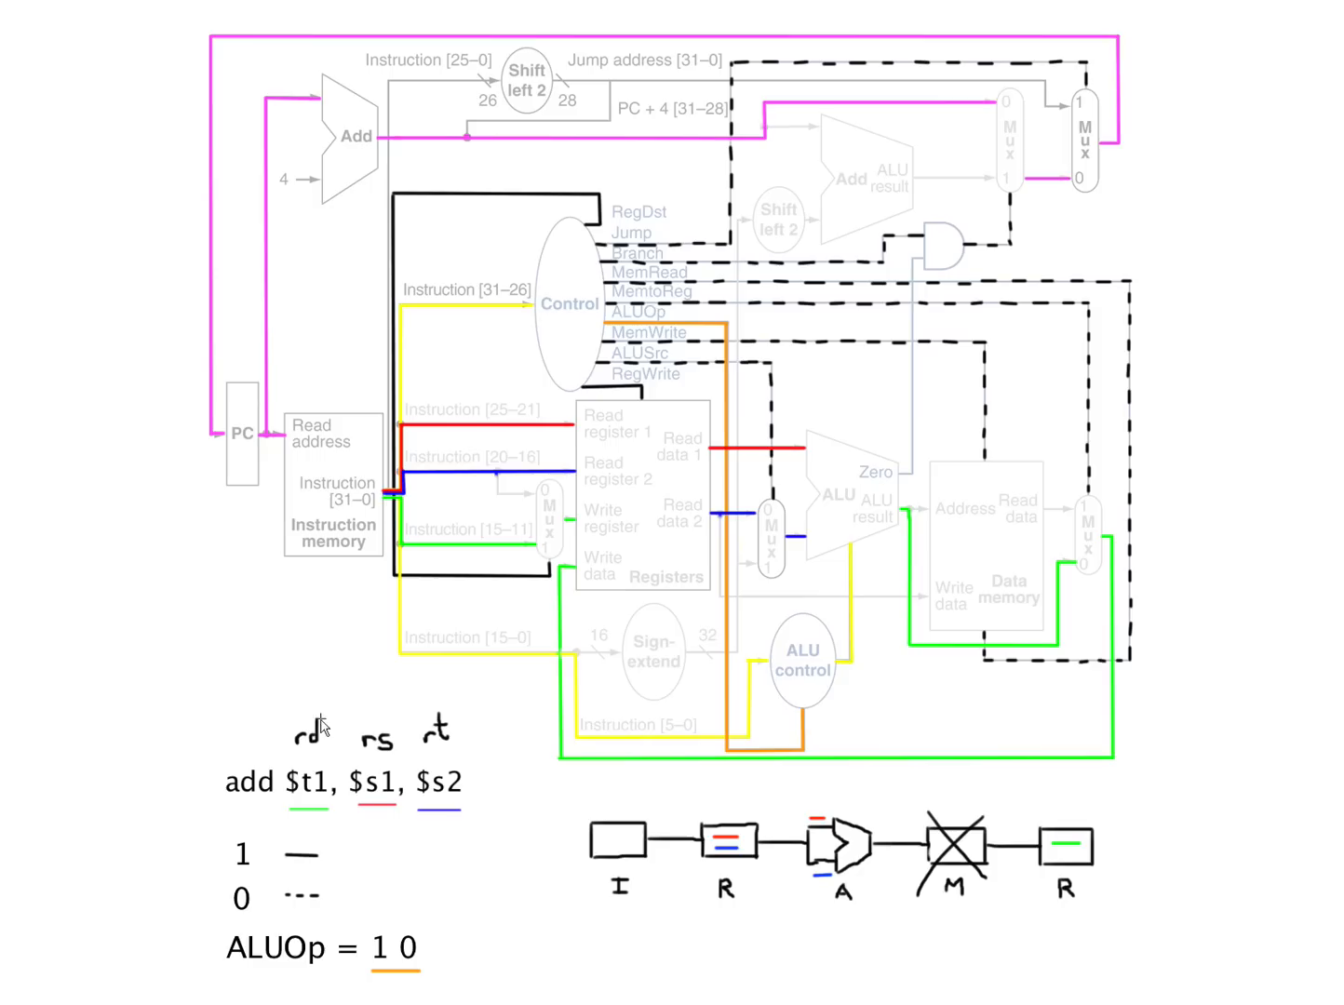
mouse_move(385, 392)
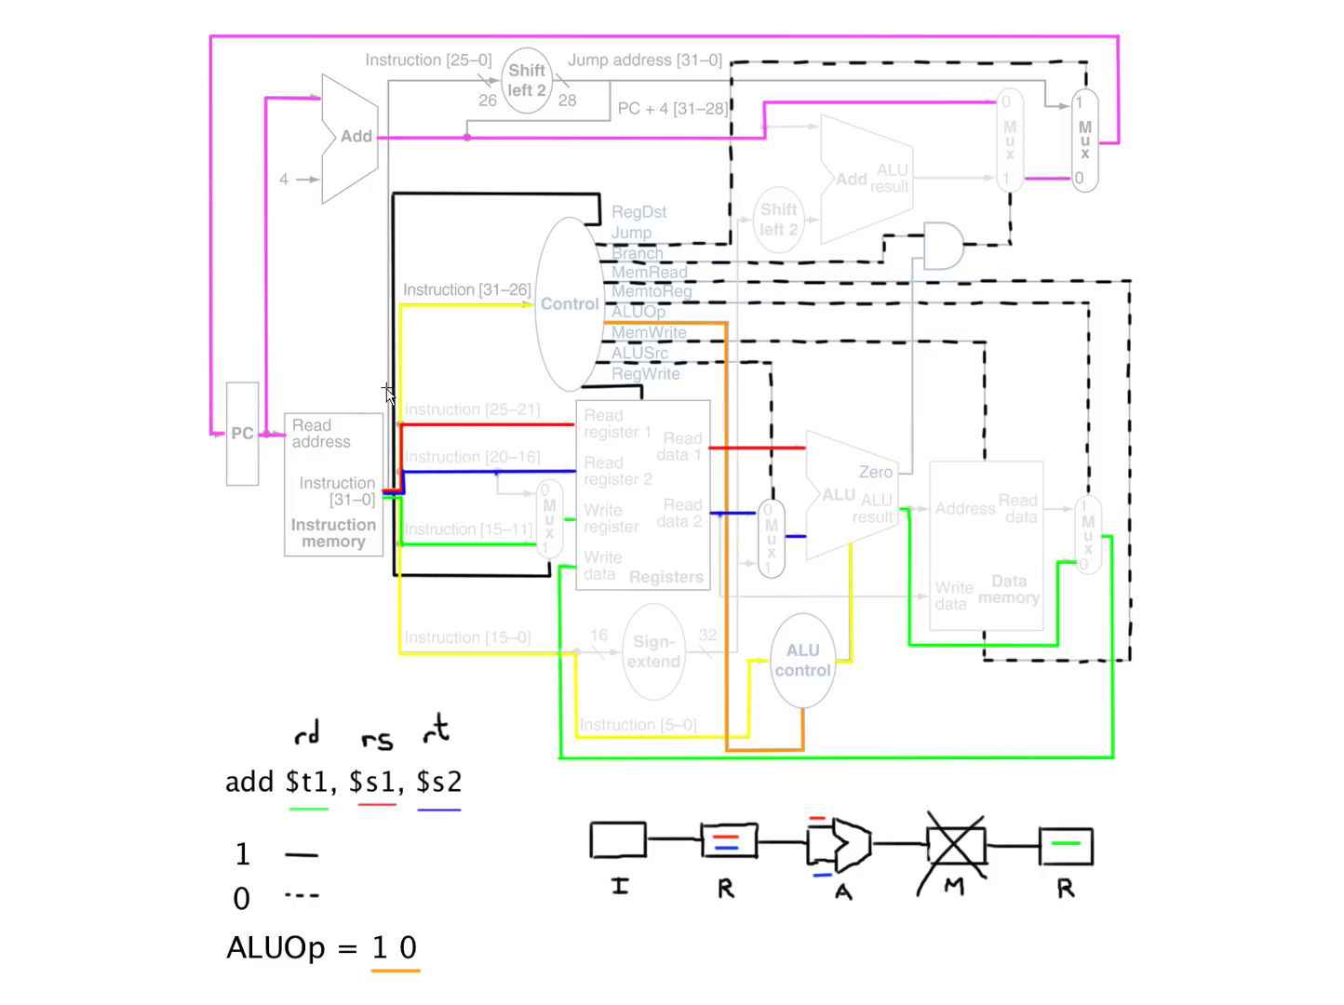